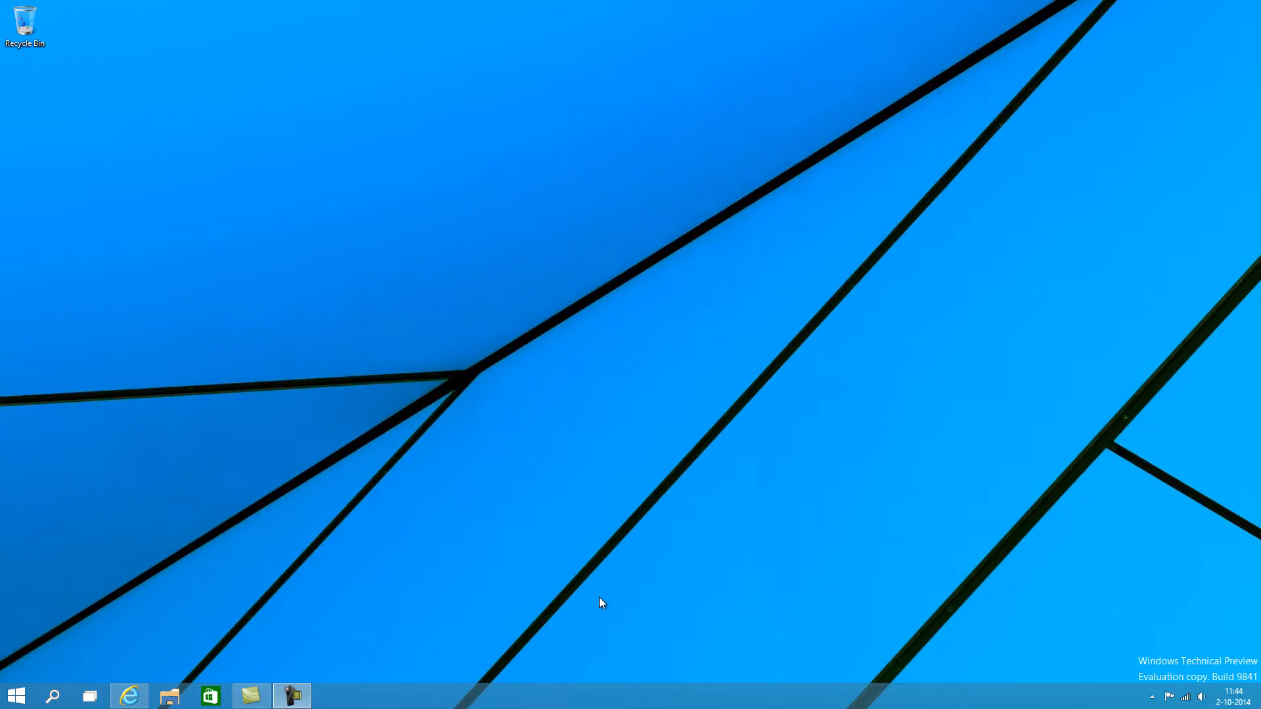
mouse_move(700, 443)
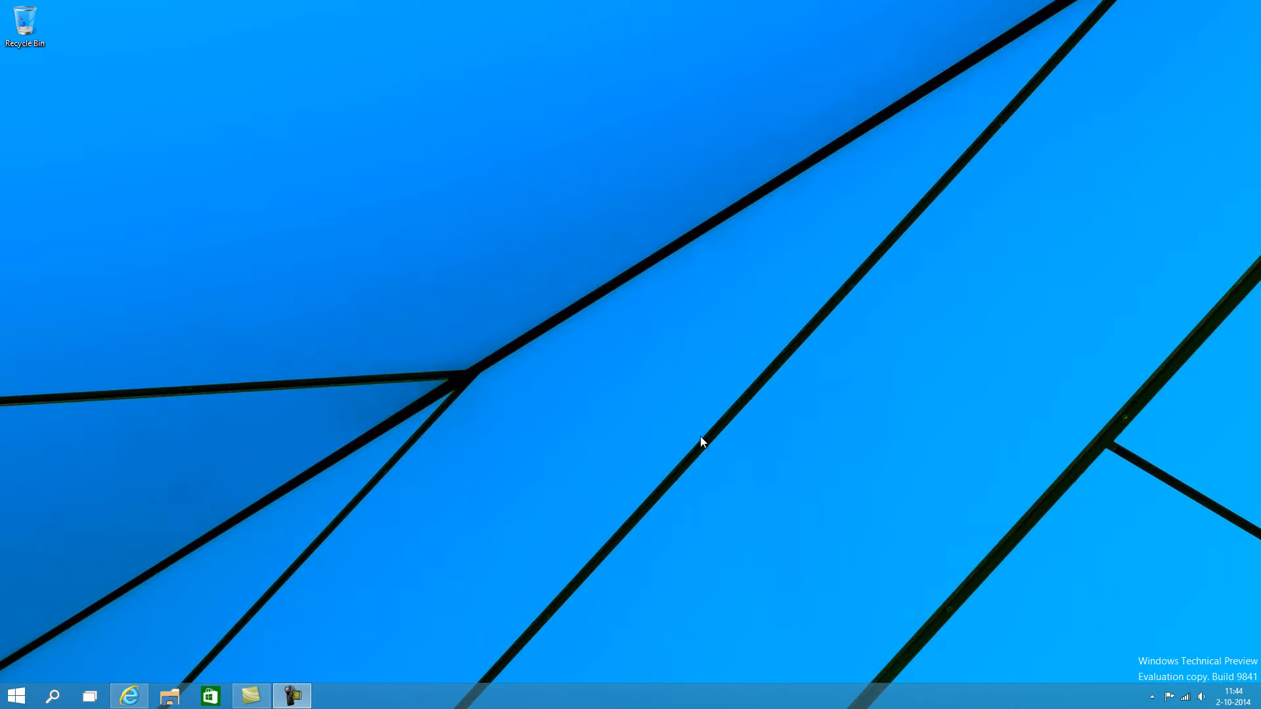
mouse_move(495, 461)
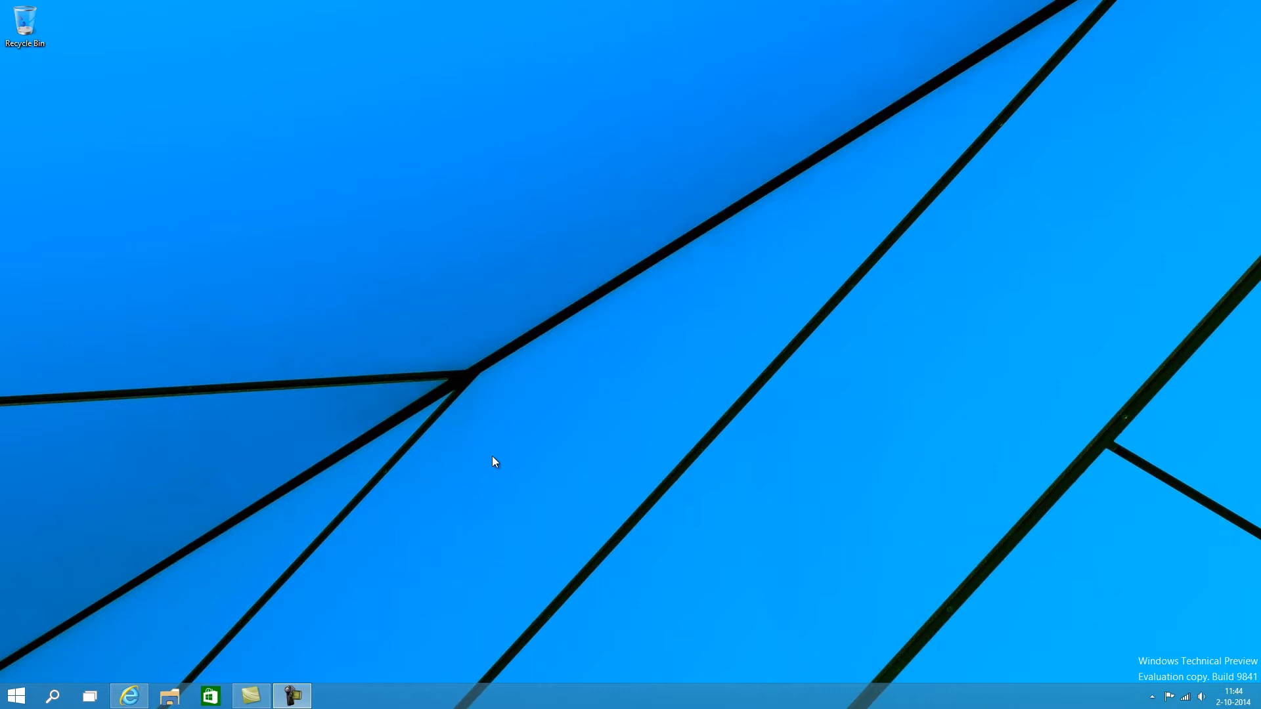
mouse_move(761, 384)
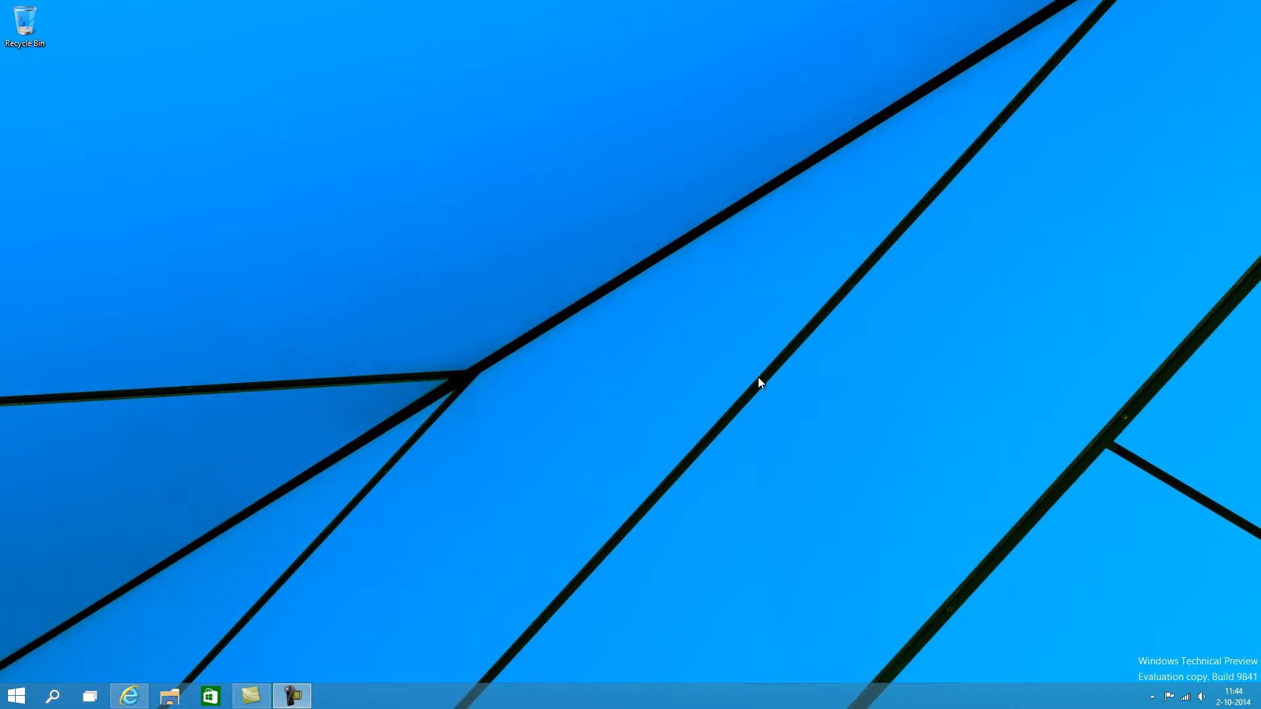
mouse_move(356, 216)
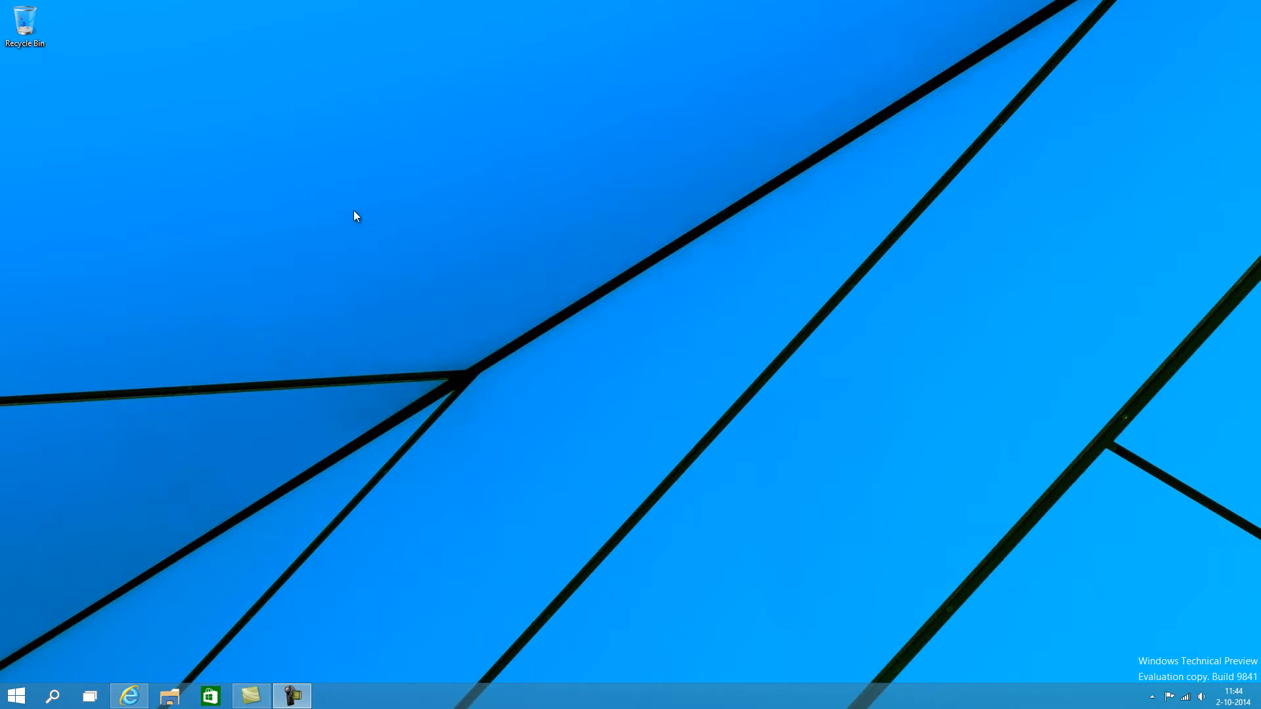
mouse_move(447, 279)
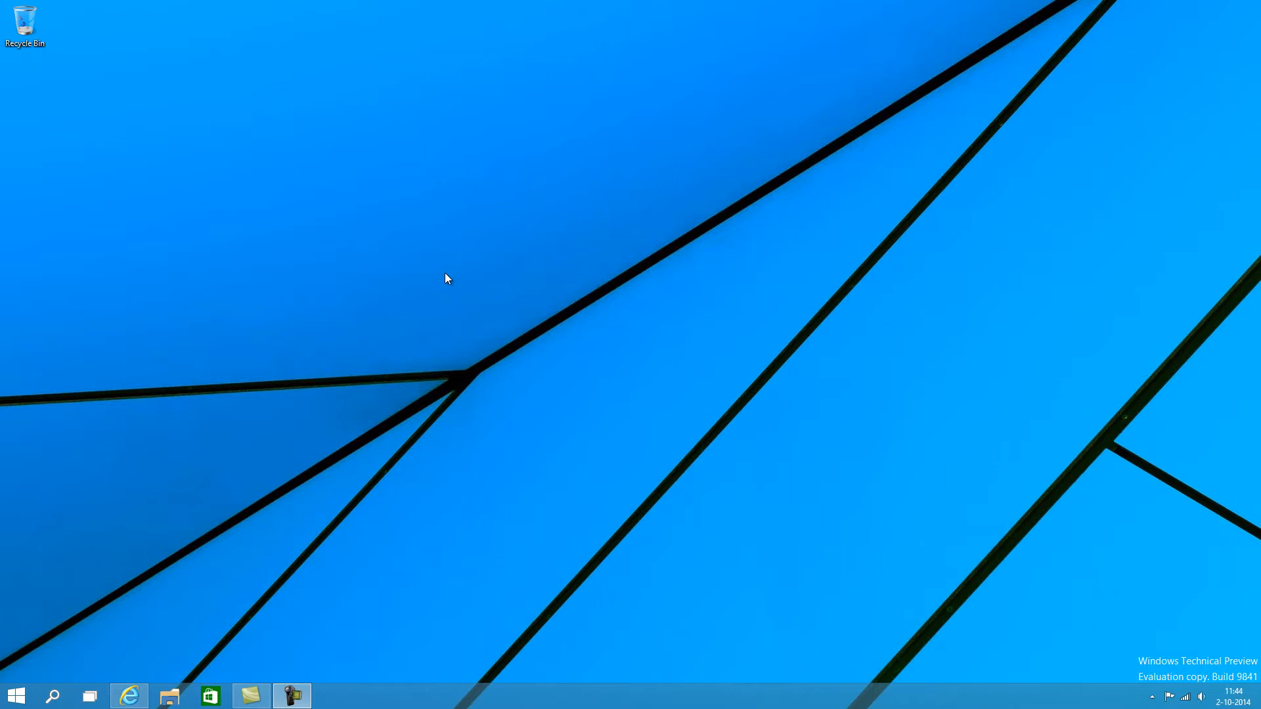
mouse_move(749, 302)
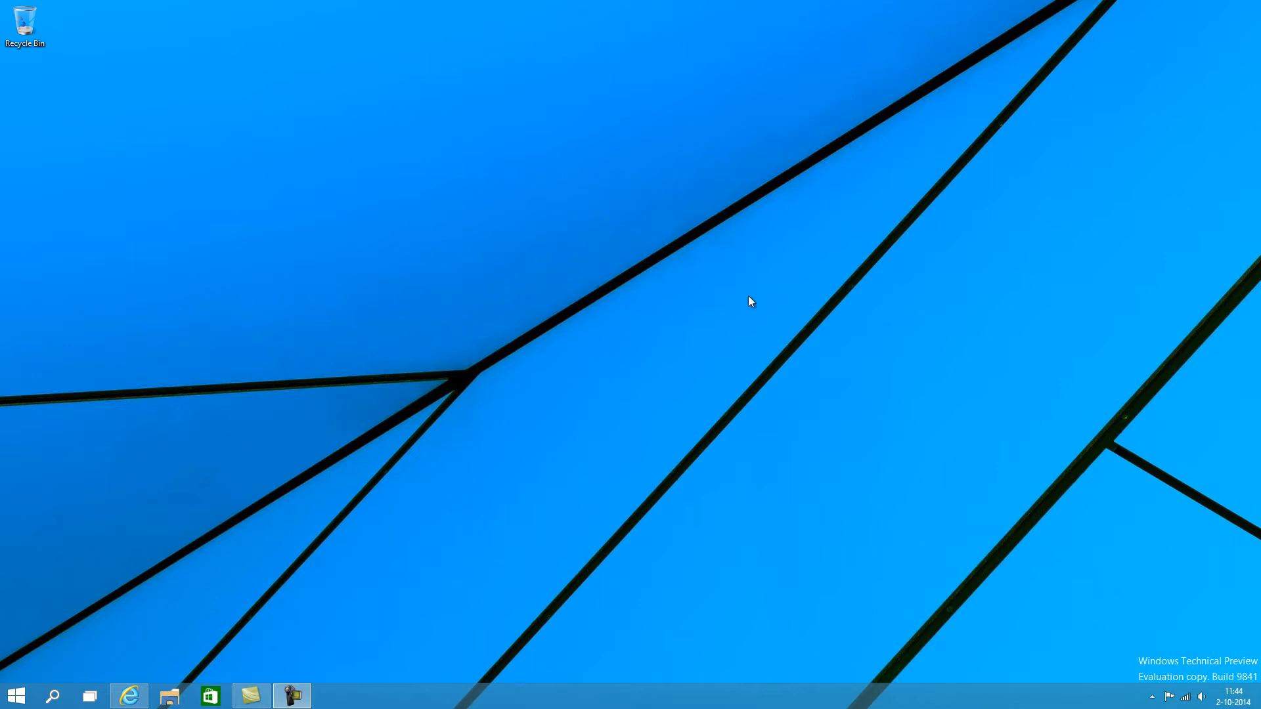
mouse_move(709, 291)
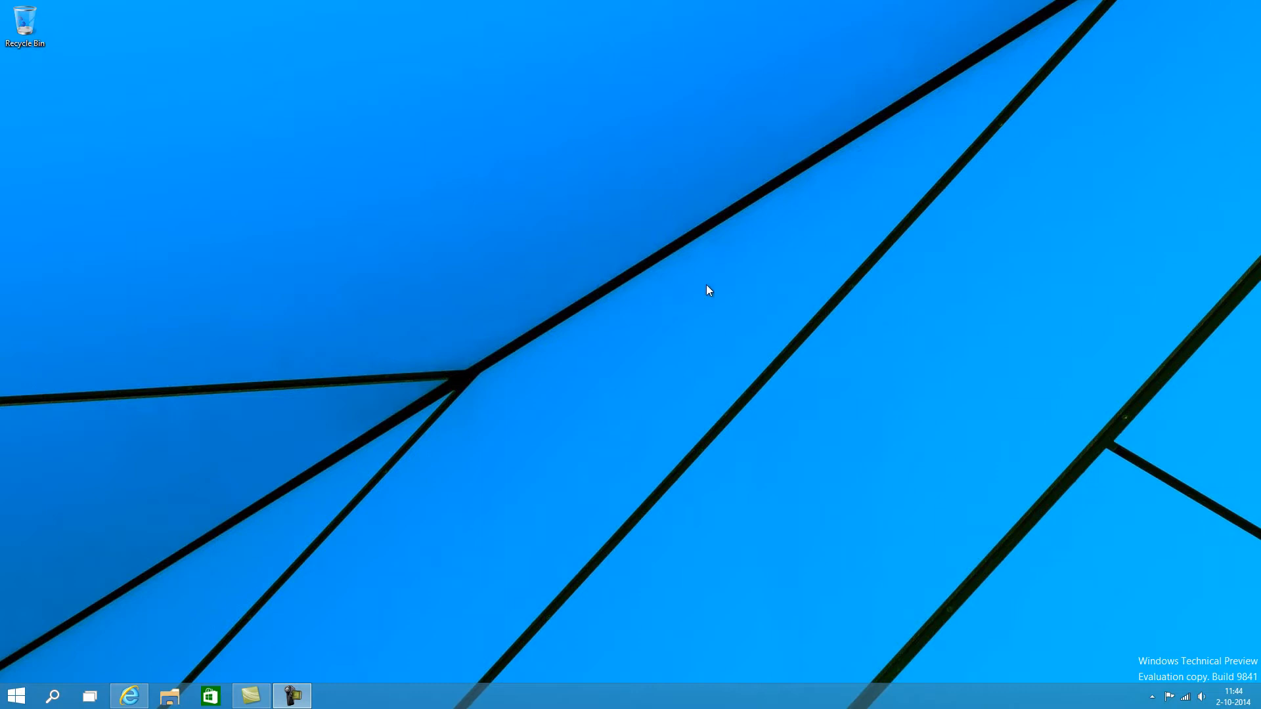
mouse_move(569, 394)
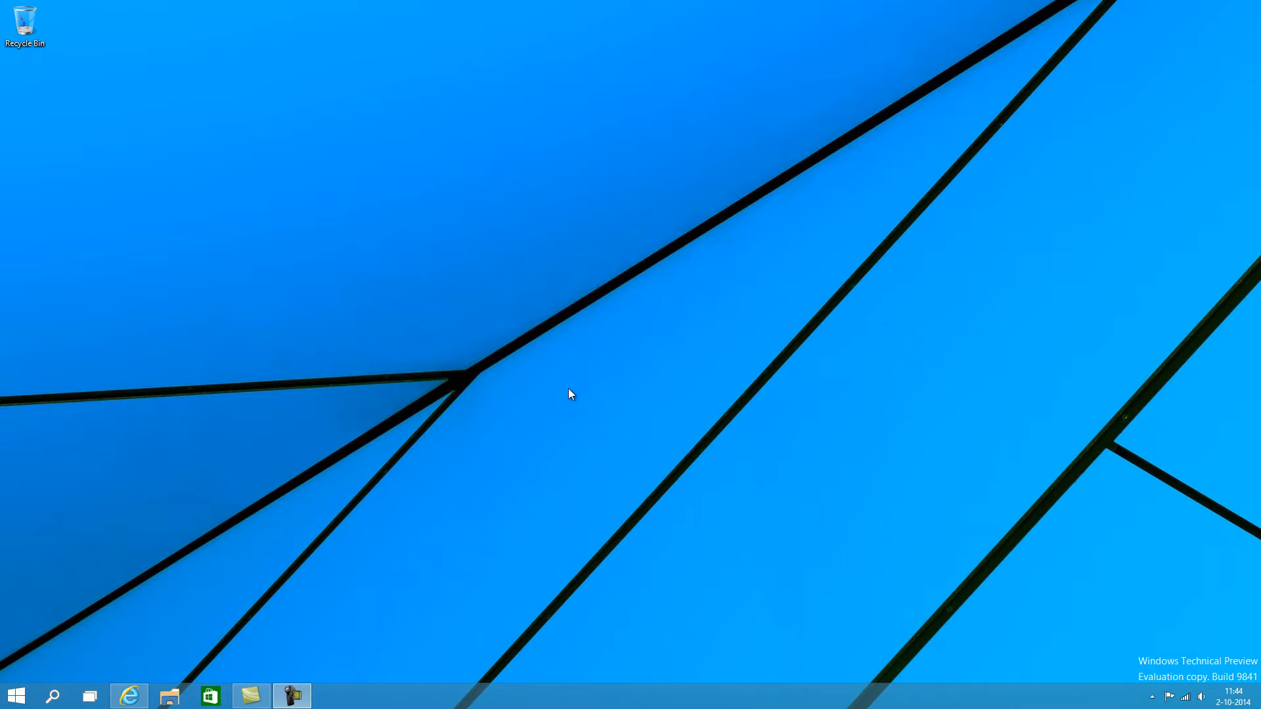
mouse_move(567, 382)
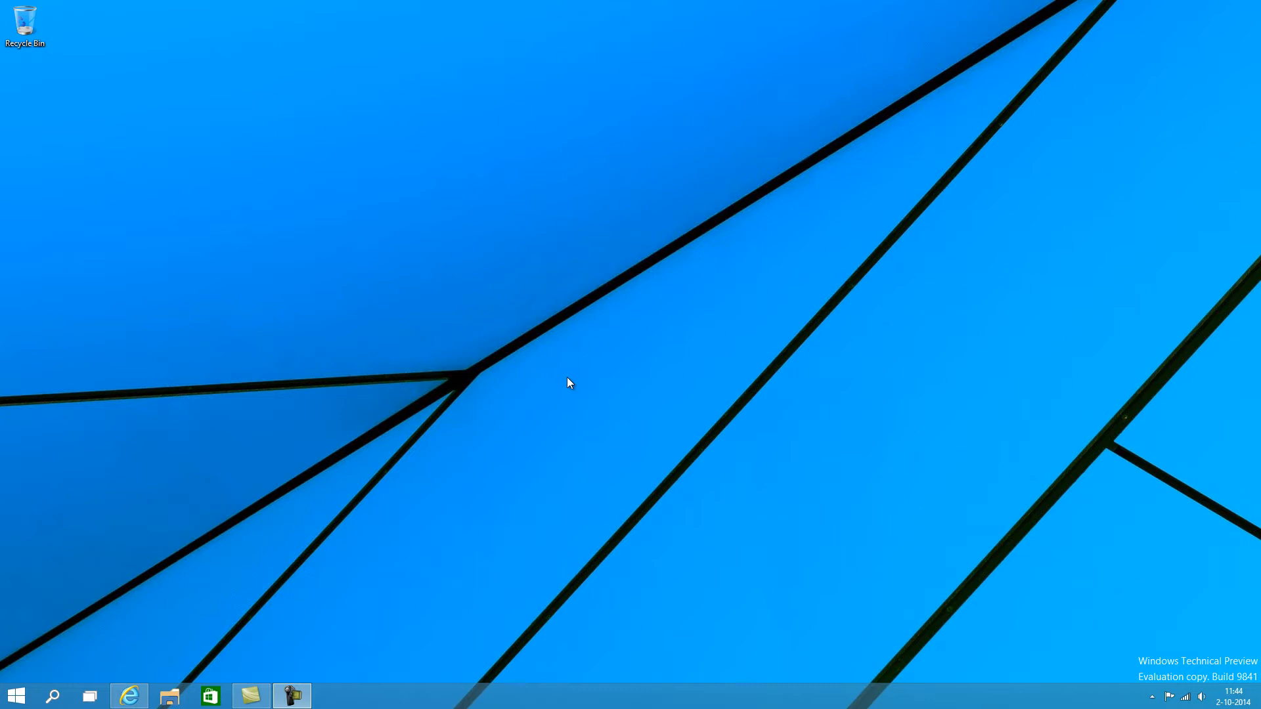
mouse_move(654, 451)
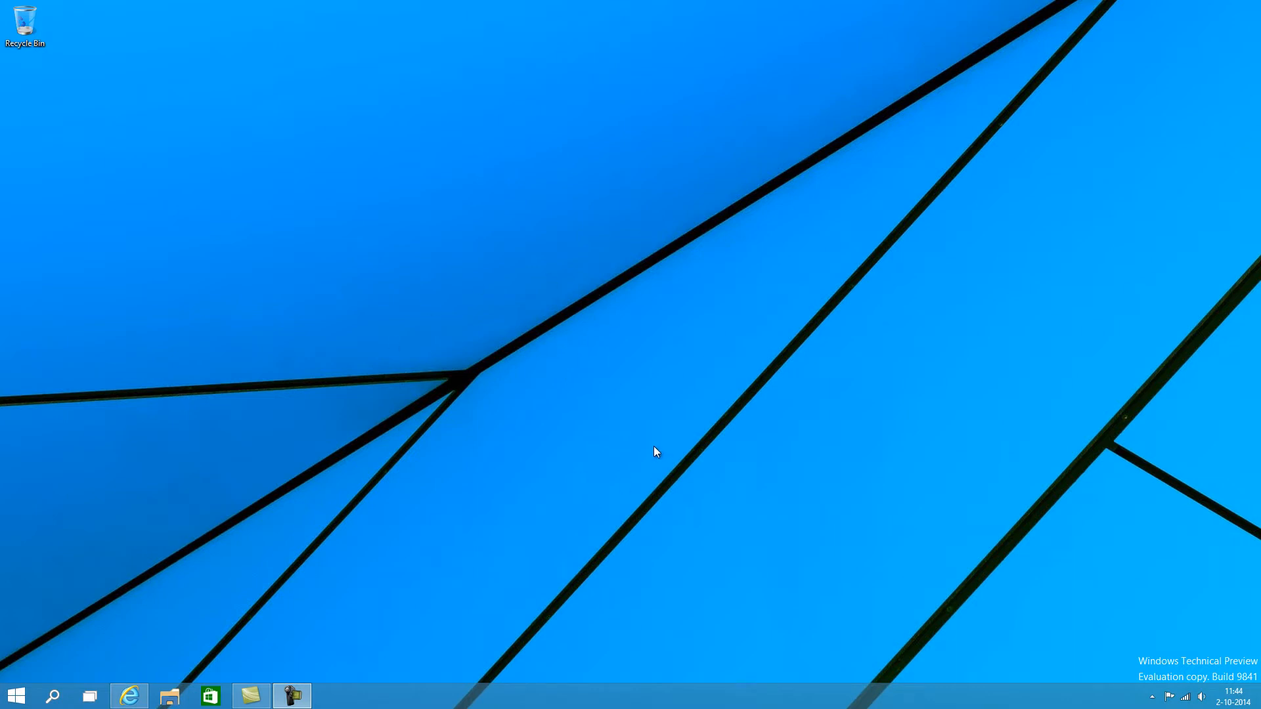
Step: Show the Start menu's All Apps list, then return to the main menu
click(16, 696)
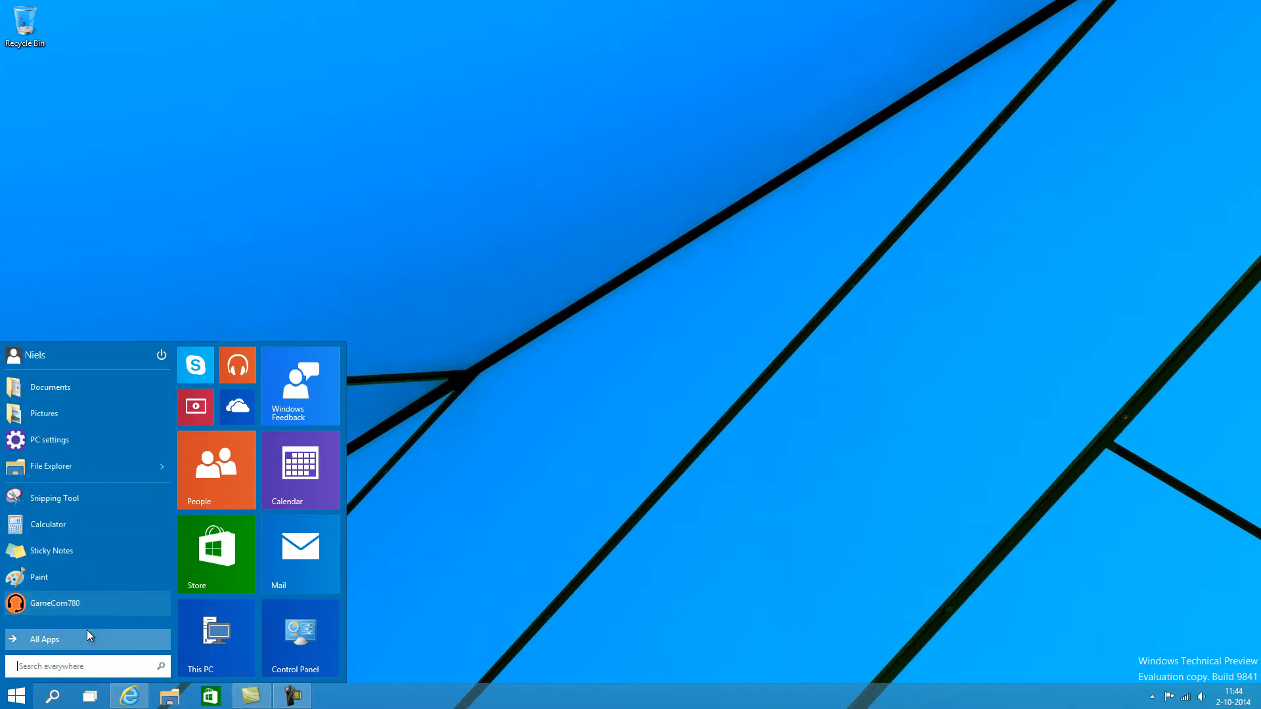
mouse_move(86, 654)
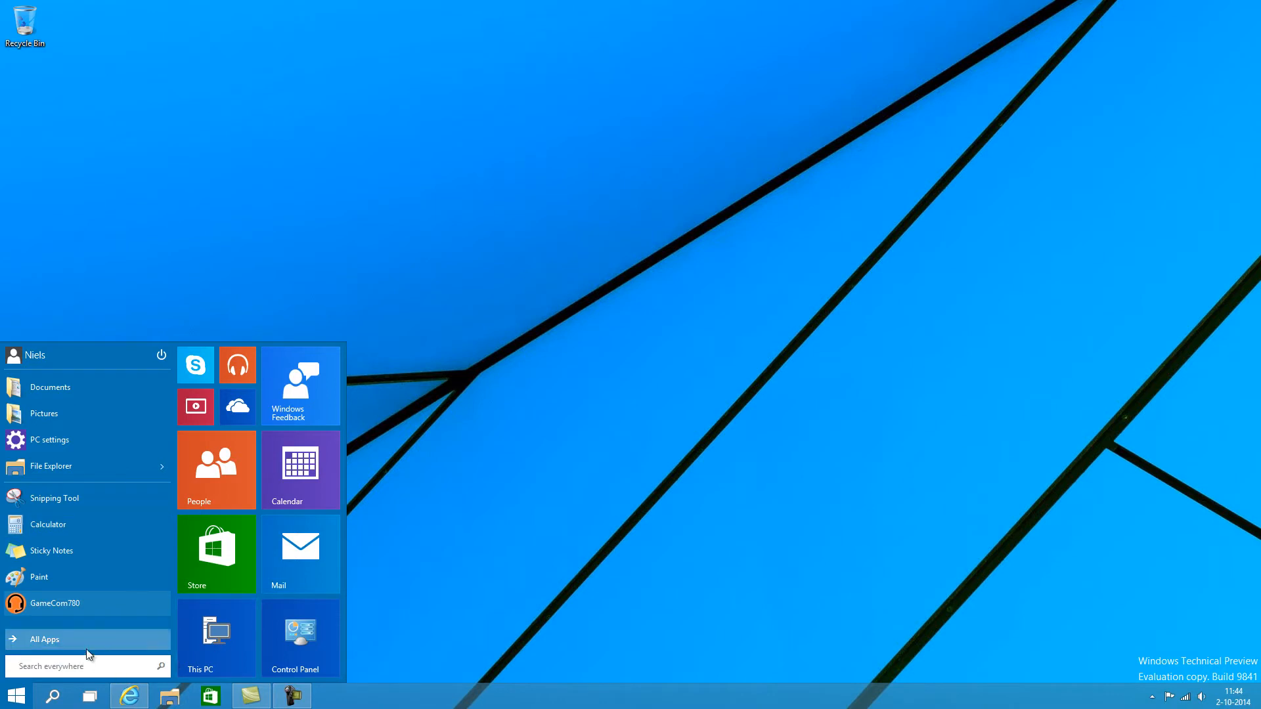
mouse_move(48, 524)
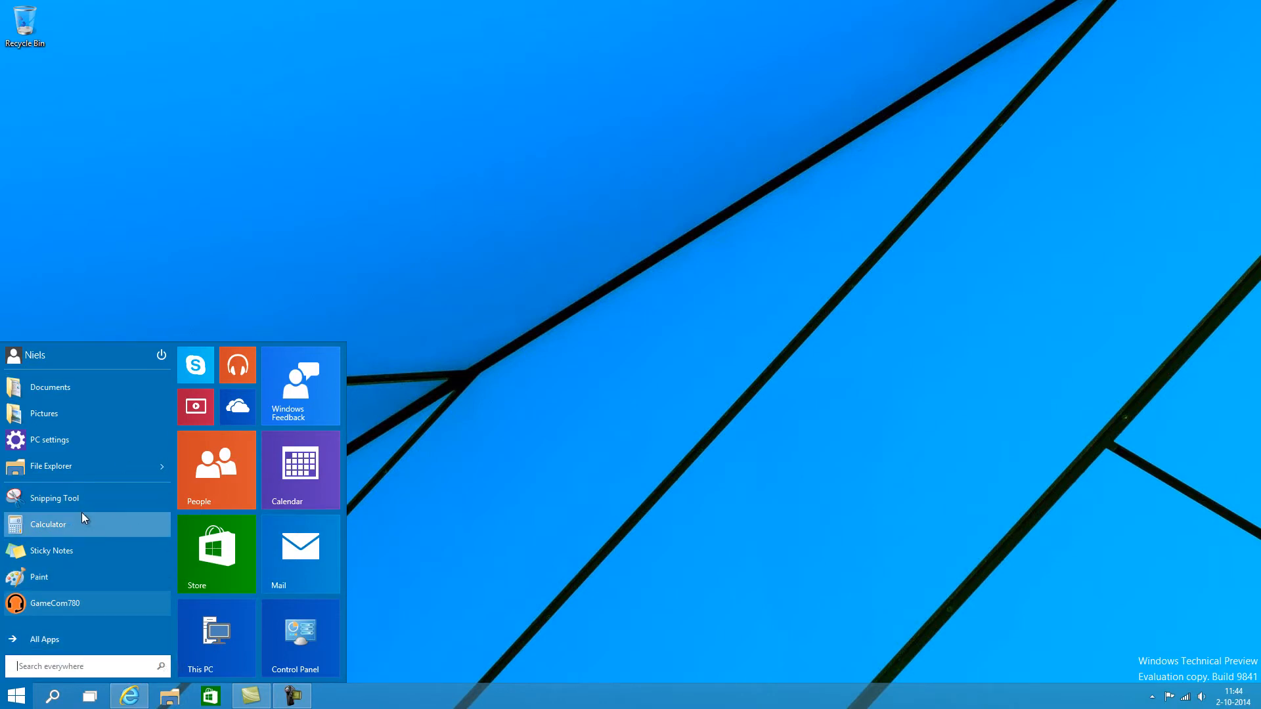
mouse_move(50, 467)
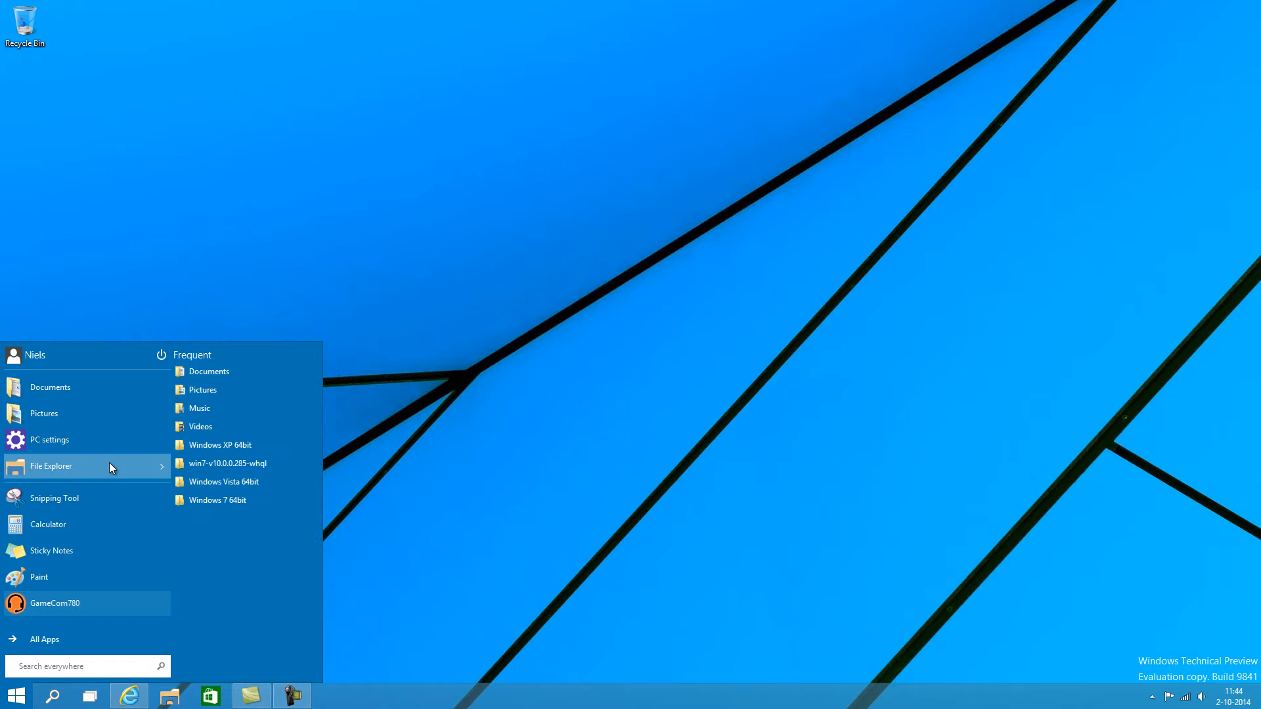
mouse_move(80, 640)
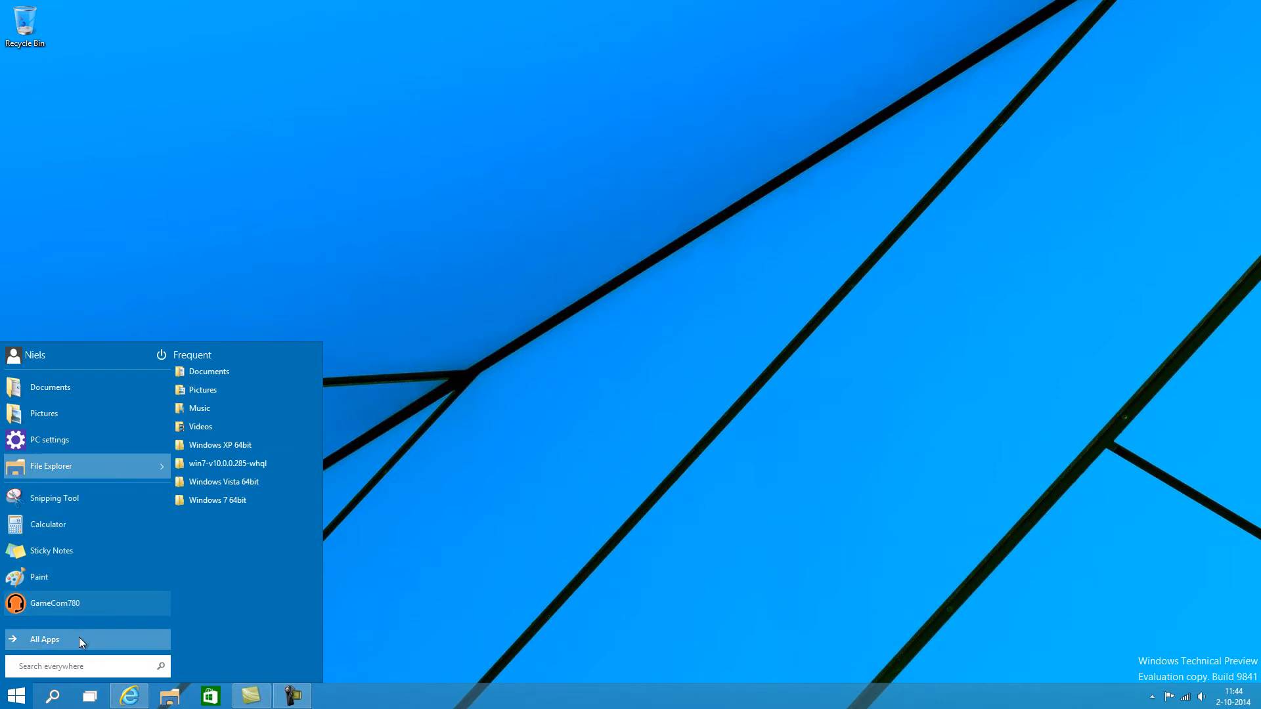
click(45, 640)
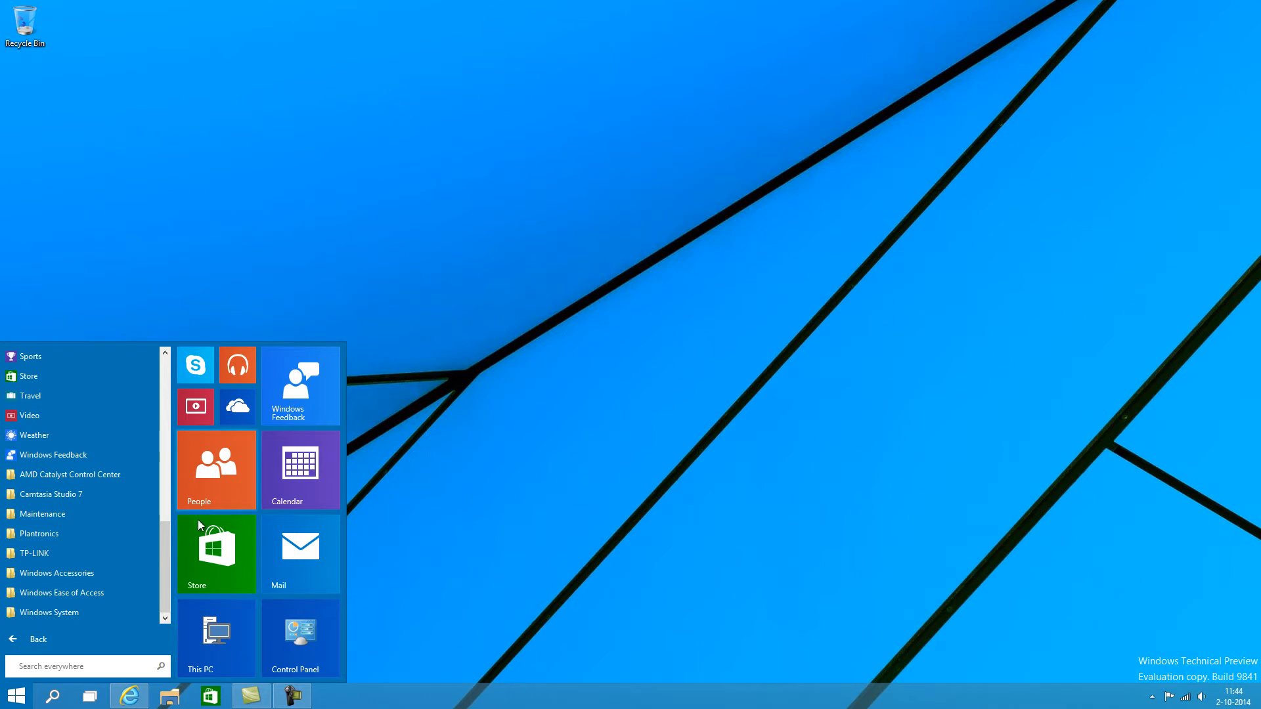
mouse_move(293, 398)
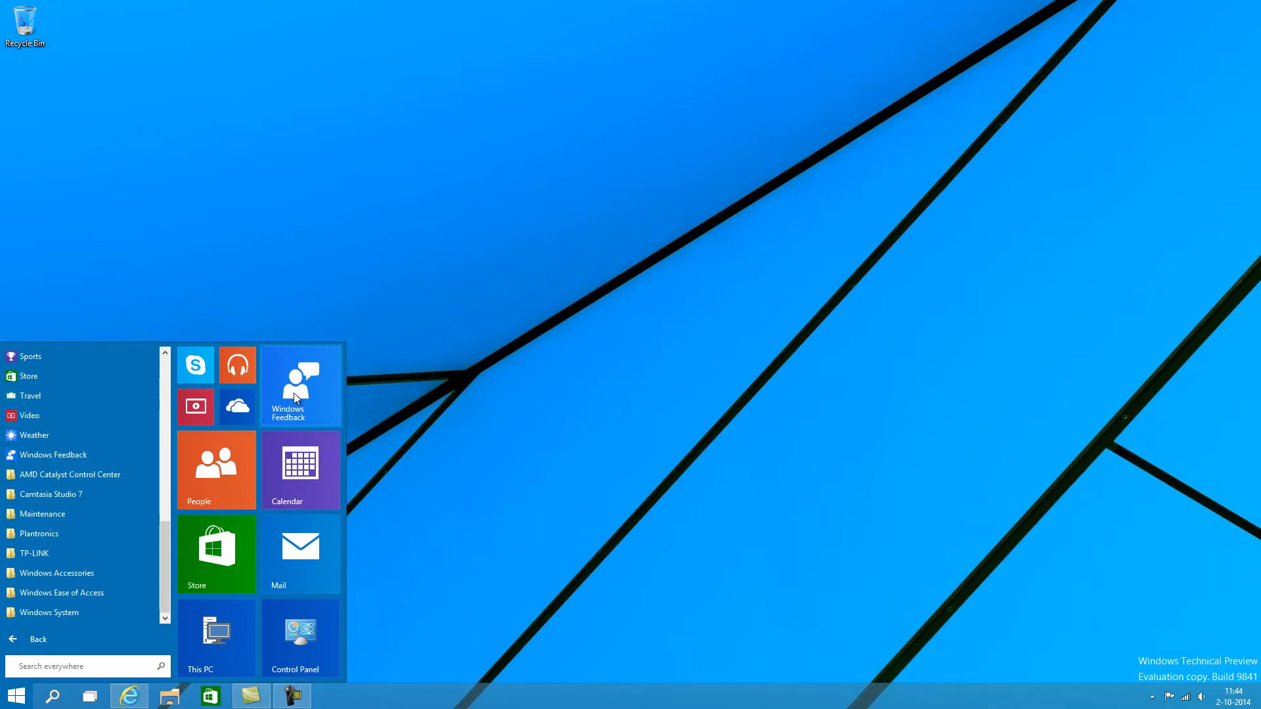
mouse_move(313, 408)
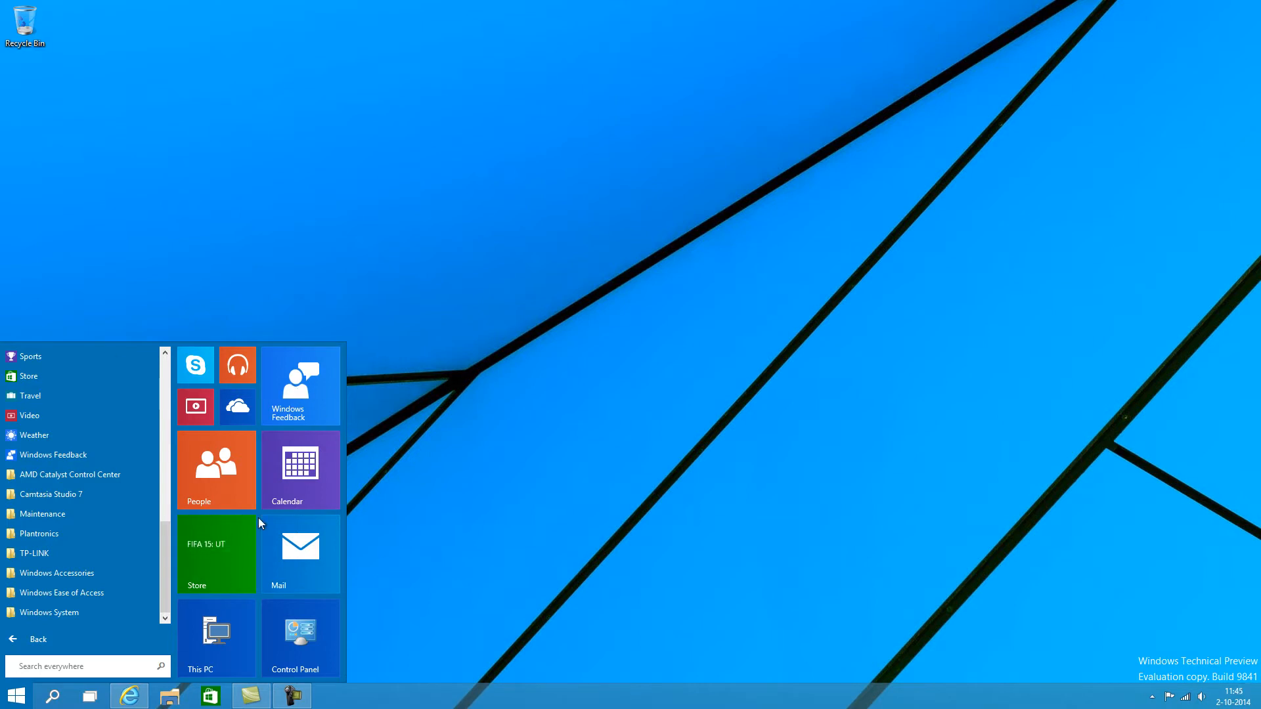
mouse_move(224, 532)
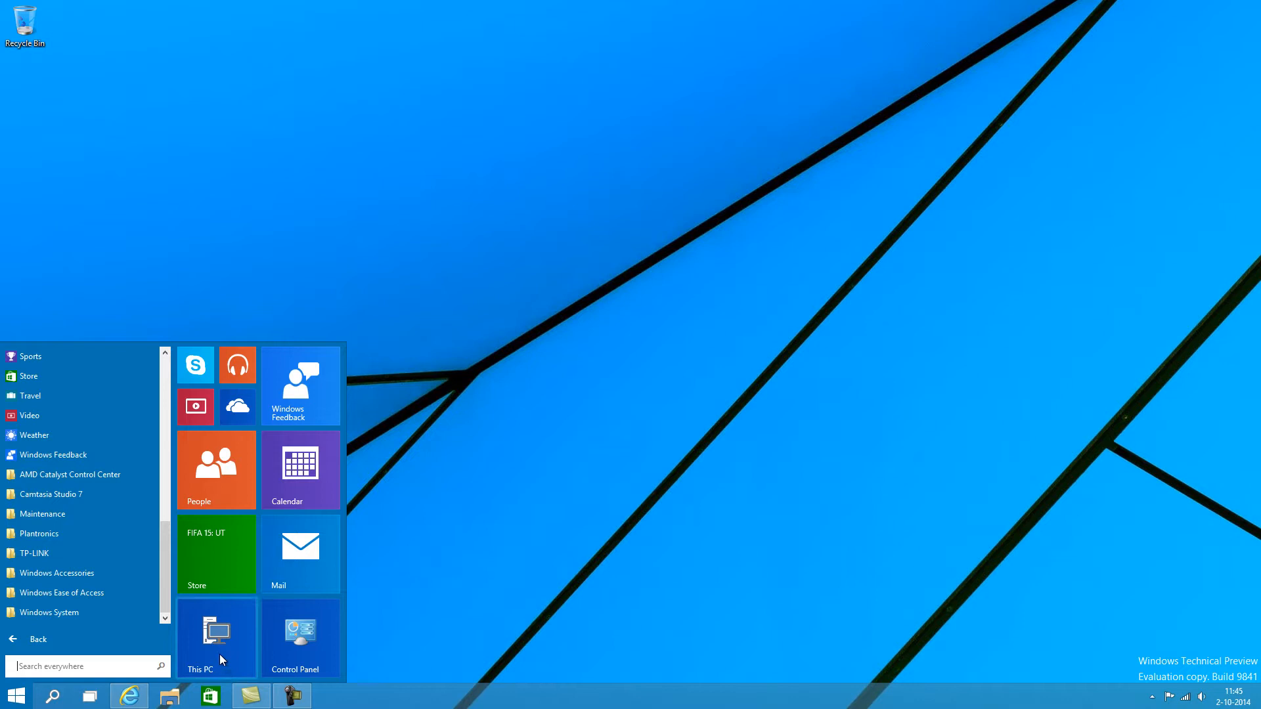
mouse_move(227, 634)
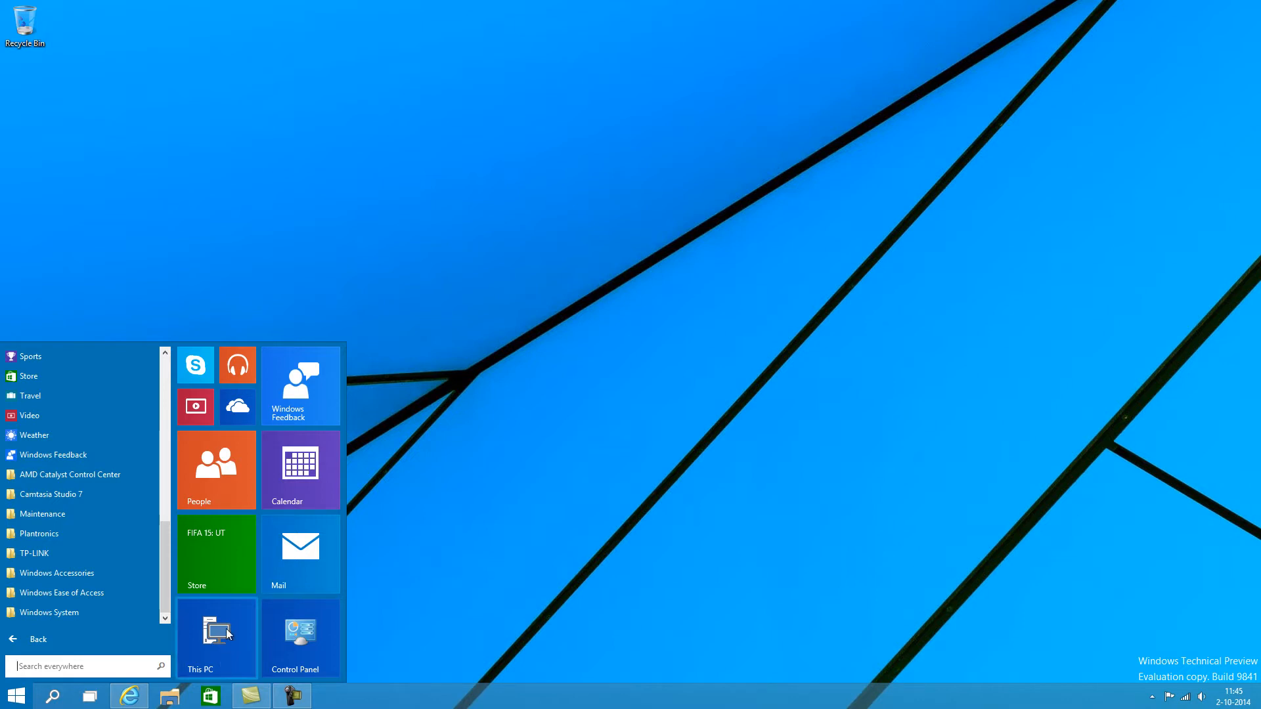
mouse_move(264, 625)
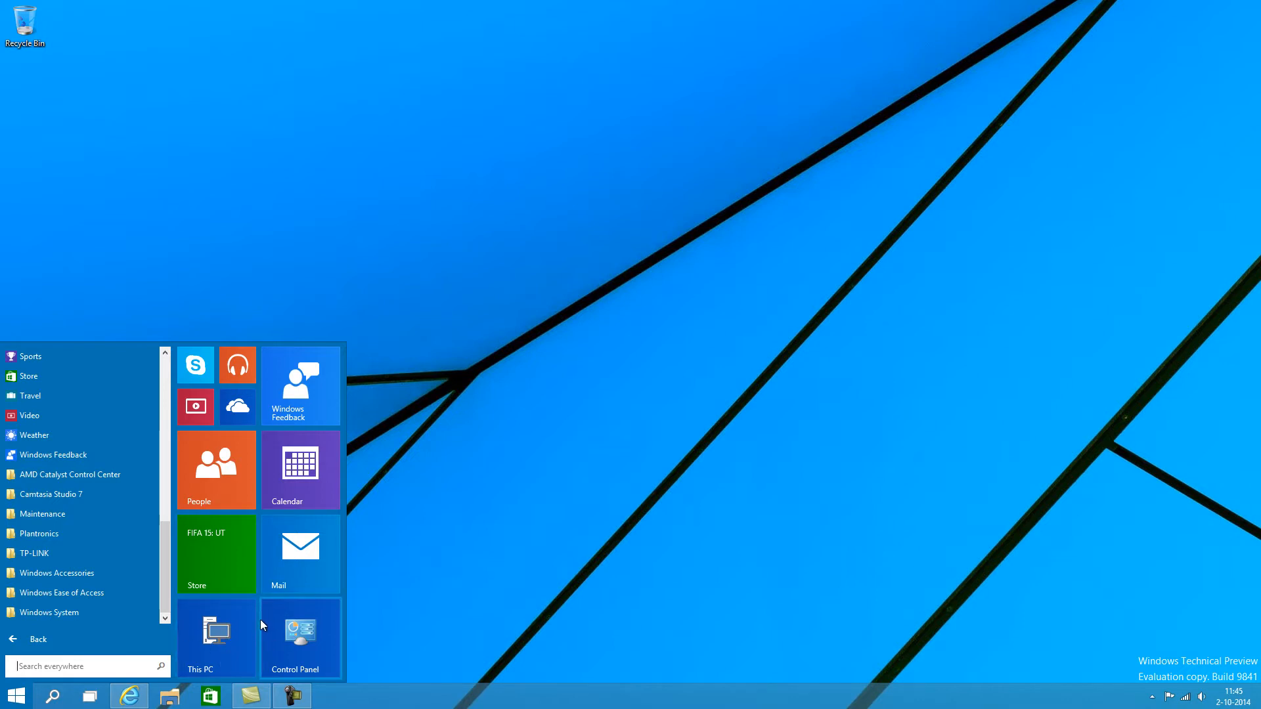
mouse_move(202, 656)
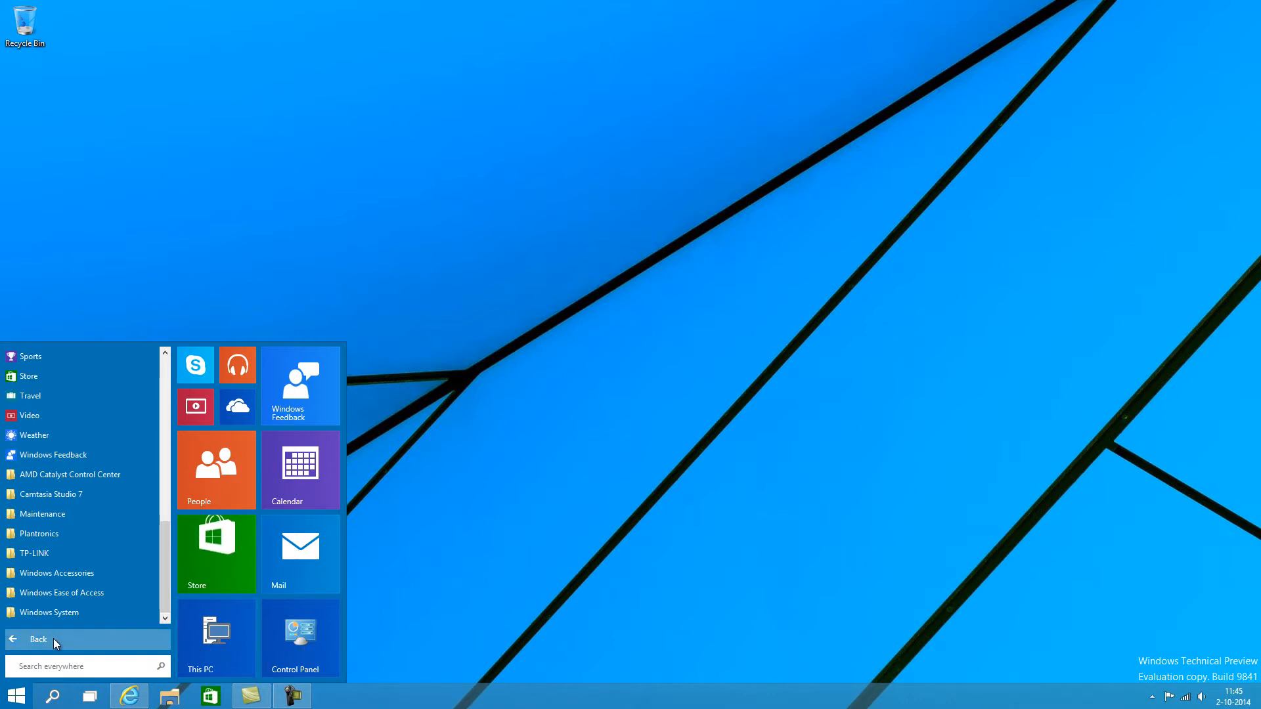
click(37, 640)
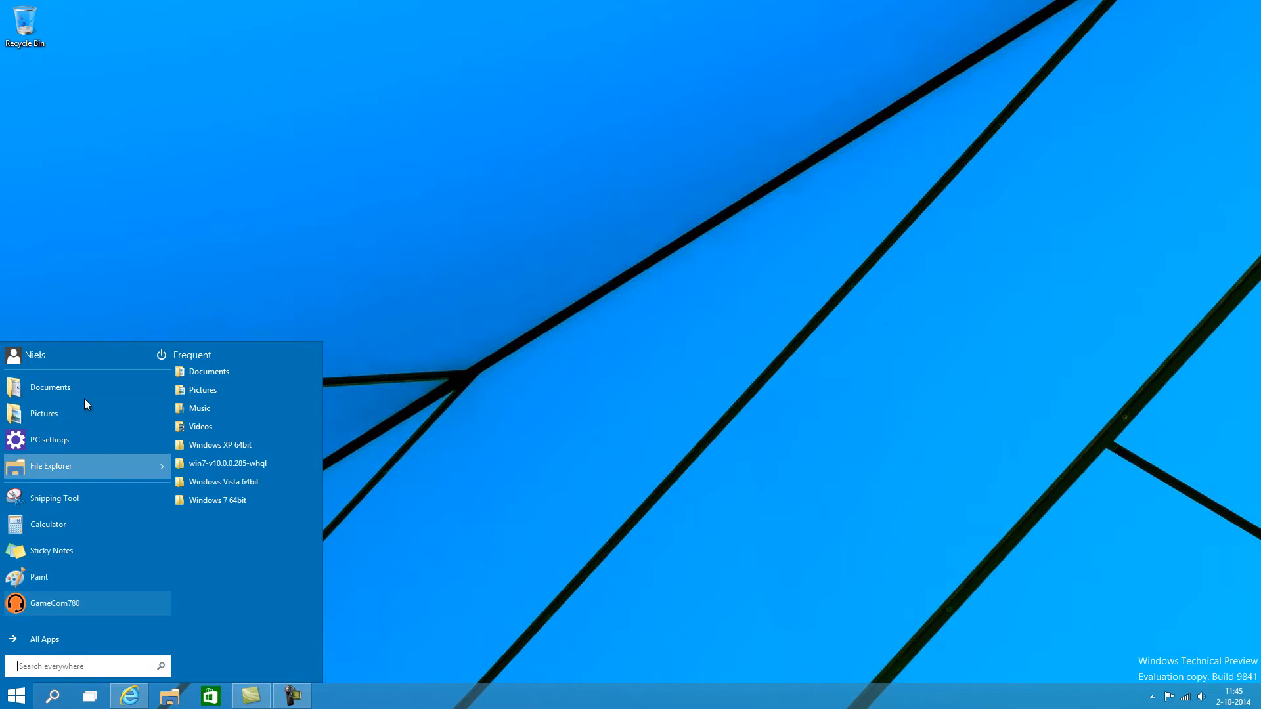
Step: Reopen All Apps and browse down to program folders such as Windows Accessories
click(44, 638)
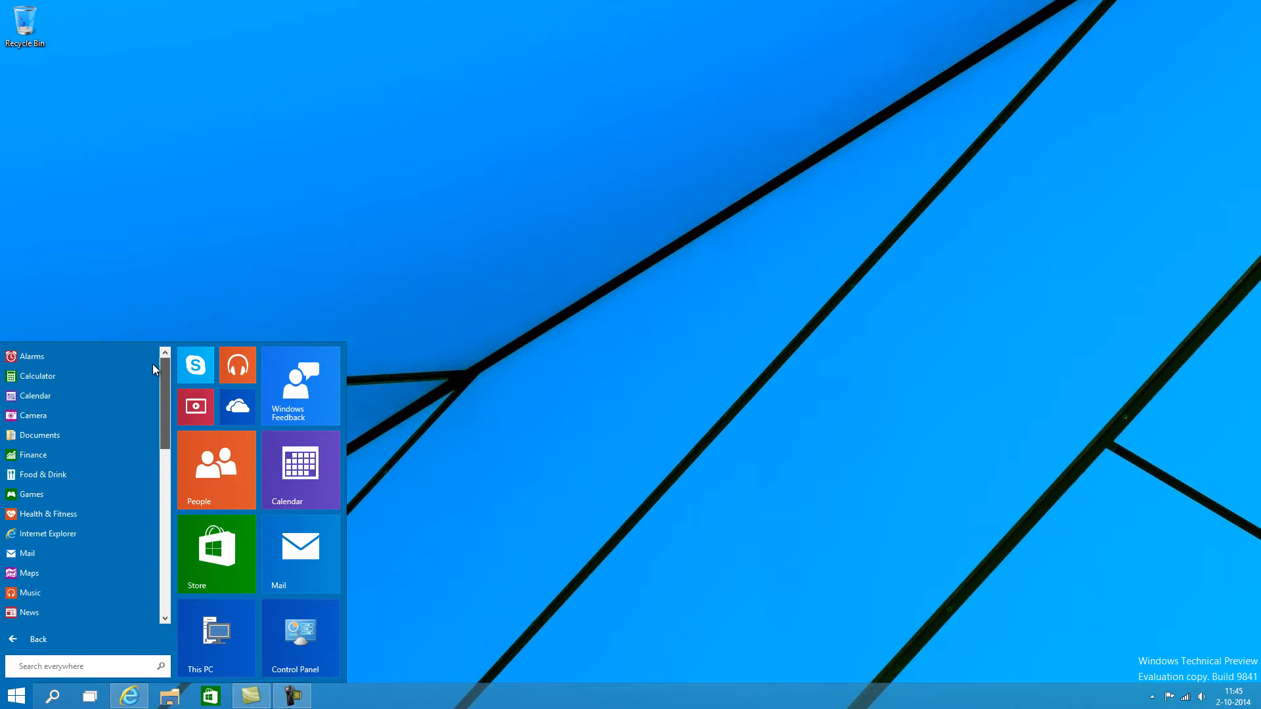
scroll(down, 3)
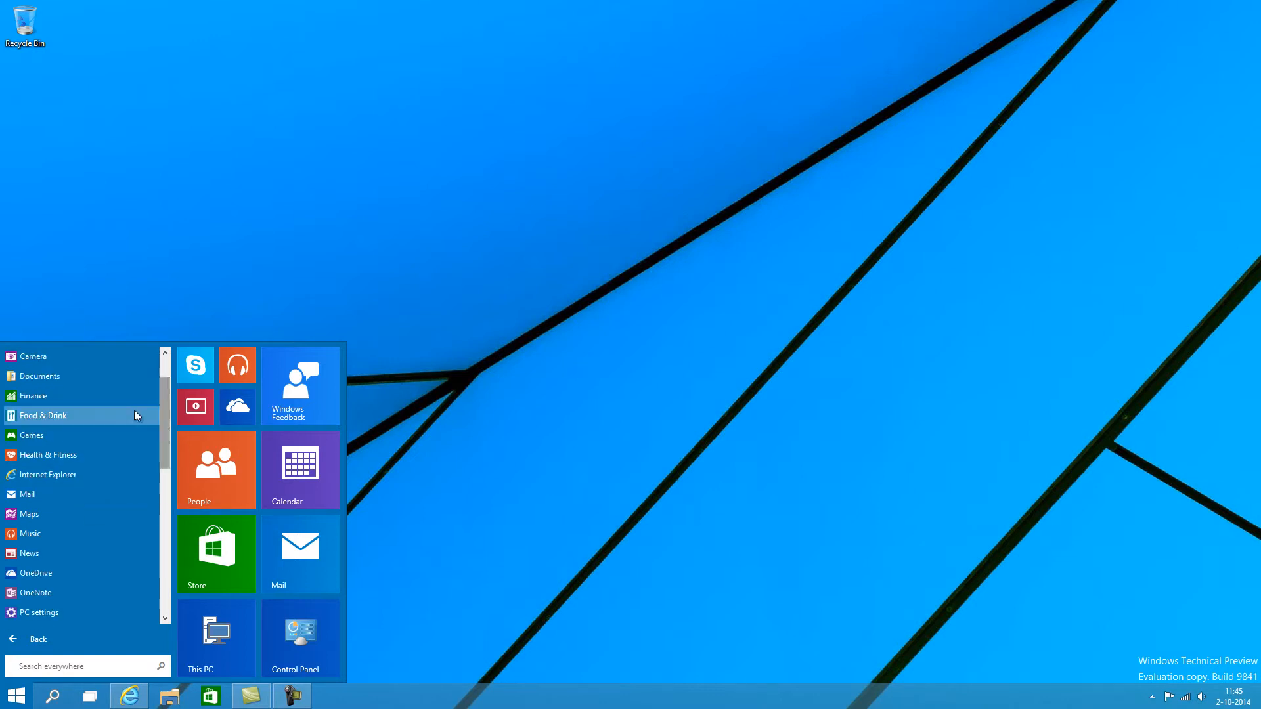
mouse_move(90, 475)
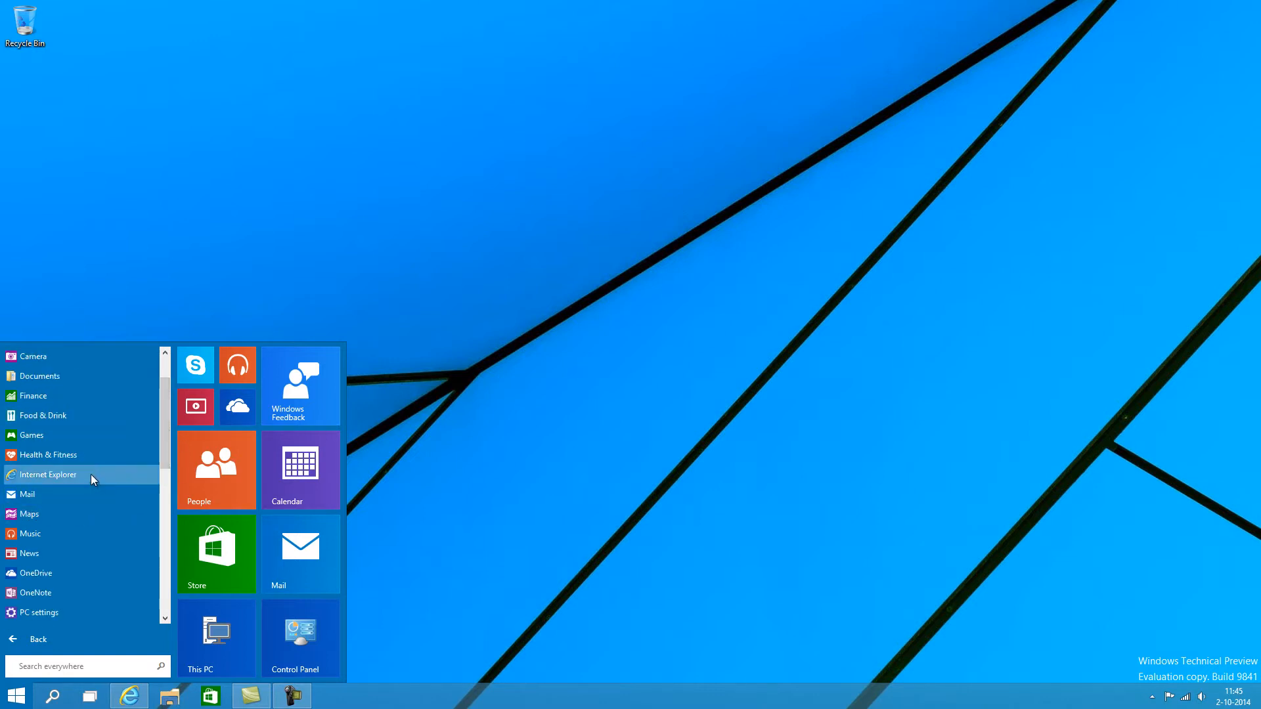
scroll(down, 3)
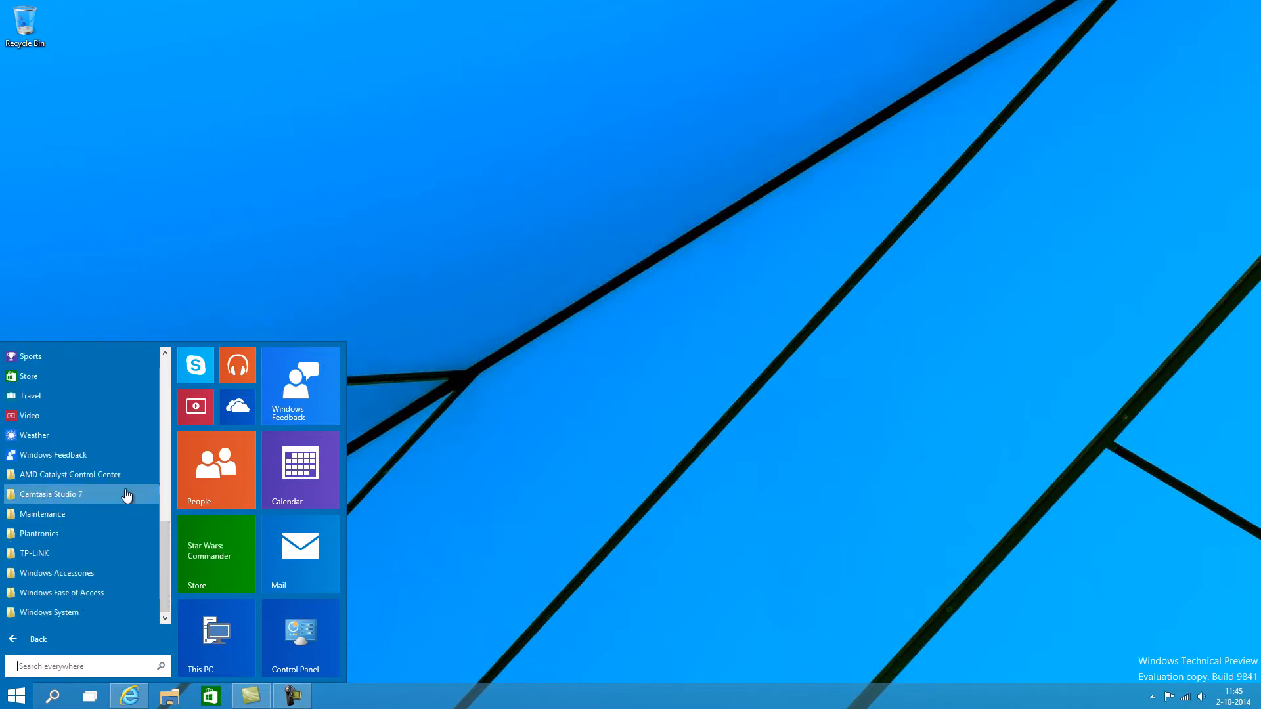
mouse_move(136, 572)
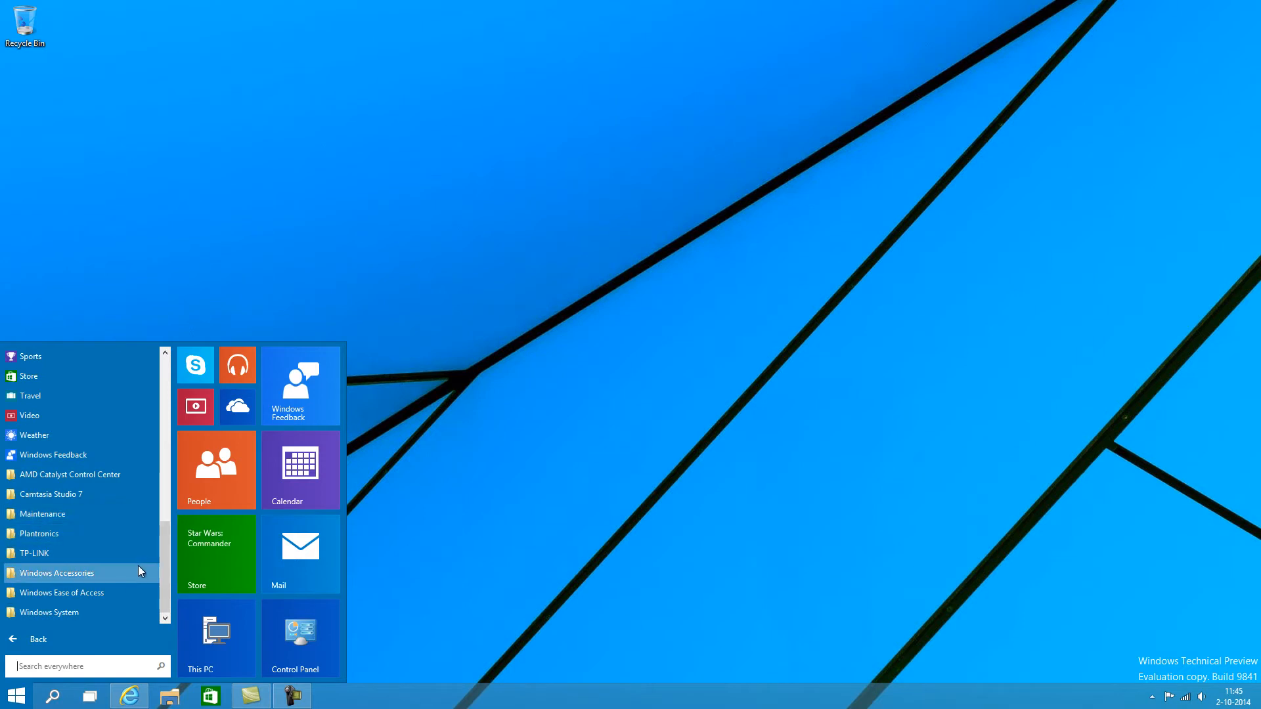
mouse_move(396, 537)
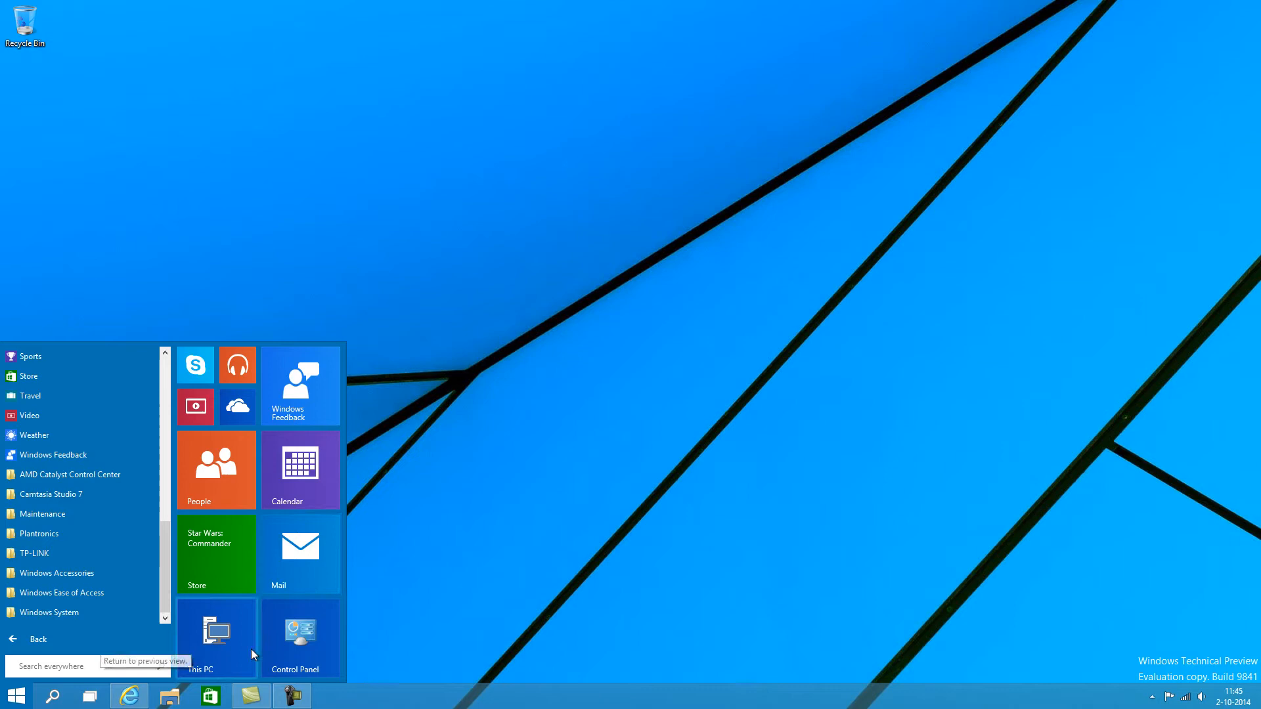
Step: Browse This PC and the Desktop folder in File Explorer, then close the window
click(215, 635)
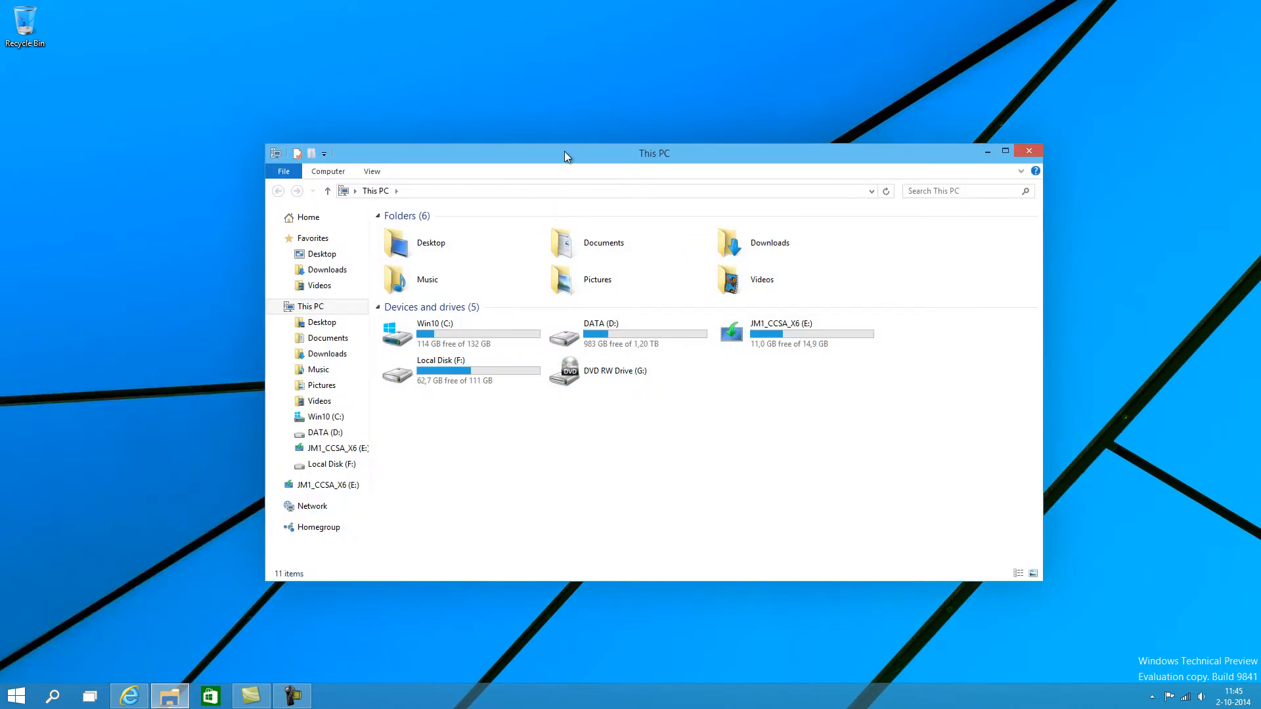
drag(567, 153, 570, 116)
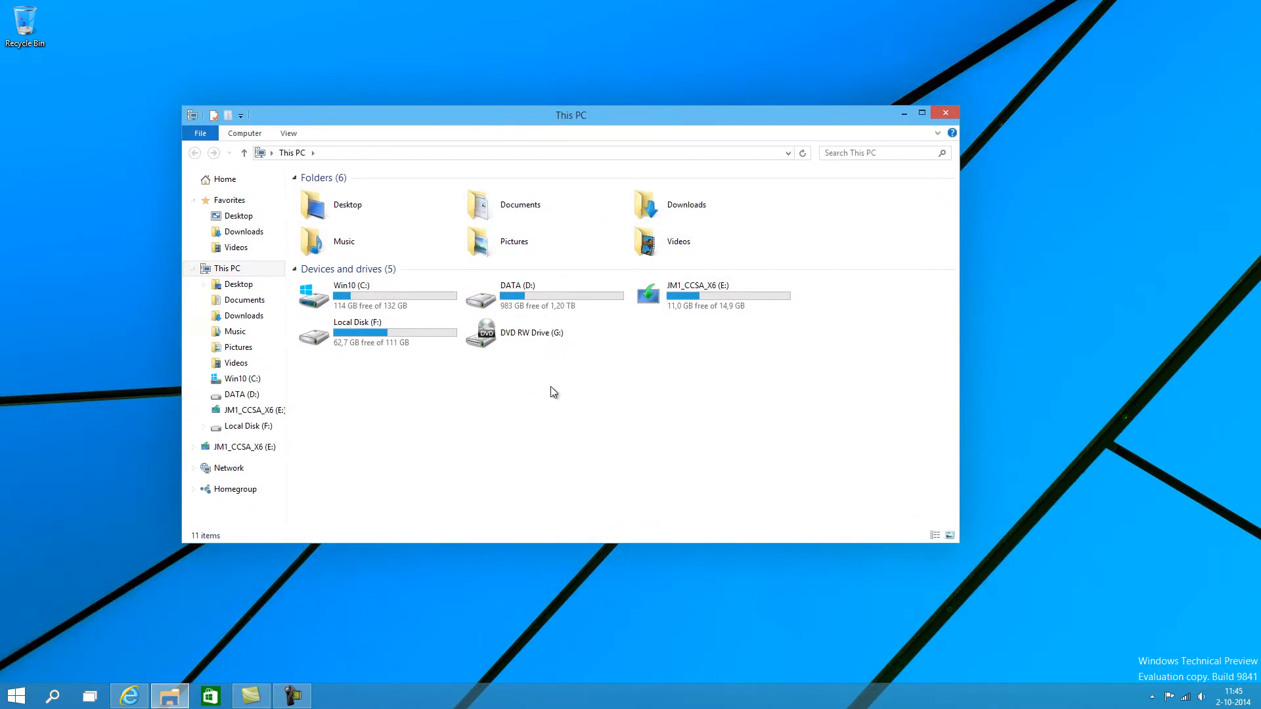
mouse_move(231, 468)
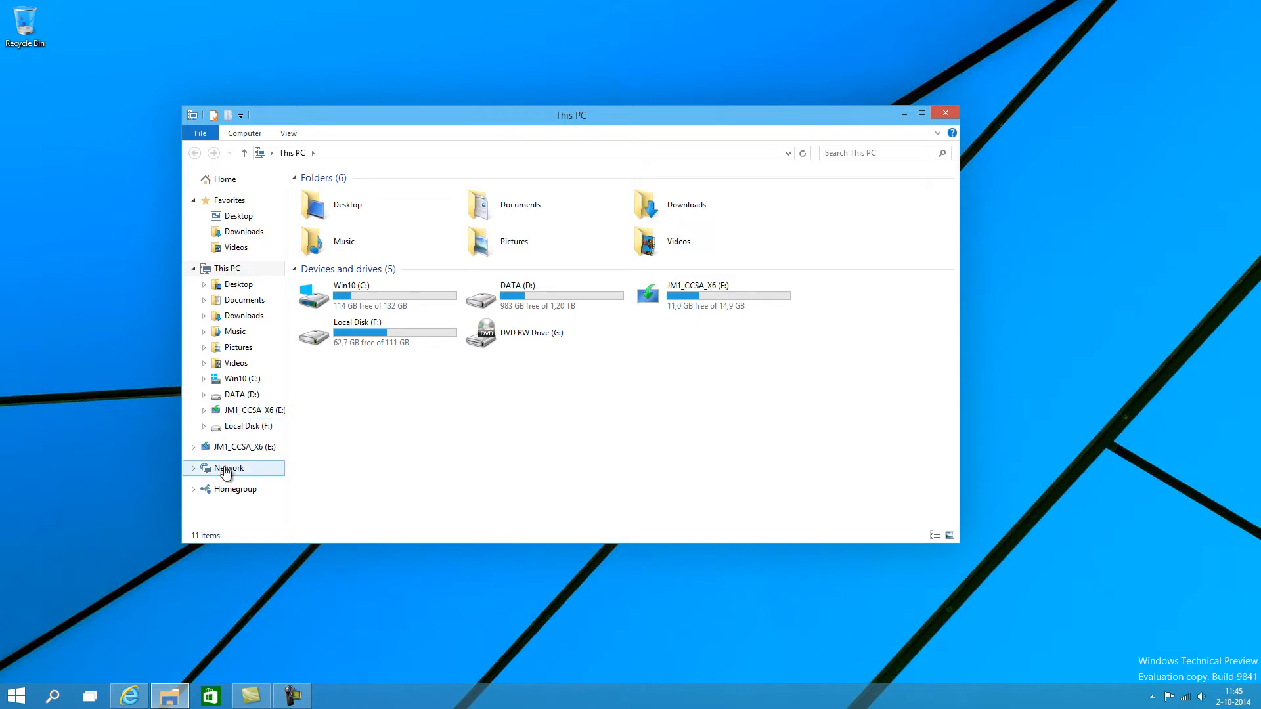
mouse_move(226, 488)
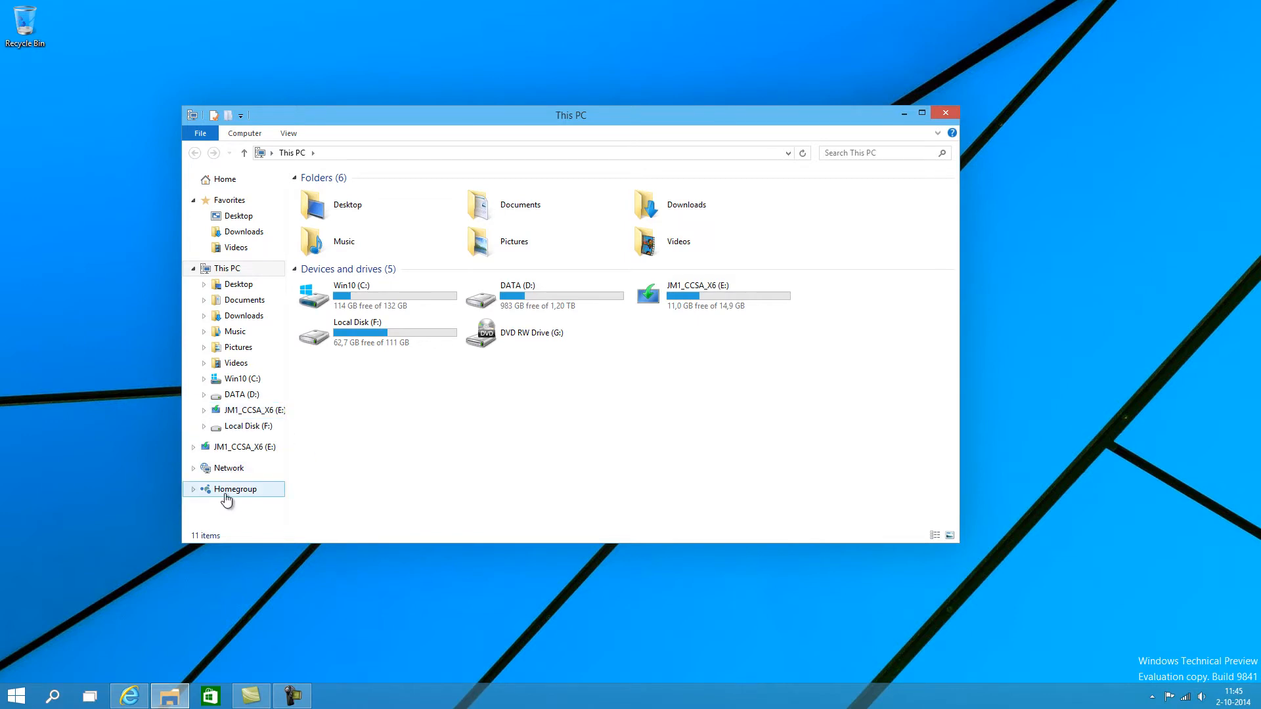
mouse_move(277, 500)
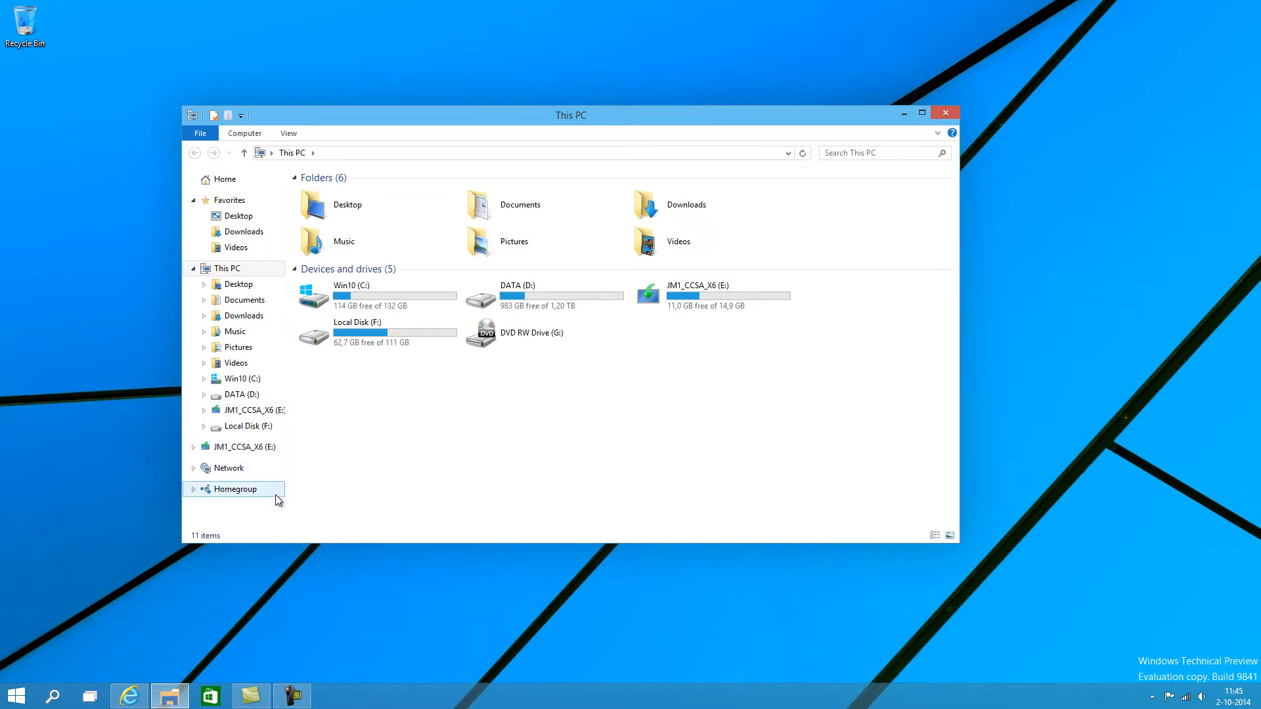
click(237, 216)
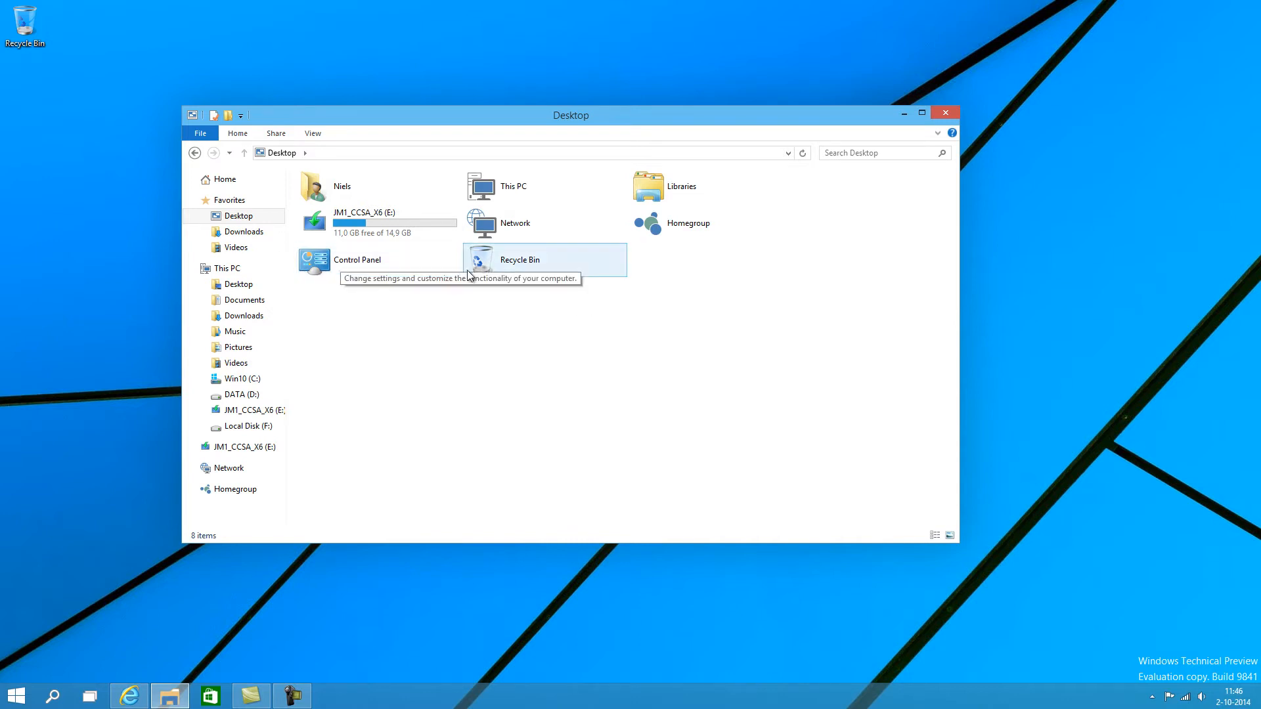
mouse_move(500, 272)
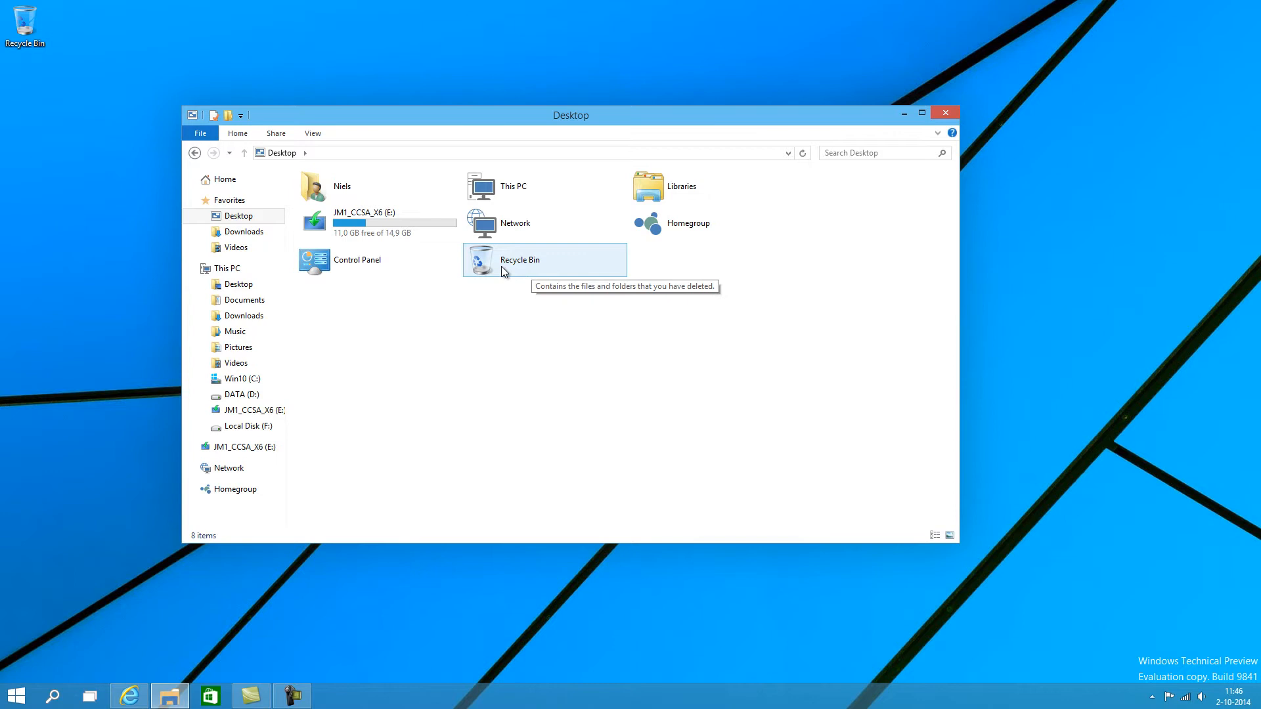
mouse_move(512, 185)
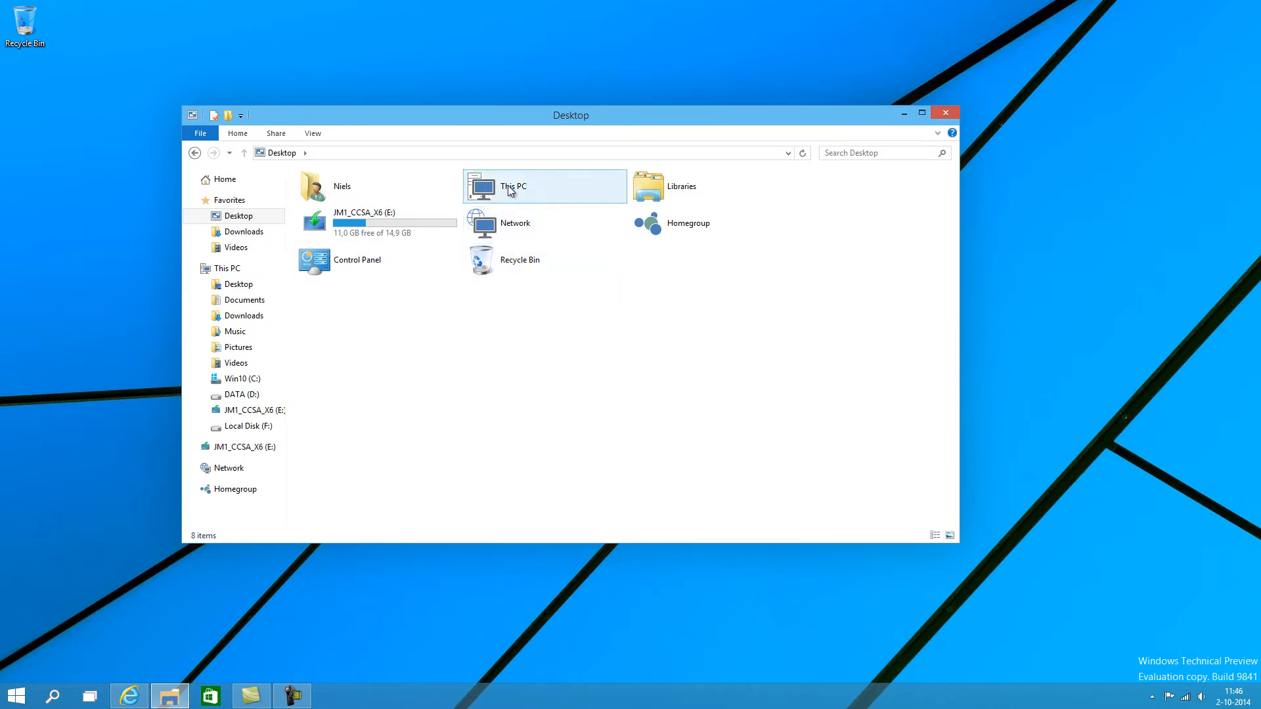
mouse_move(490, 189)
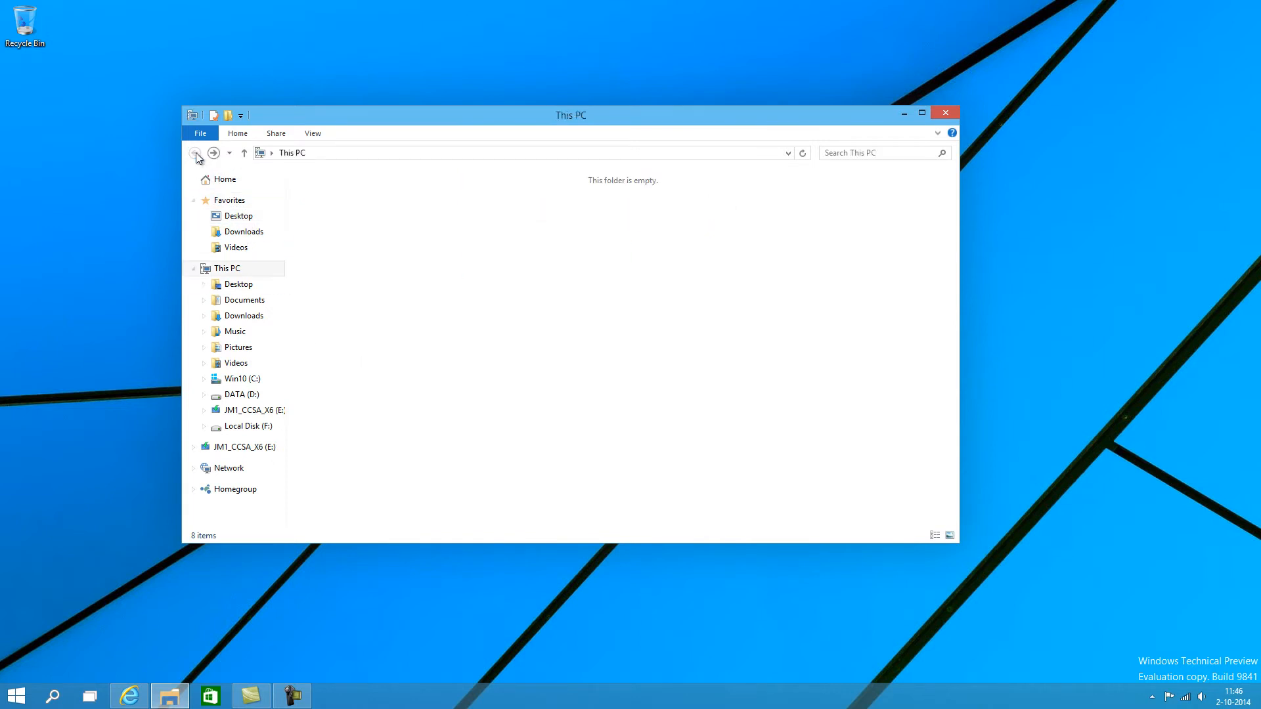
click(196, 153)
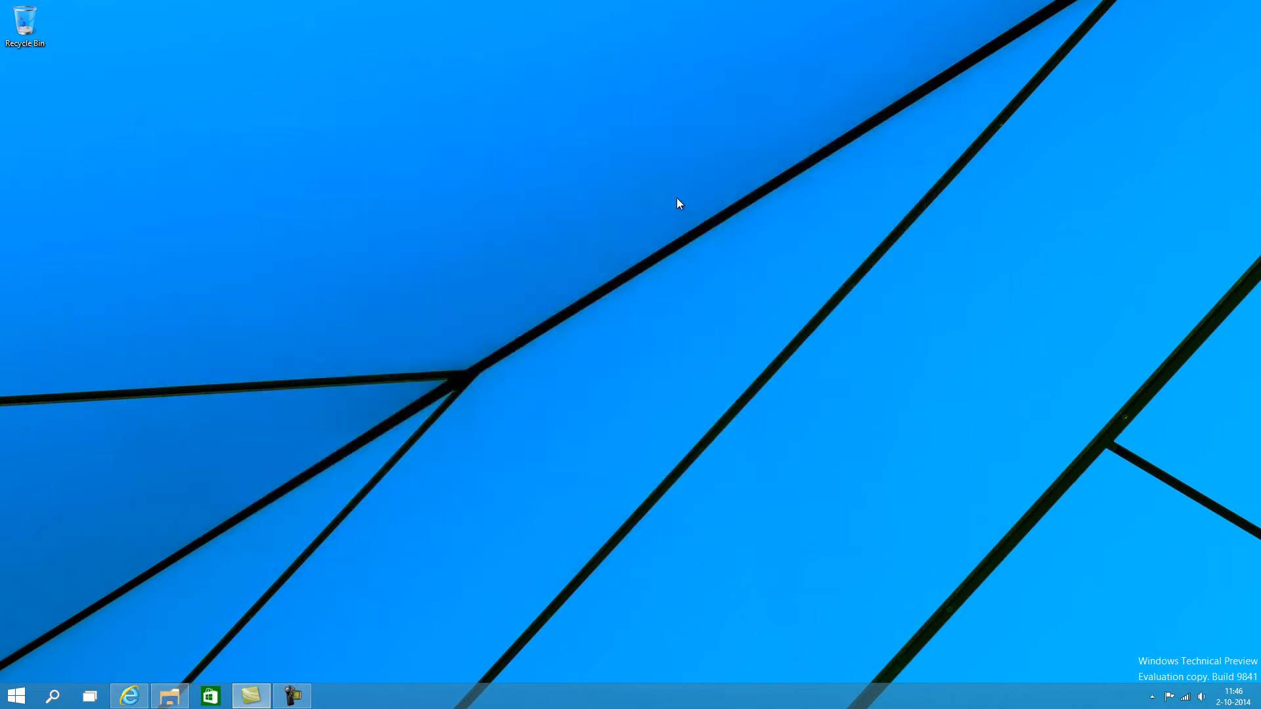
mouse_move(52, 696)
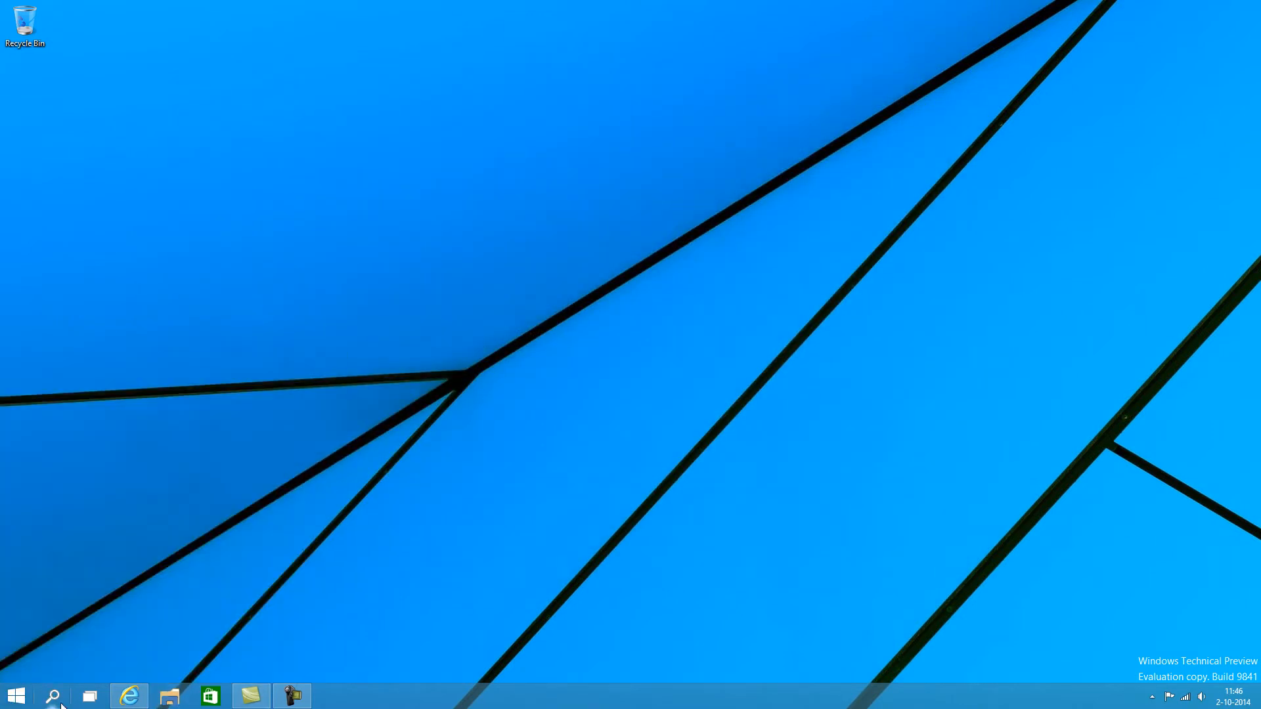
Step: Search 'uac' from Start and open the User Account Control Settings window
click(52, 696)
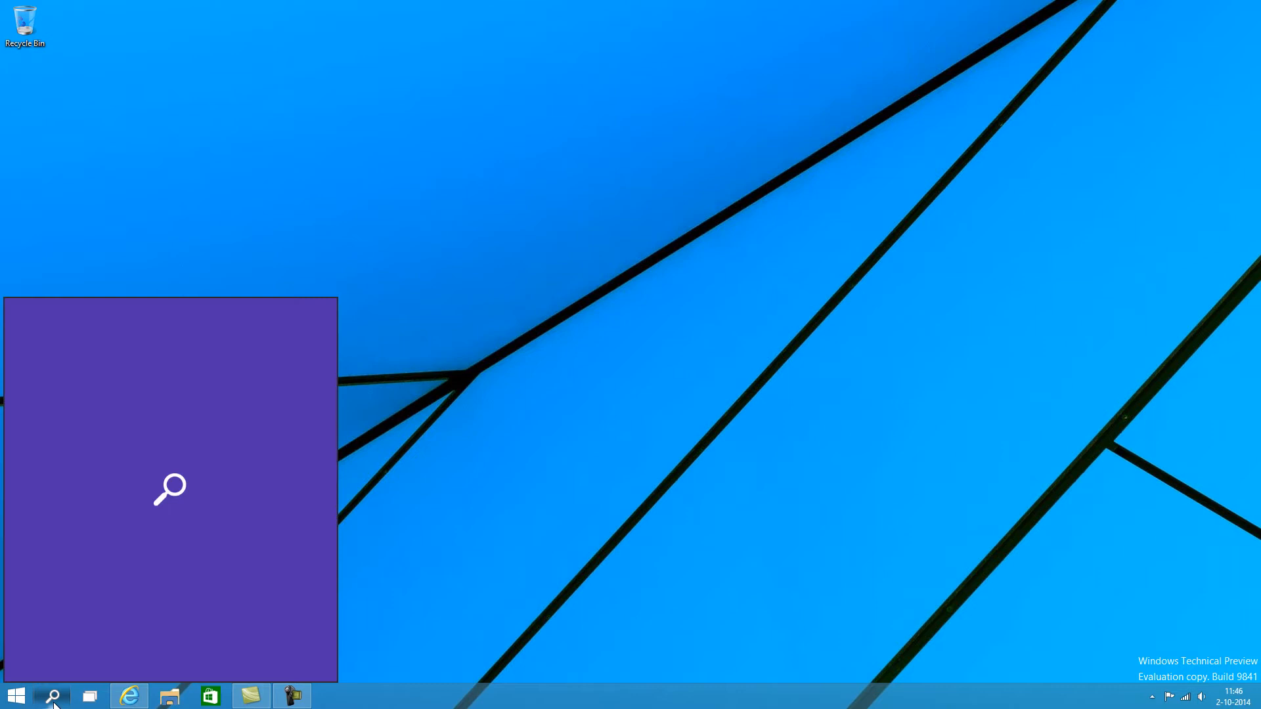
click(53, 696)
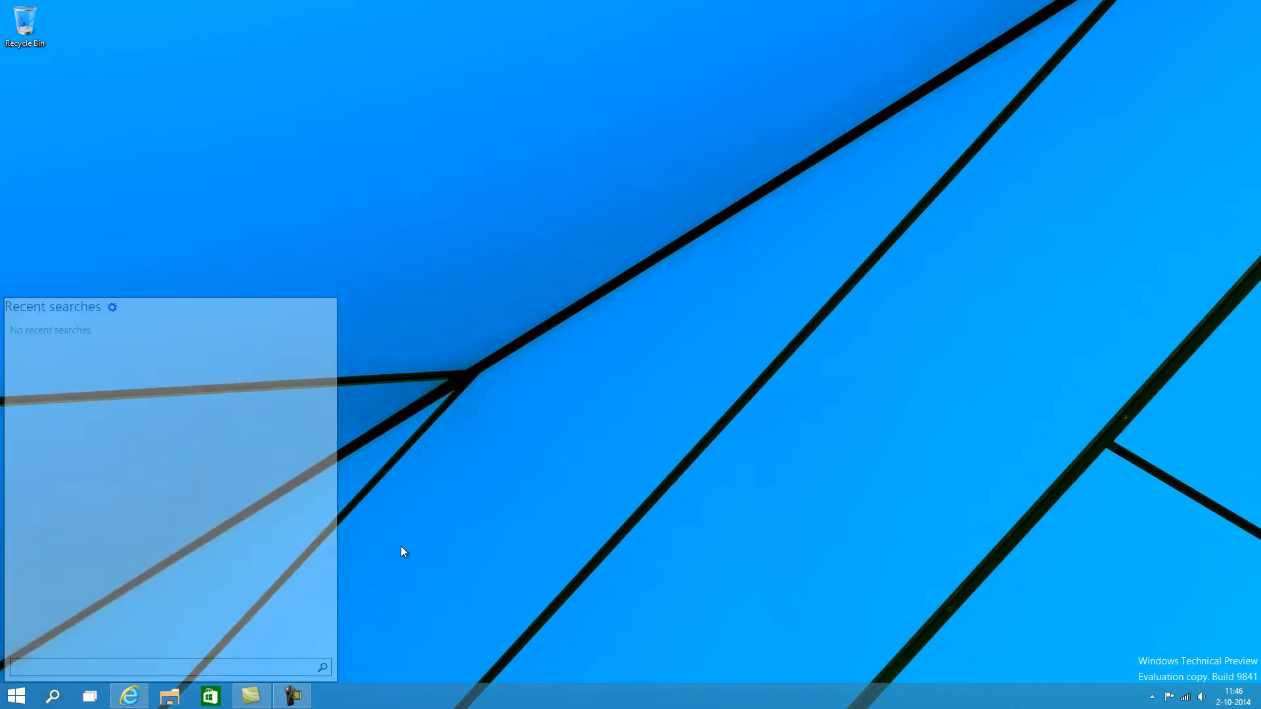
click(16, 697)
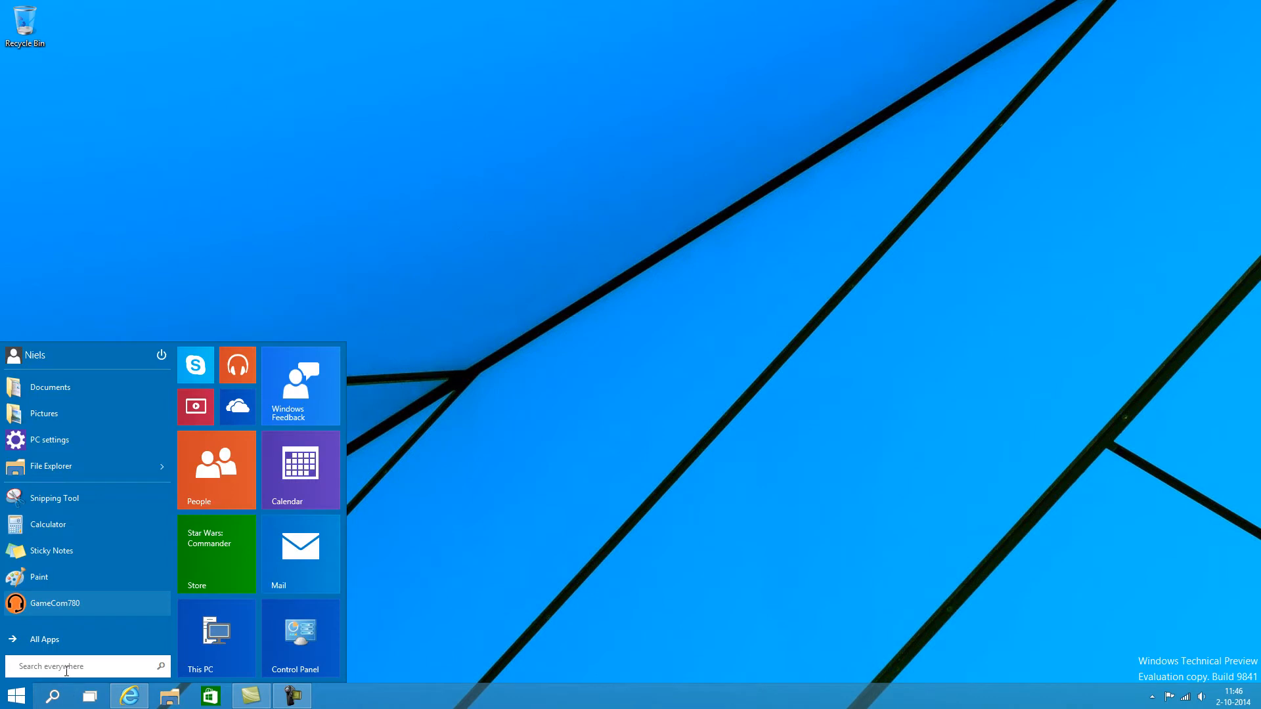
click(80, 666)
text(uac)
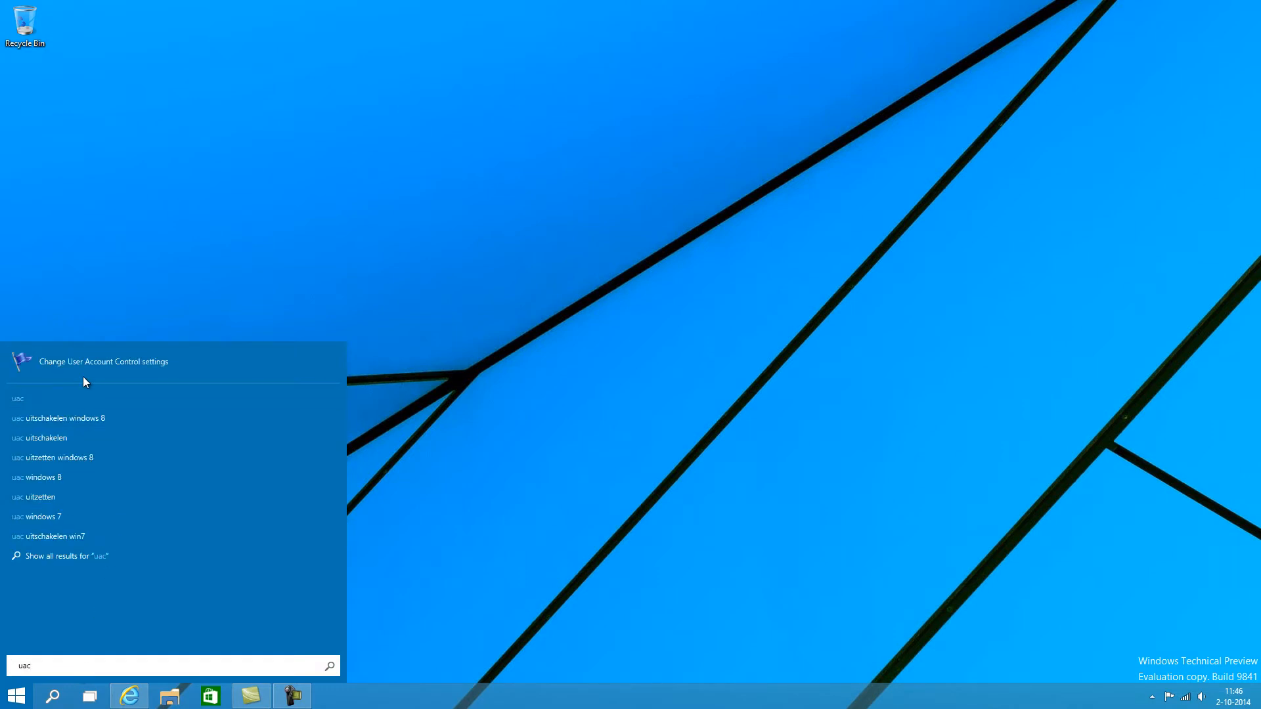
click(103, 361)
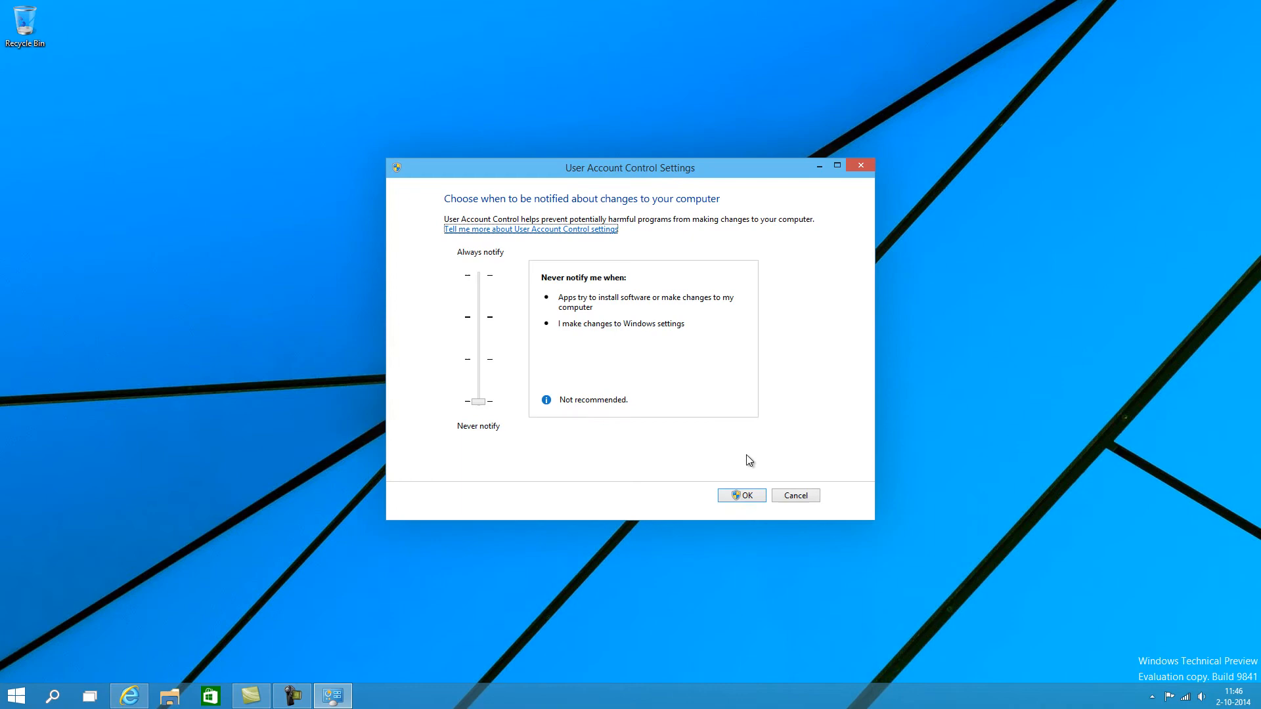
mouse_move(800, 515)
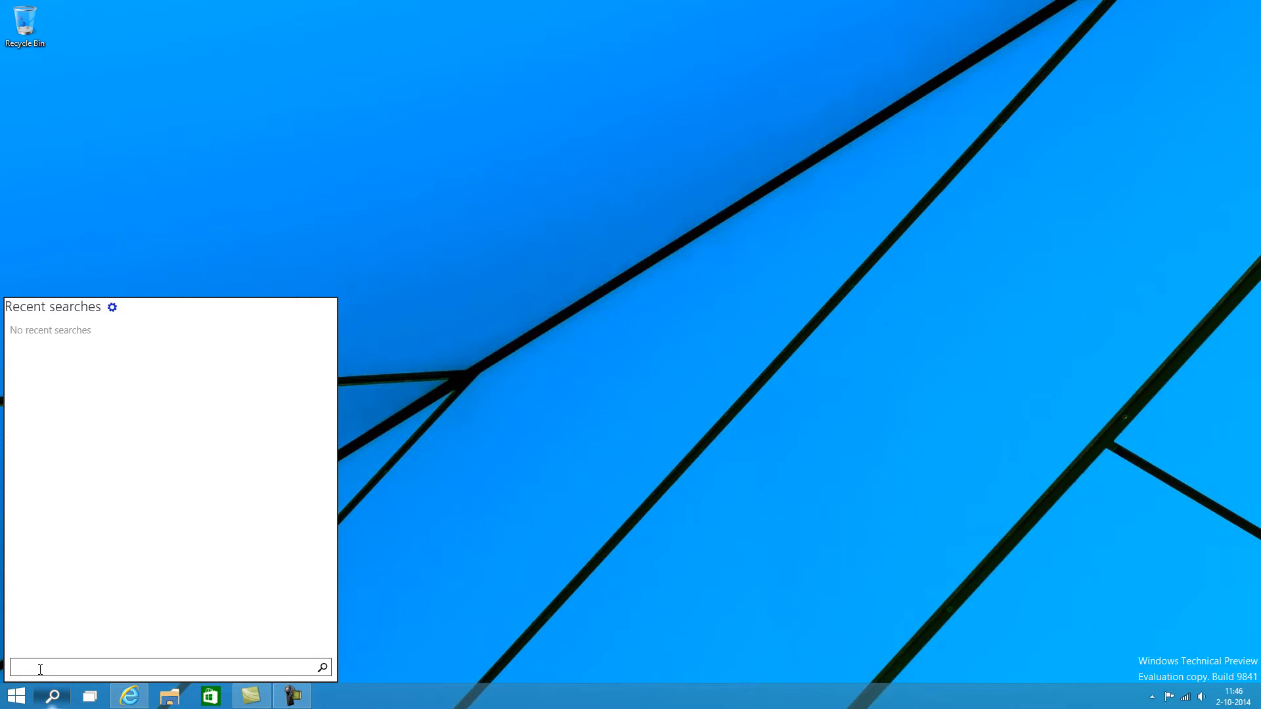
Step: Dismiss the search panel and Start menu, returning to the empty desktop
text(uac)
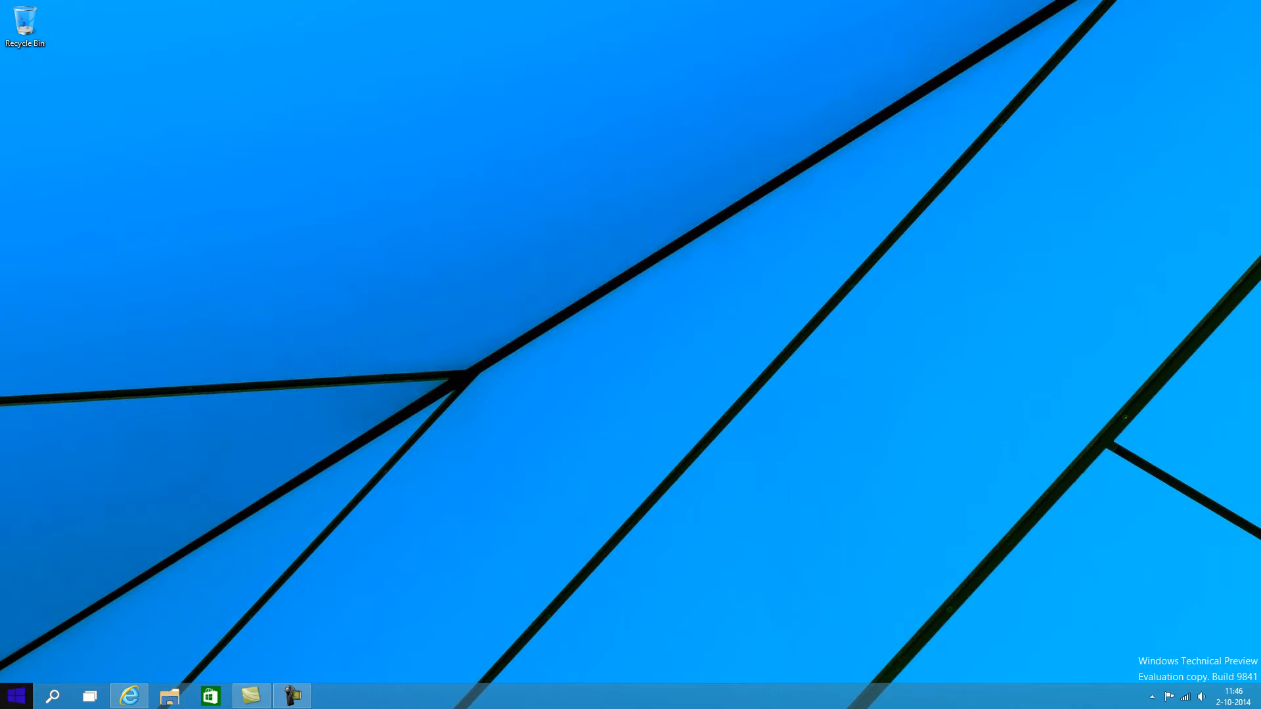
click(52, 697)
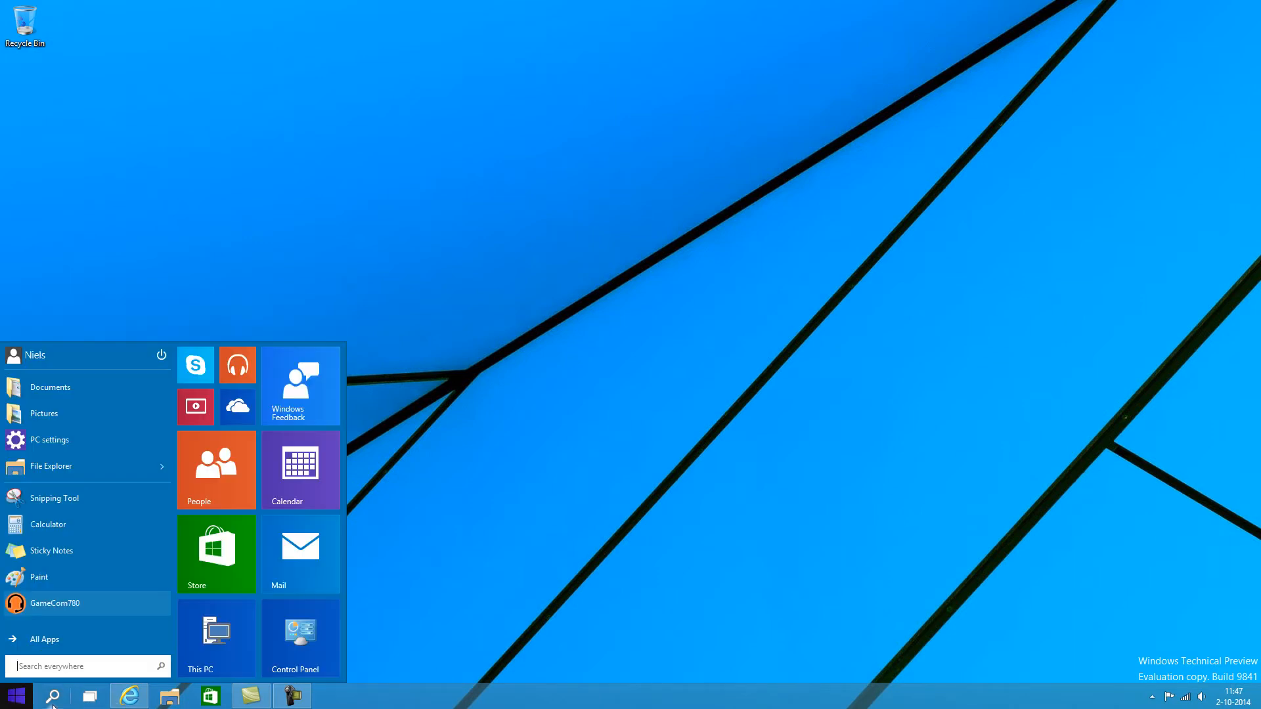
click(16, 696)
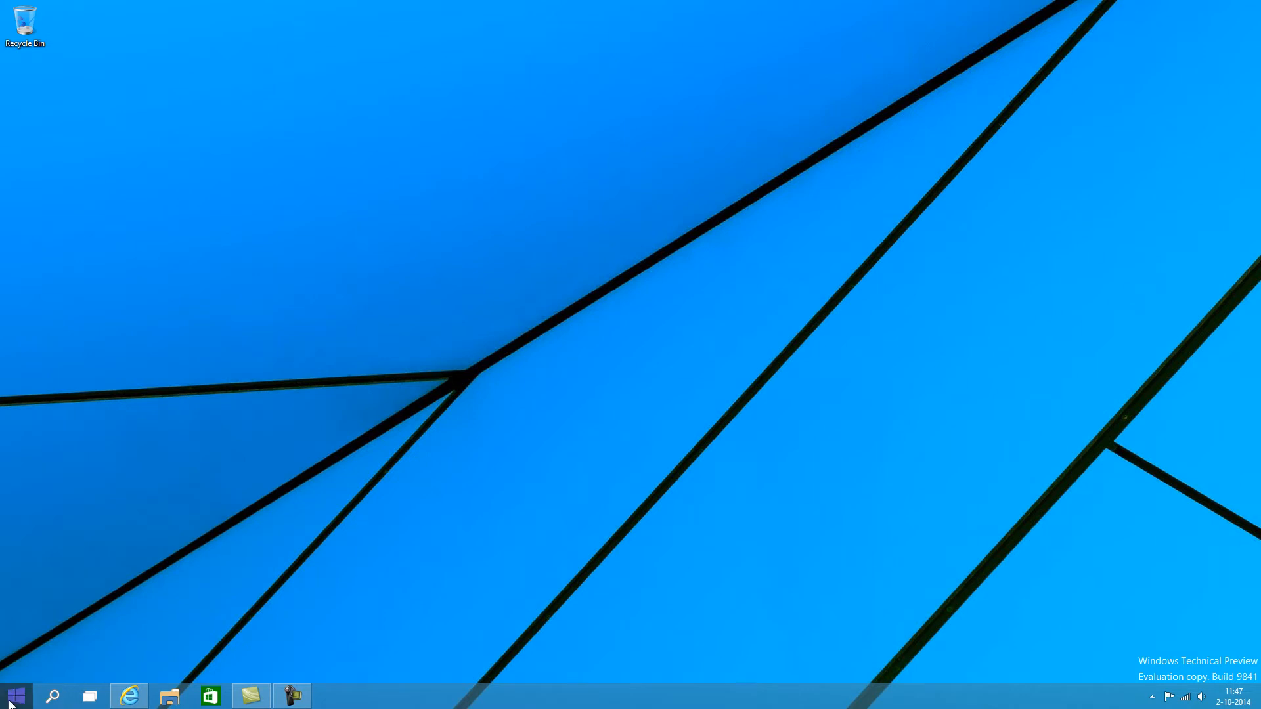
mouse_move(52, 696)
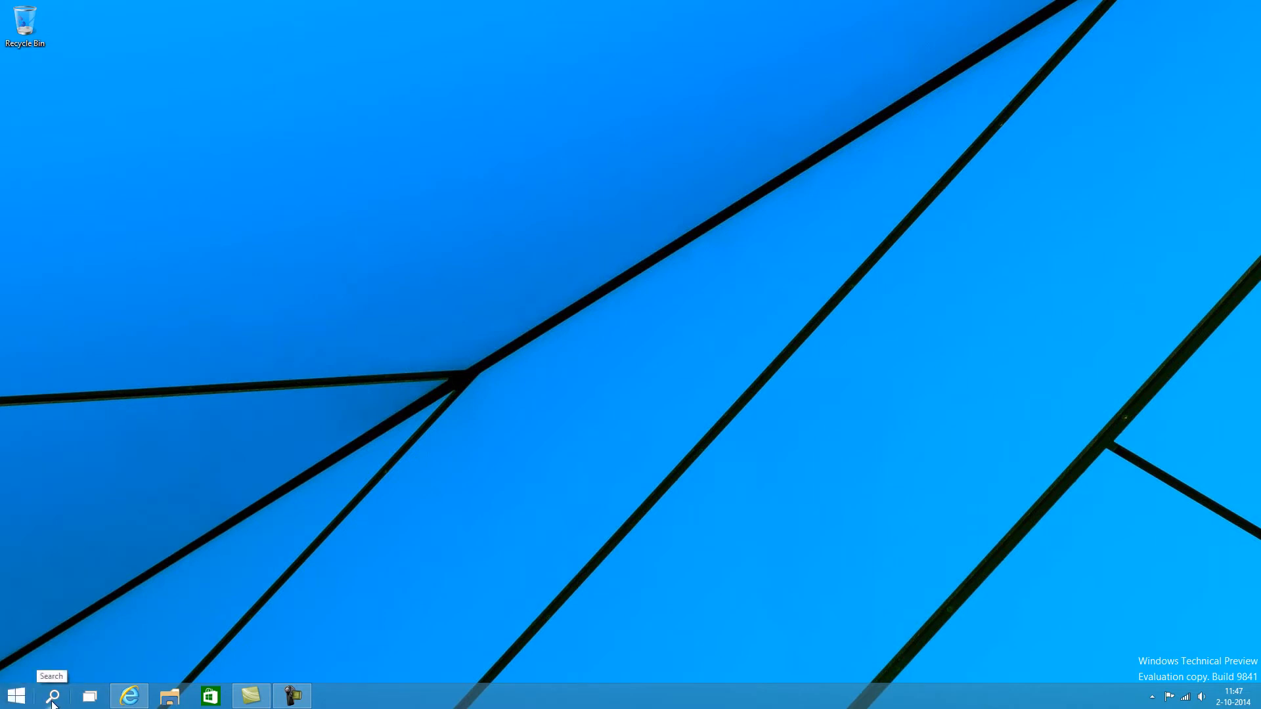
click(52, 696)
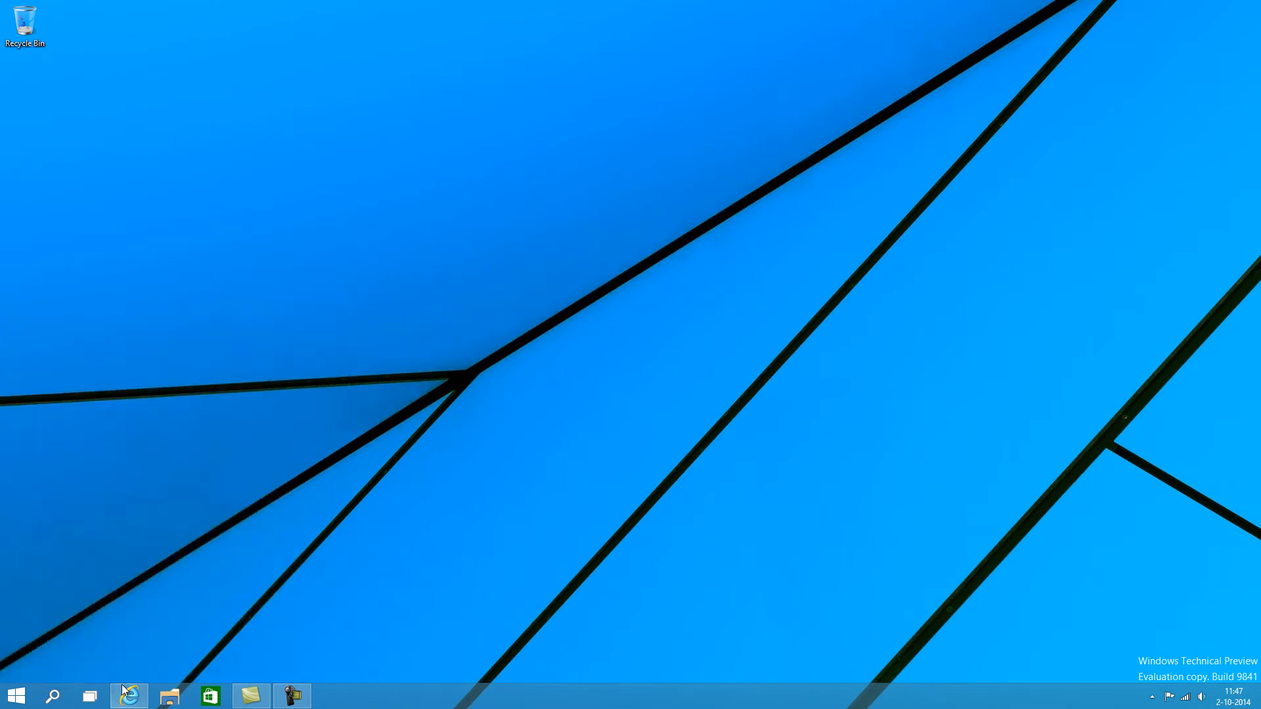
mouse_move(90, 696)
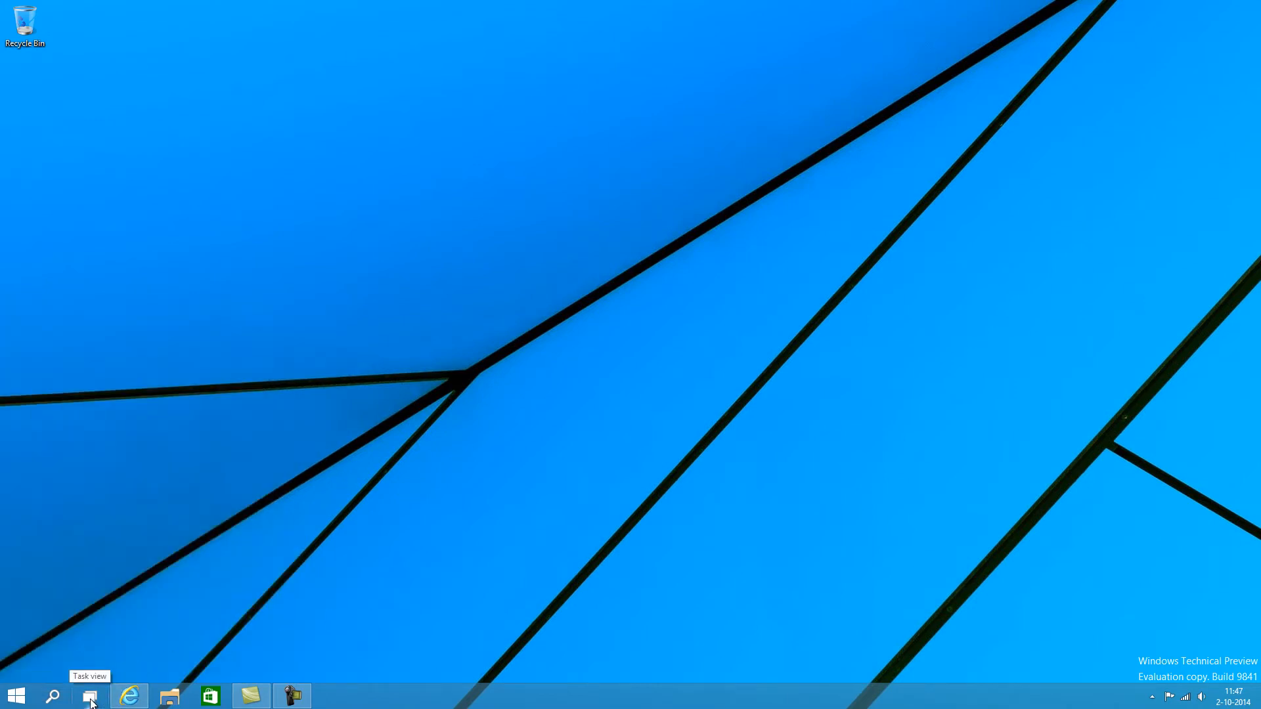
Step: Use Task View to add a new virtual desktop alongside the existing ones
click(91, 696)
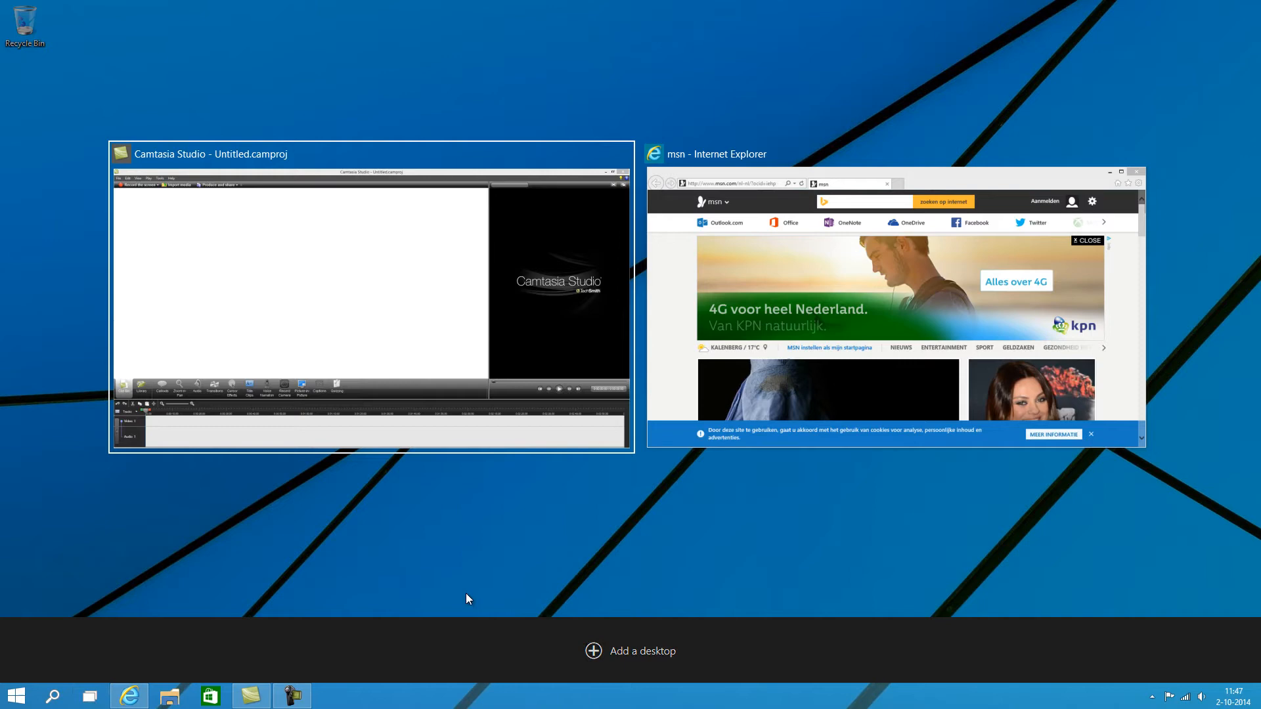
click(90, 696)
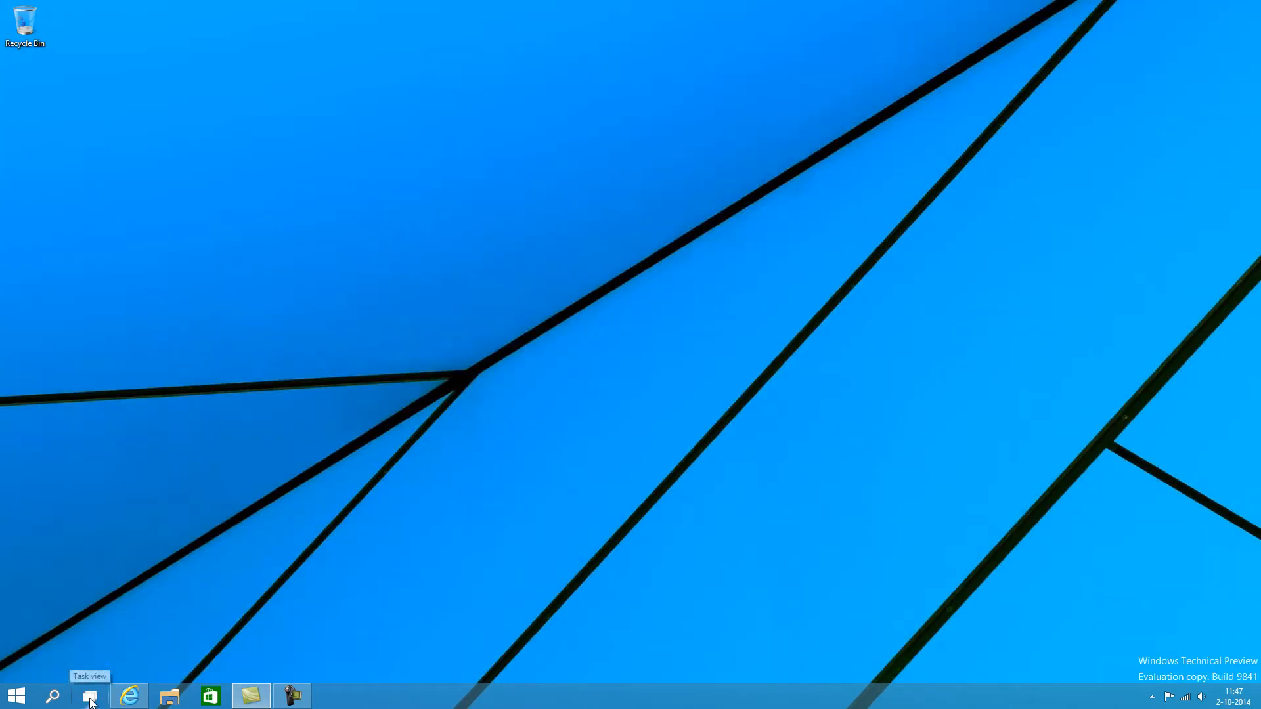
click(90, 696)
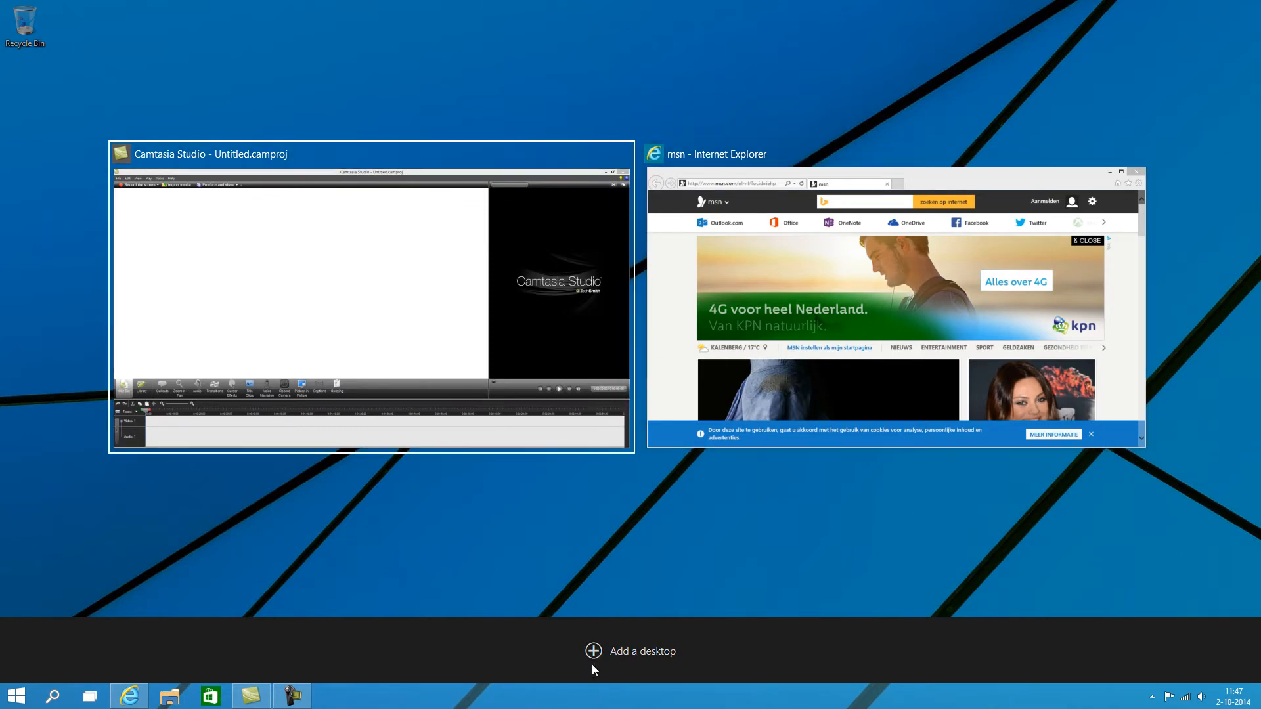
click(594, 650)
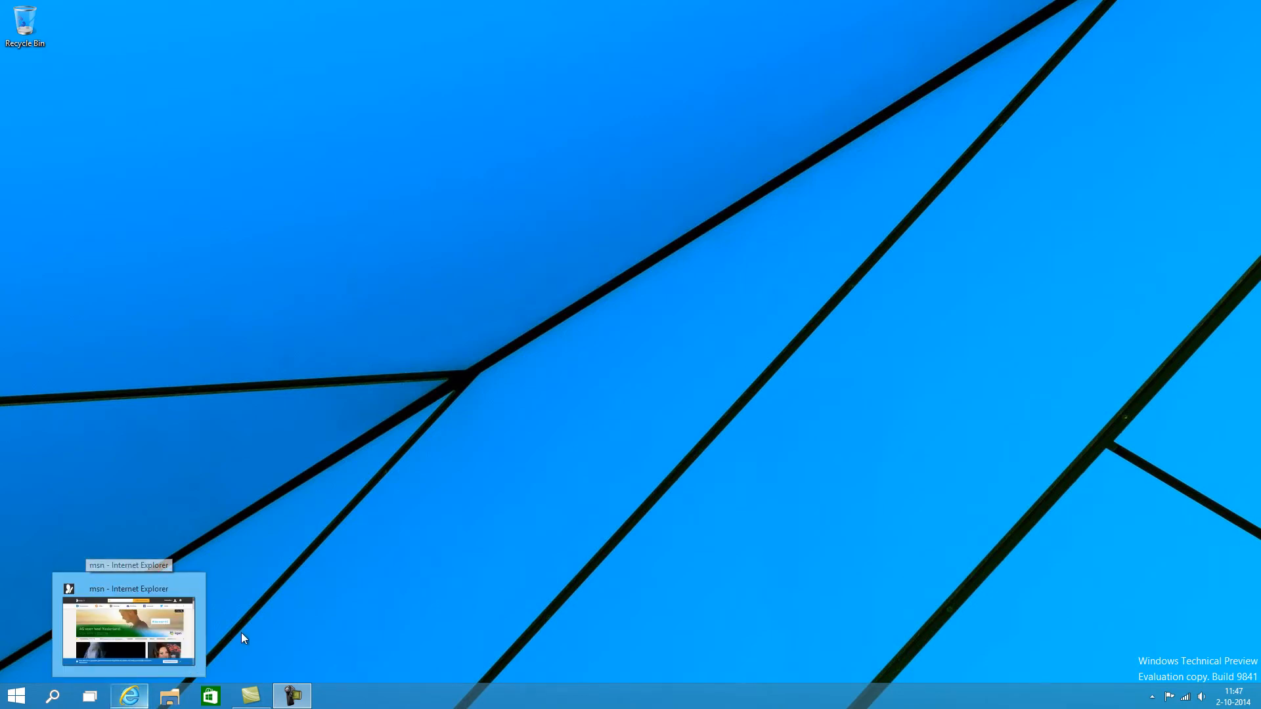
mouse_move(76, 701)
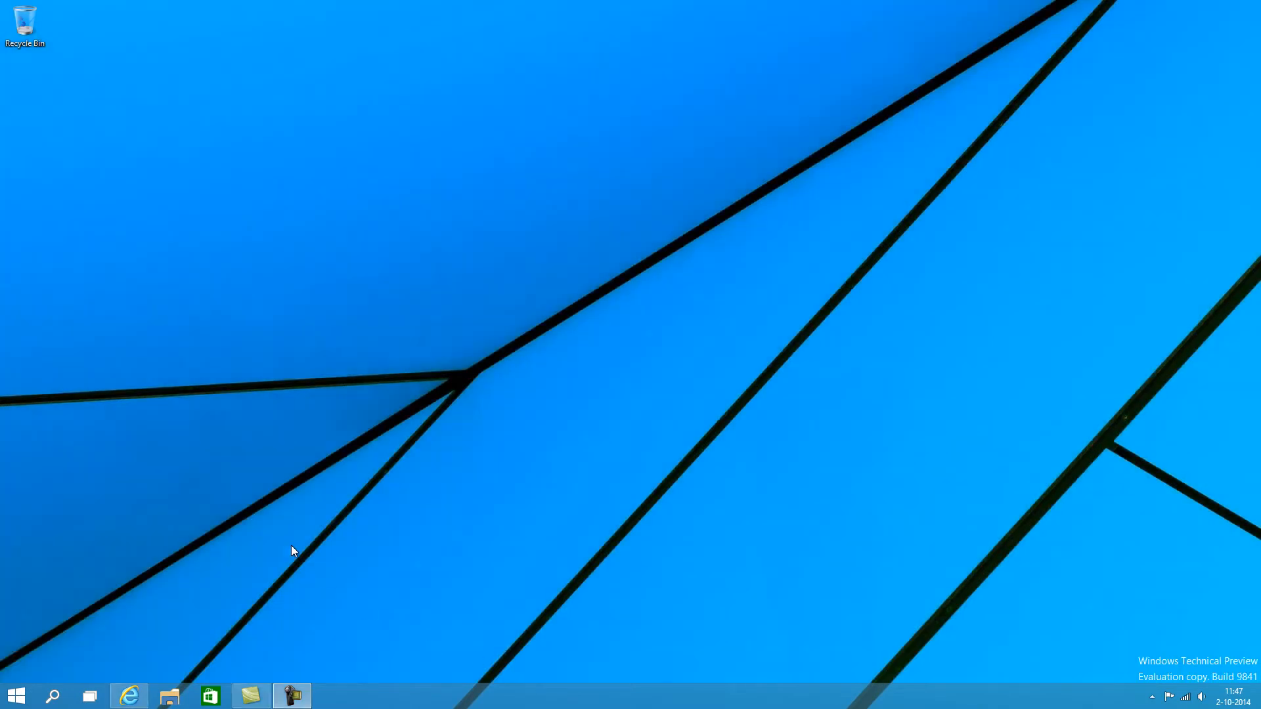
Step: Switch to the new empty desktop, then remove the third virtual desktop in Task View
click(89, 696)
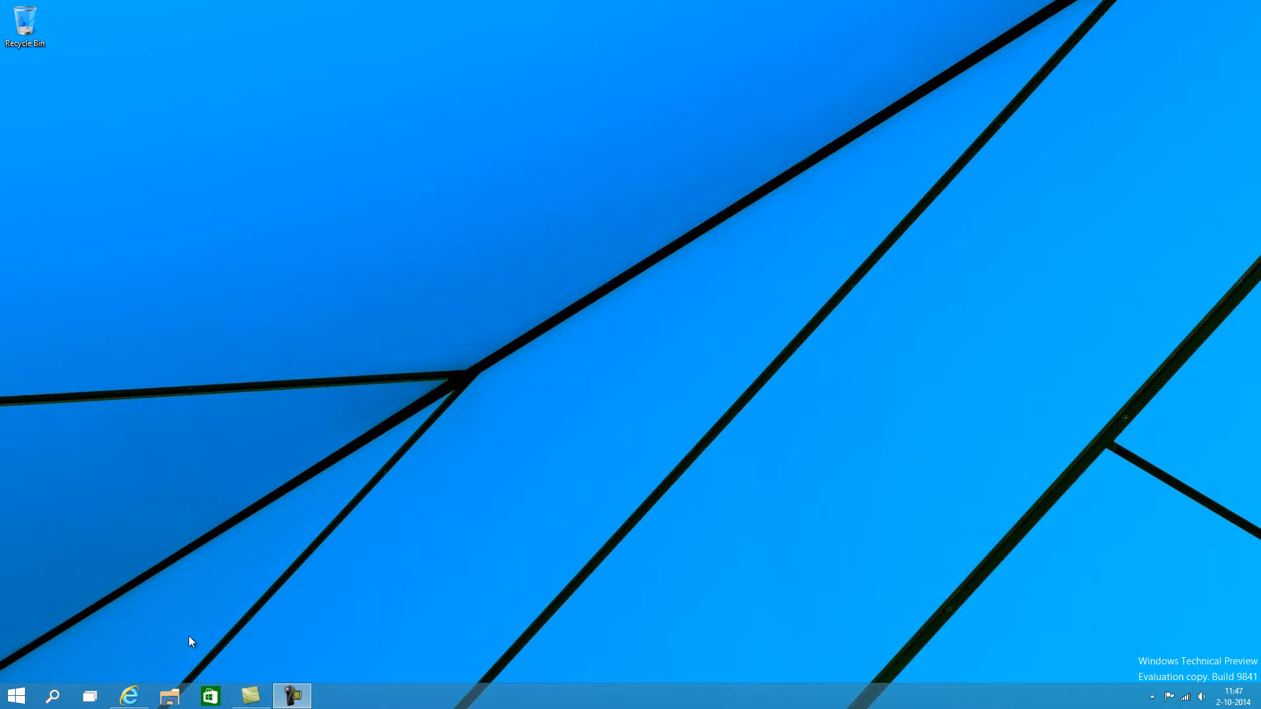
mouse_move(130, 696)
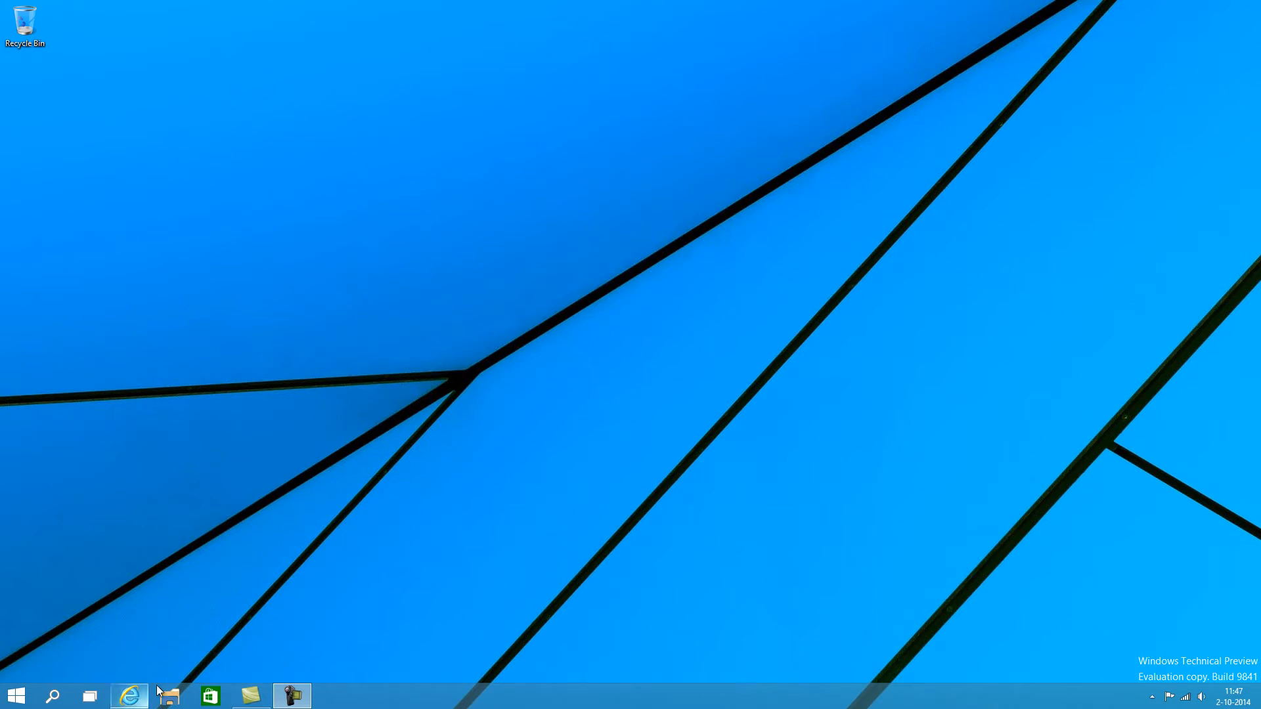
mouse_move(146, 665)
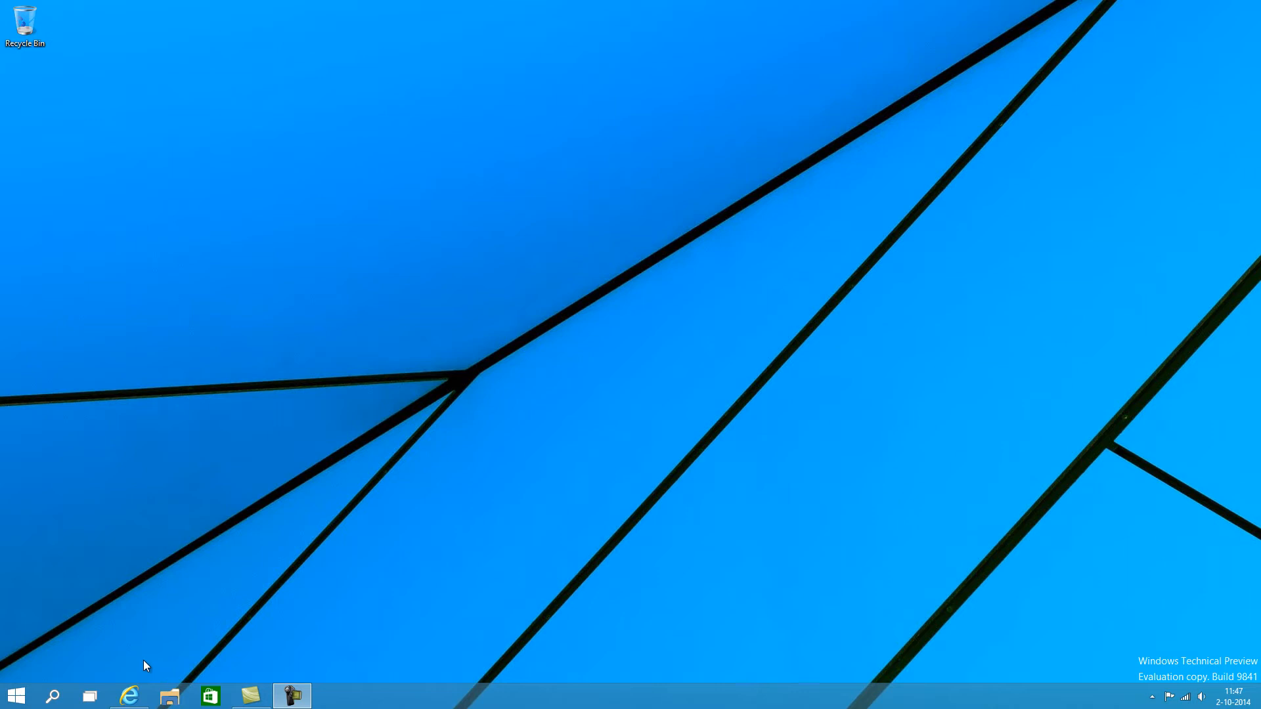
mouse_move(326, 685)
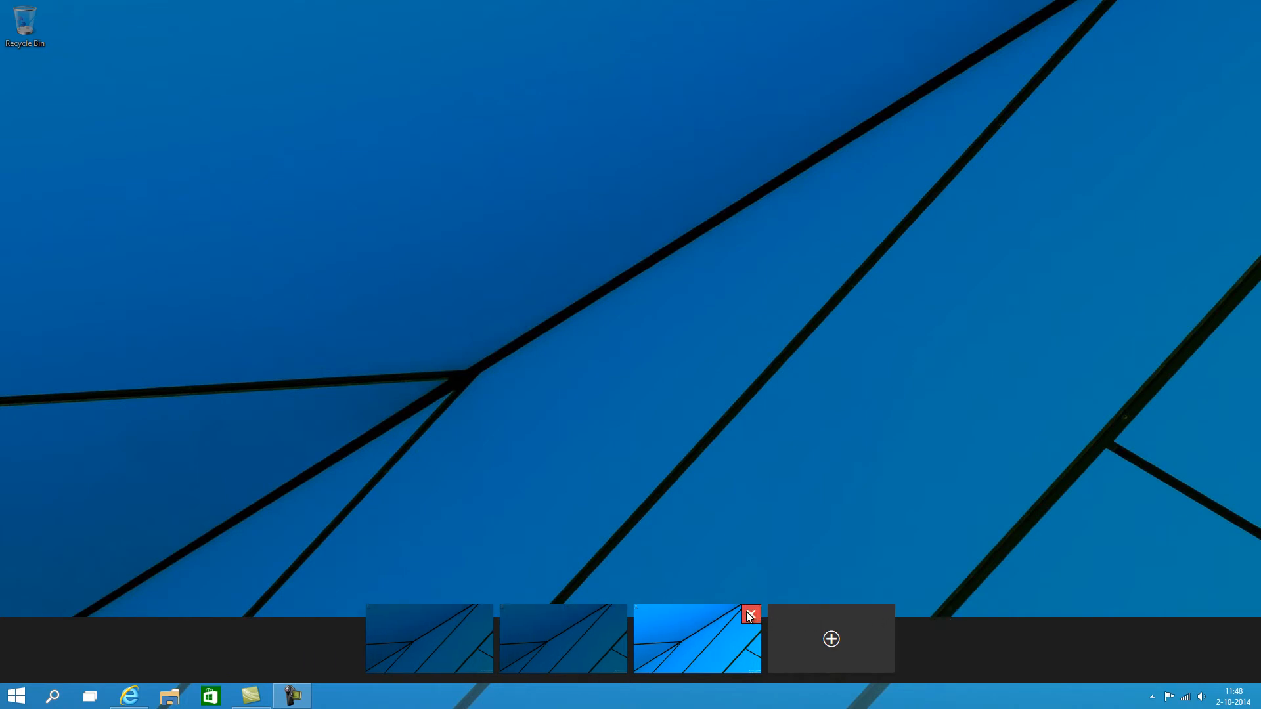
click(750, 615)
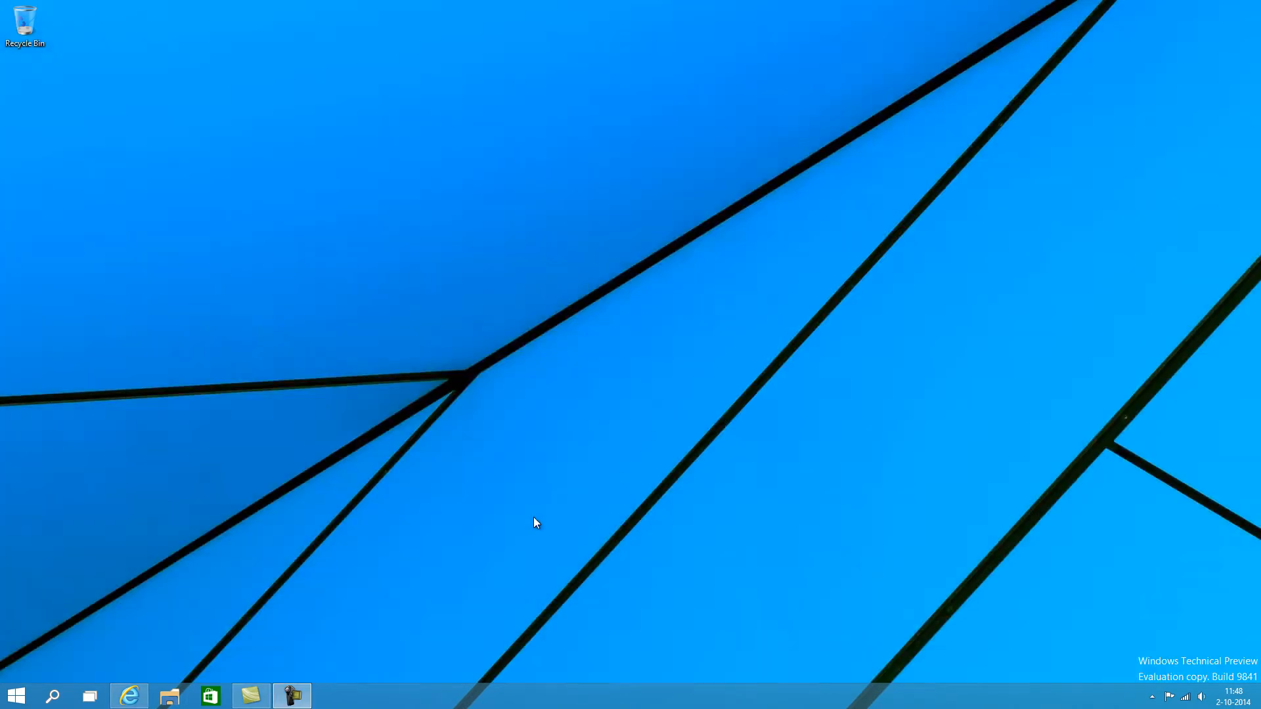
mouse_move(322, 540)
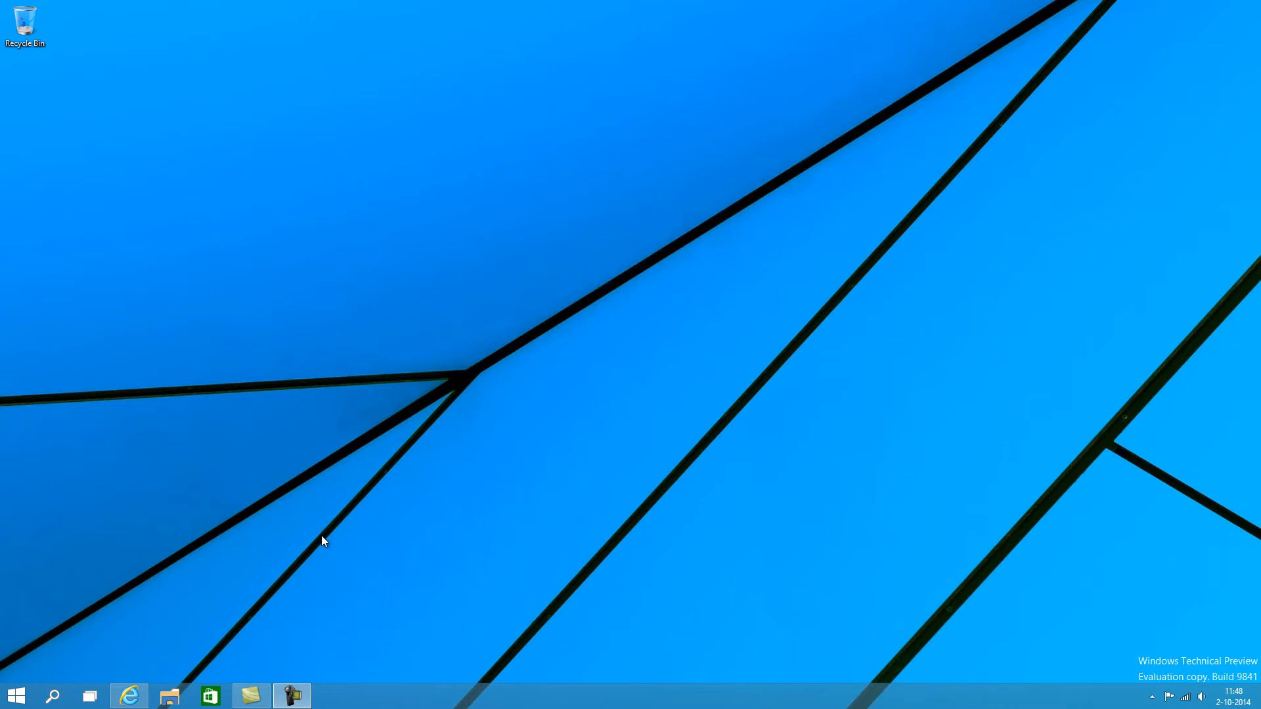
mouse_move(193, 668)
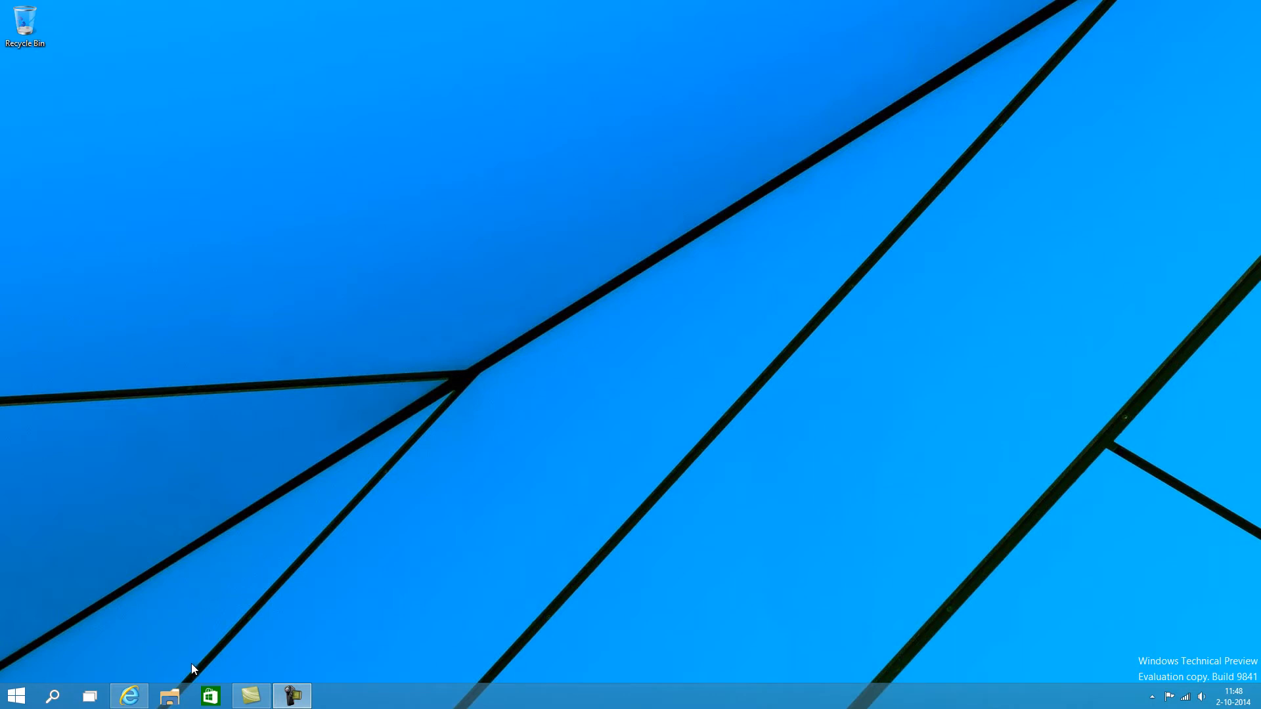
mouse_move(173, 696)
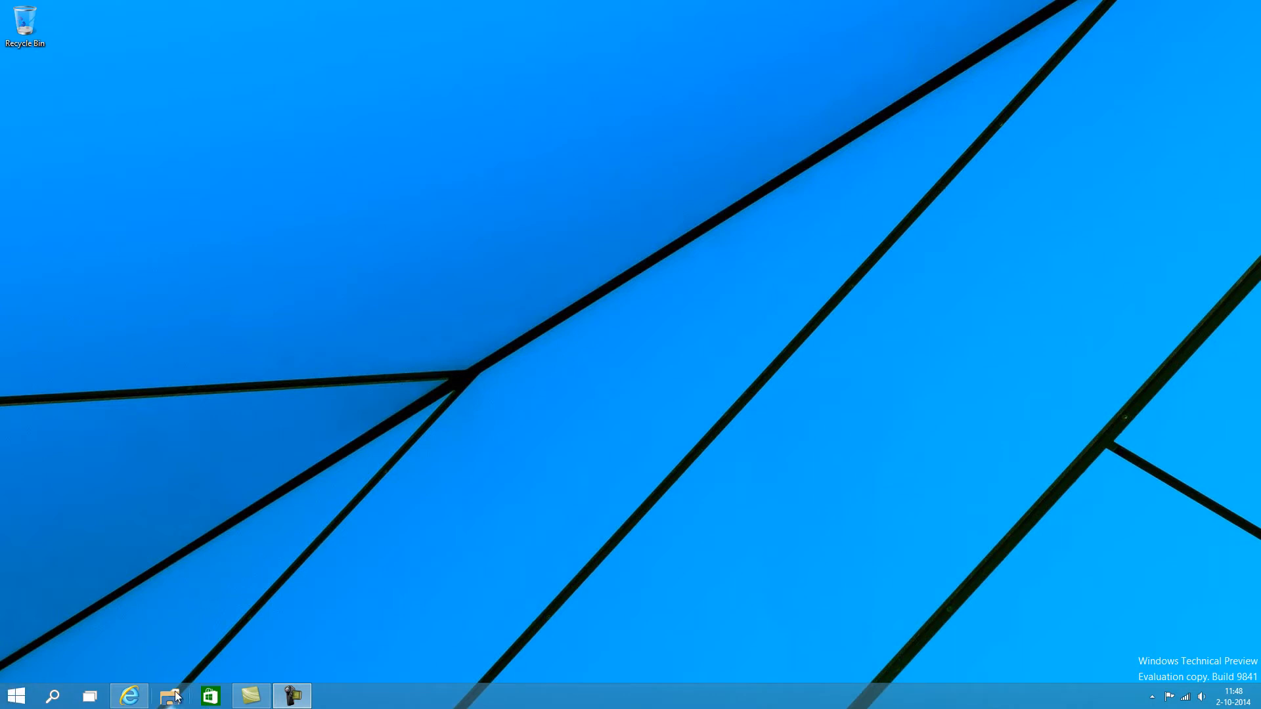
click(129, 696)
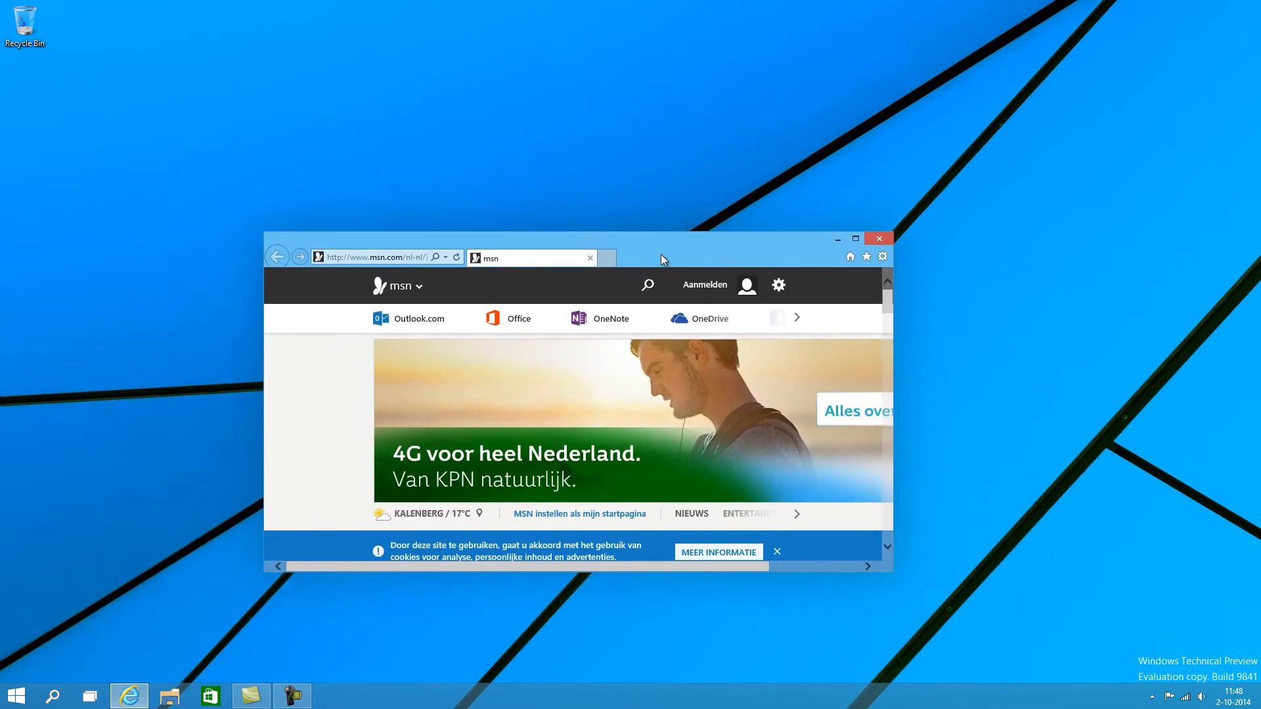
drag(660, 258, 740, 195)
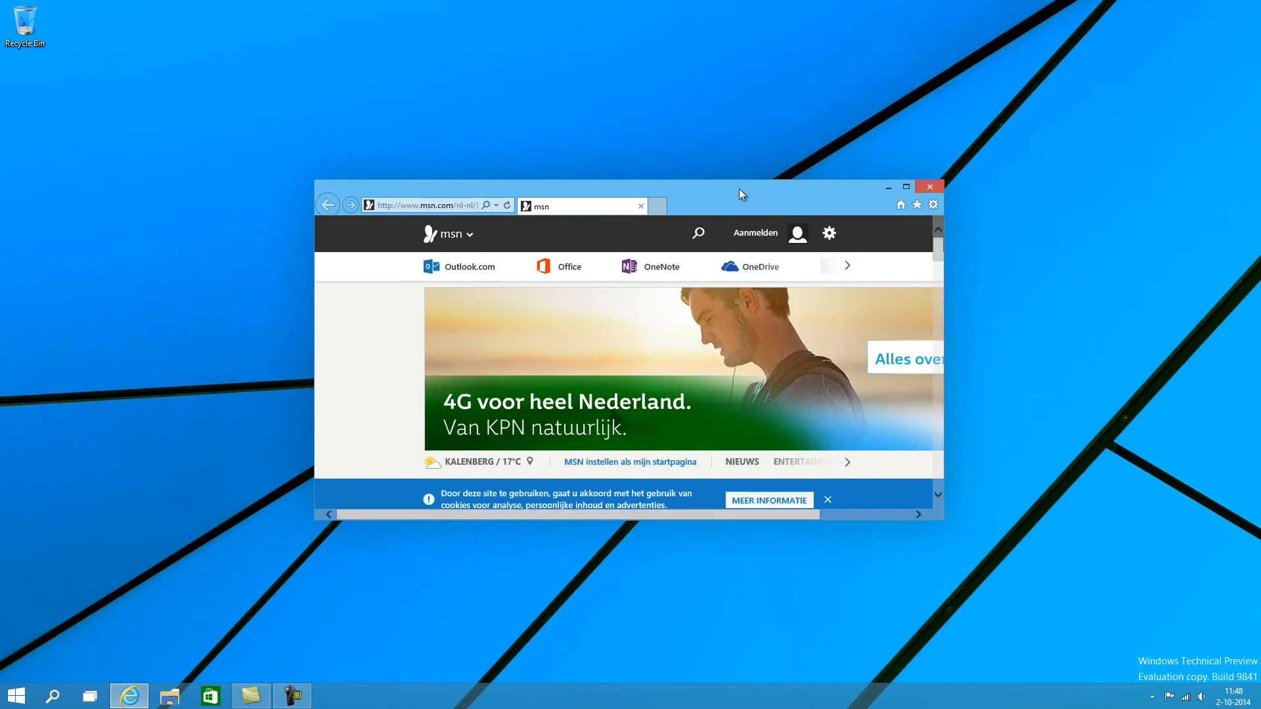
mouse_move(743, 199)
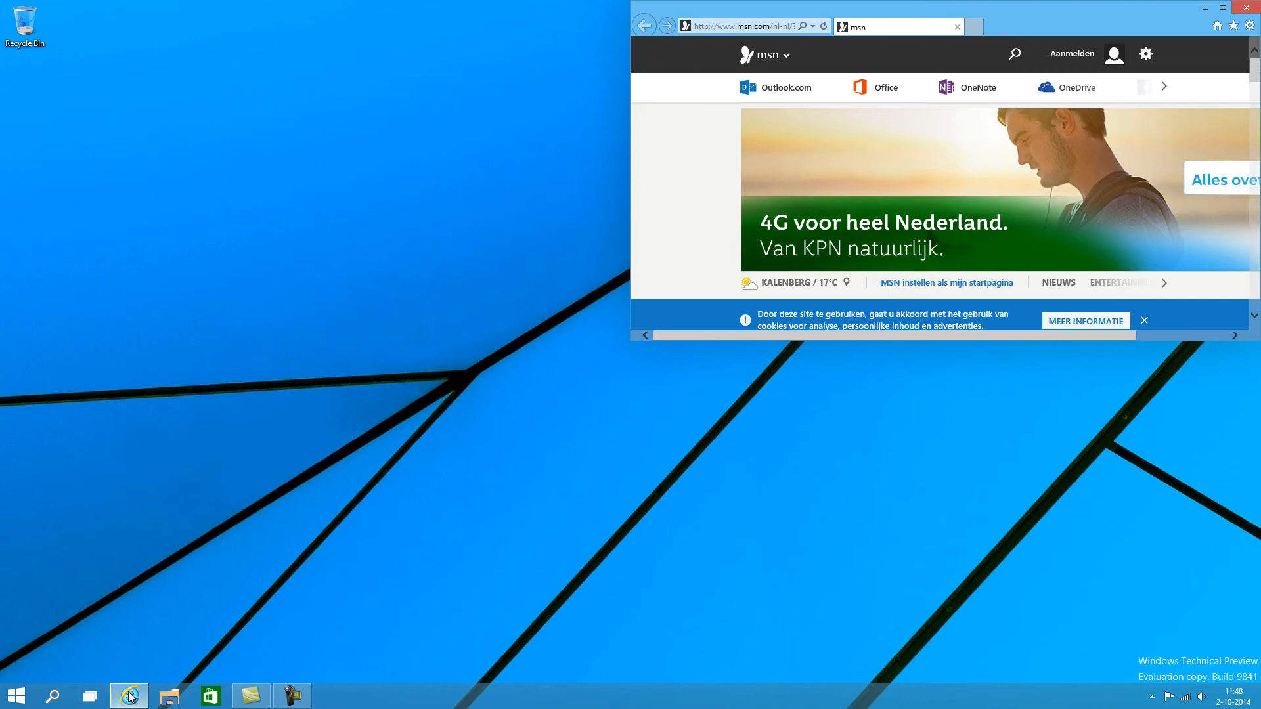
right_click(127, 695)
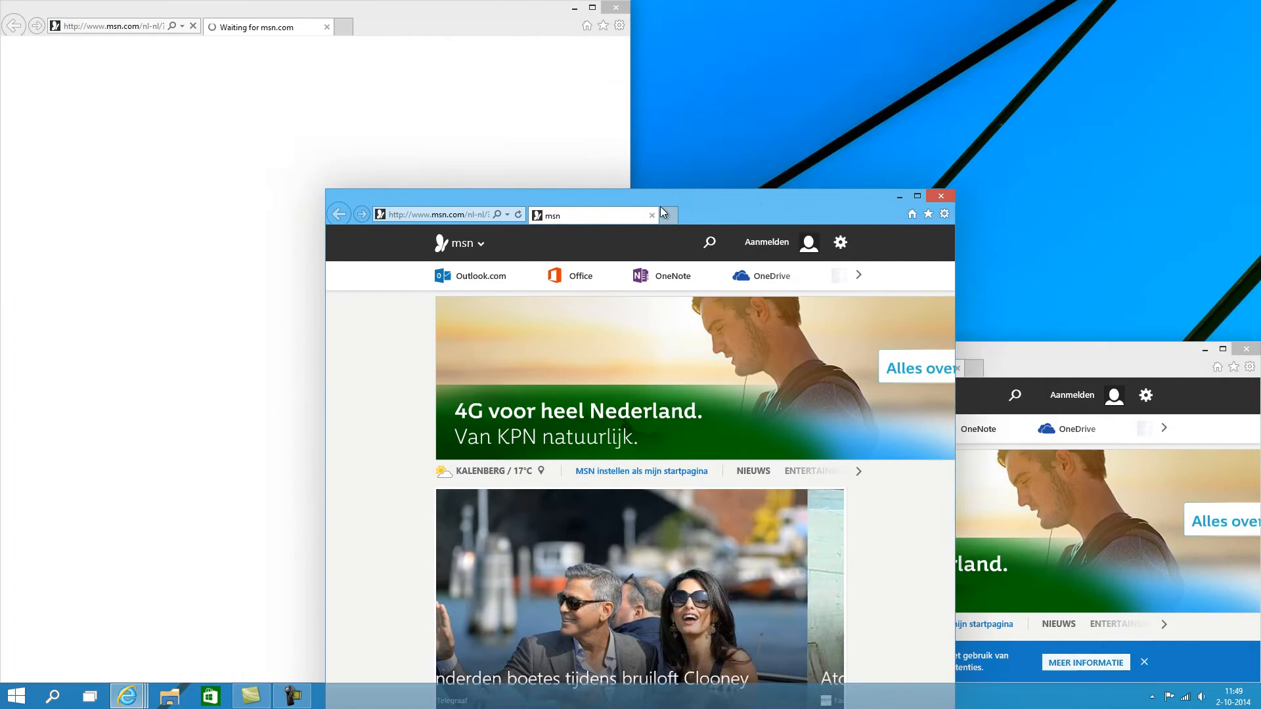
drag(636, 205, 748, 490)
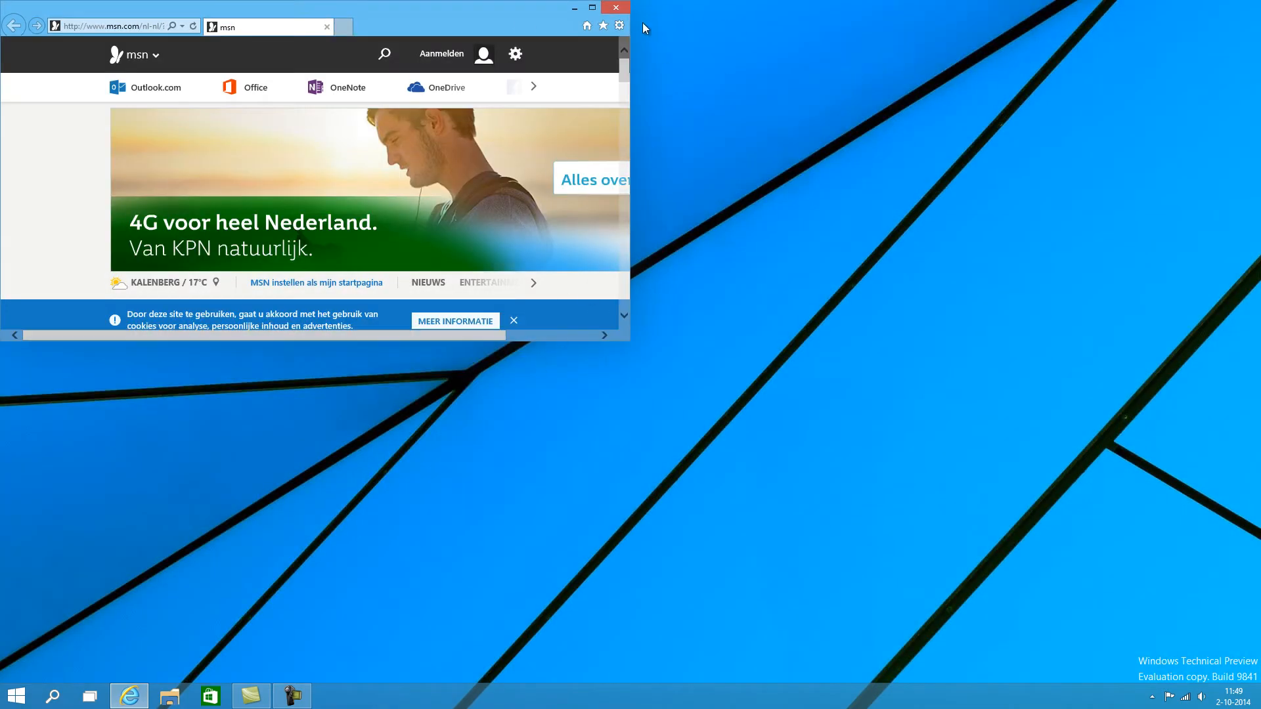
click(616, 8)
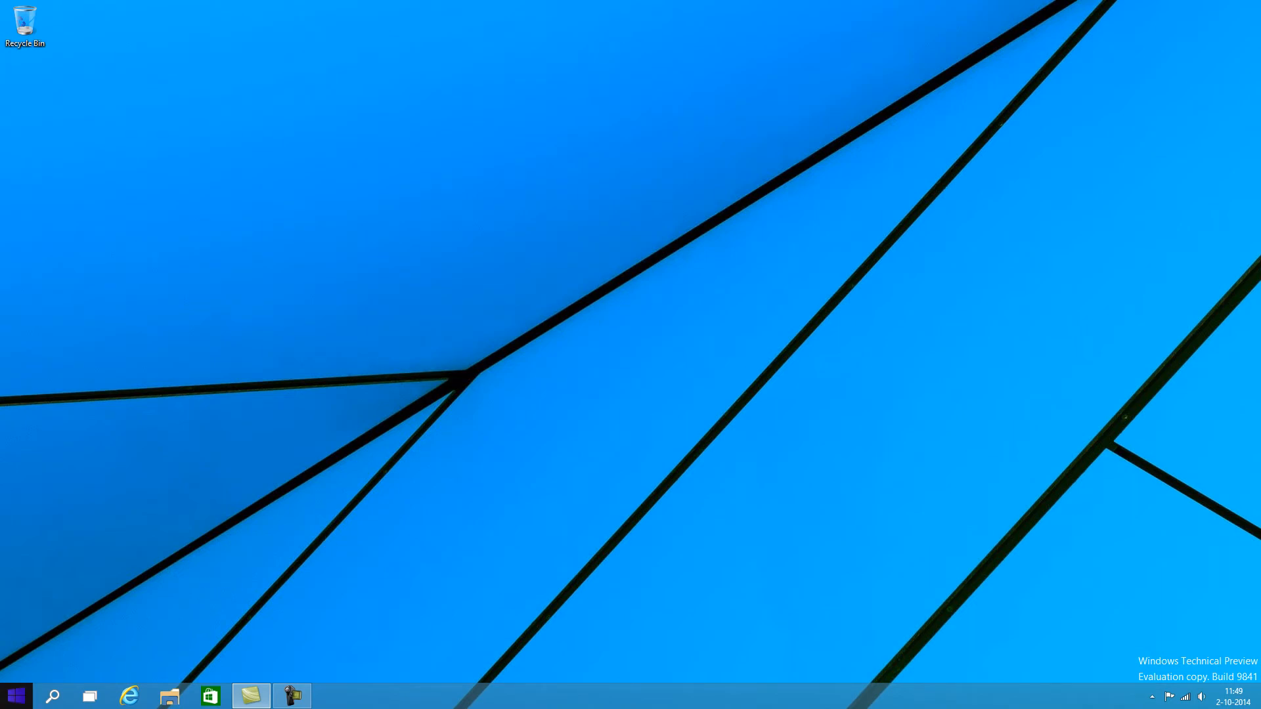
Step: Toggle the Start menu and show its full alphabetical All Apps list
click(16, 696)
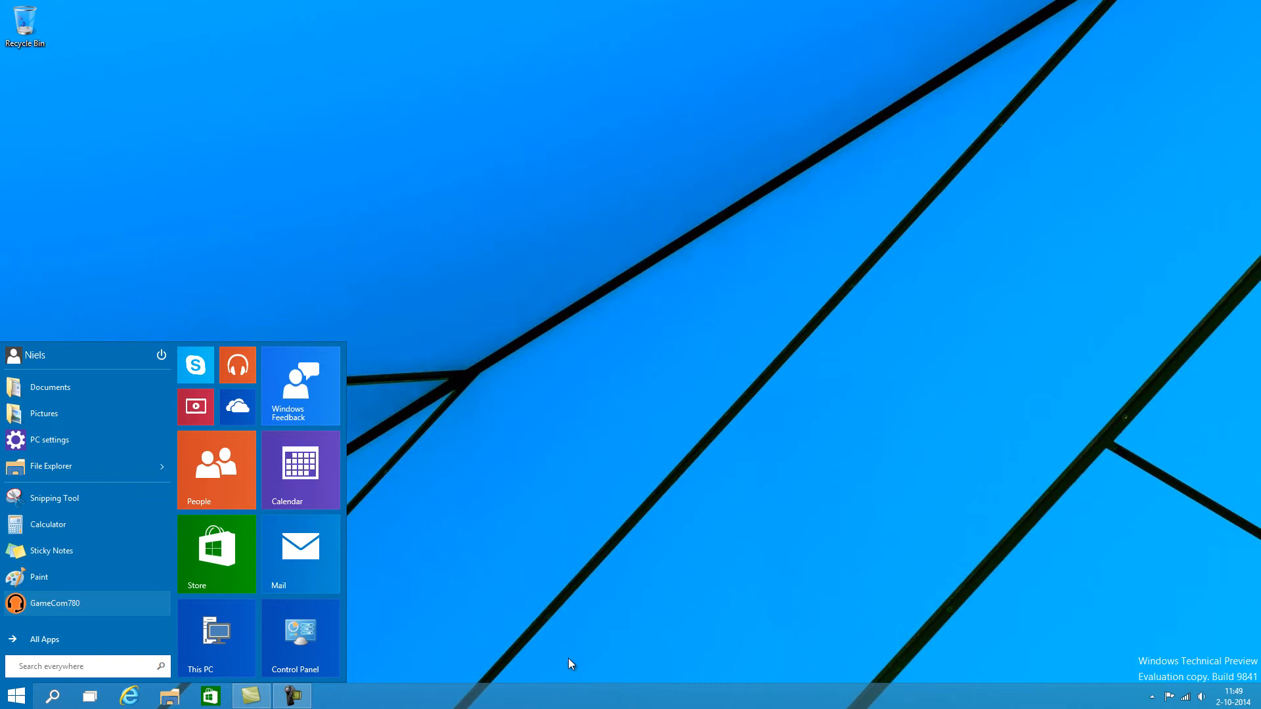
click(16, 695)
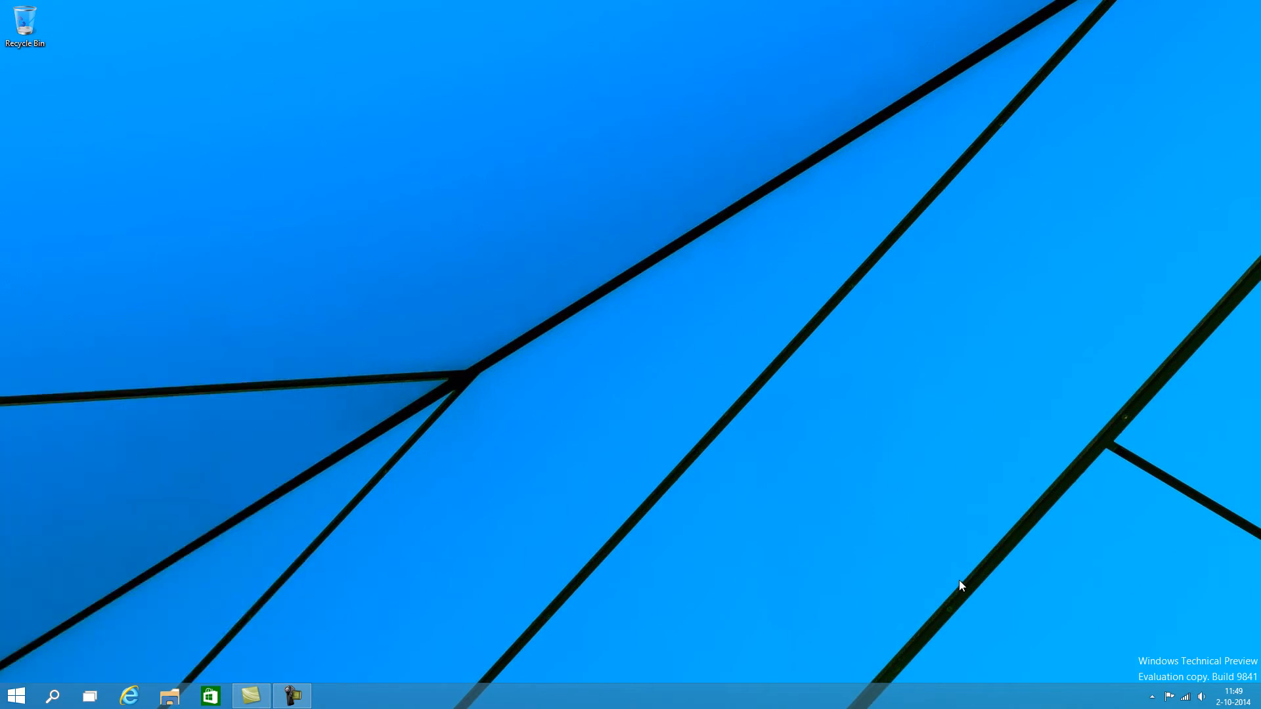
click(16, 697)
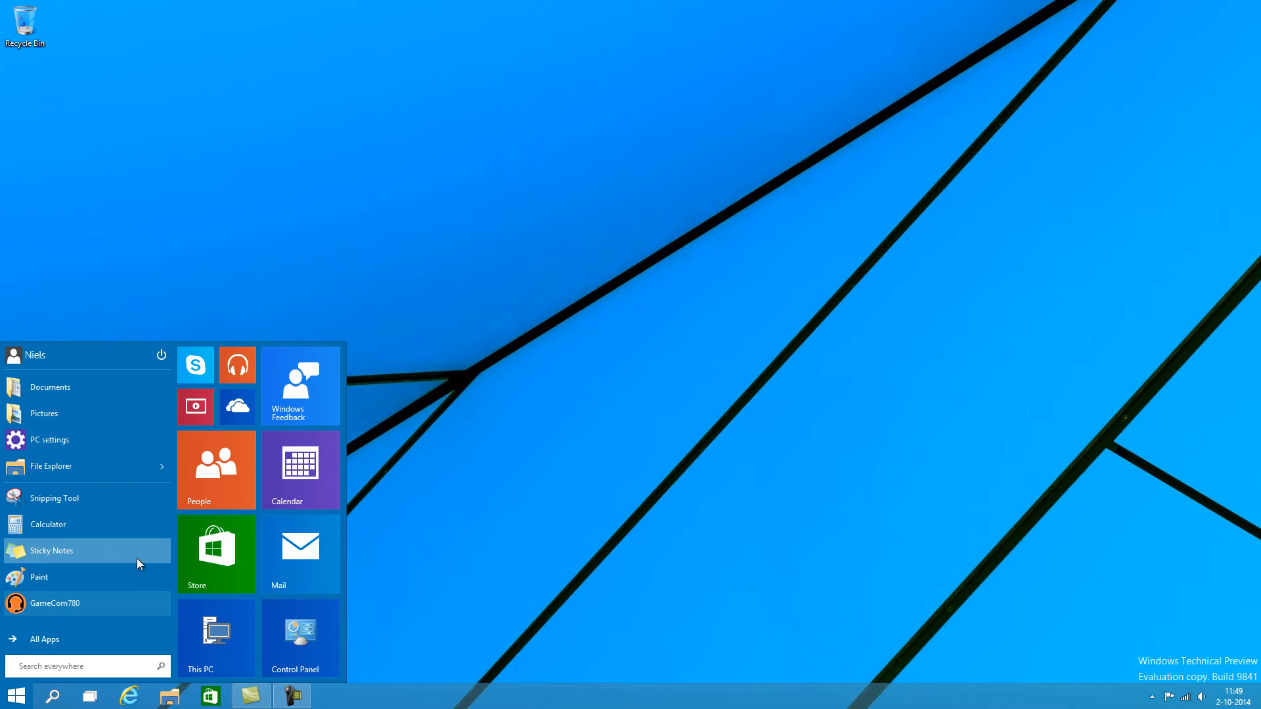
click(45, 638)
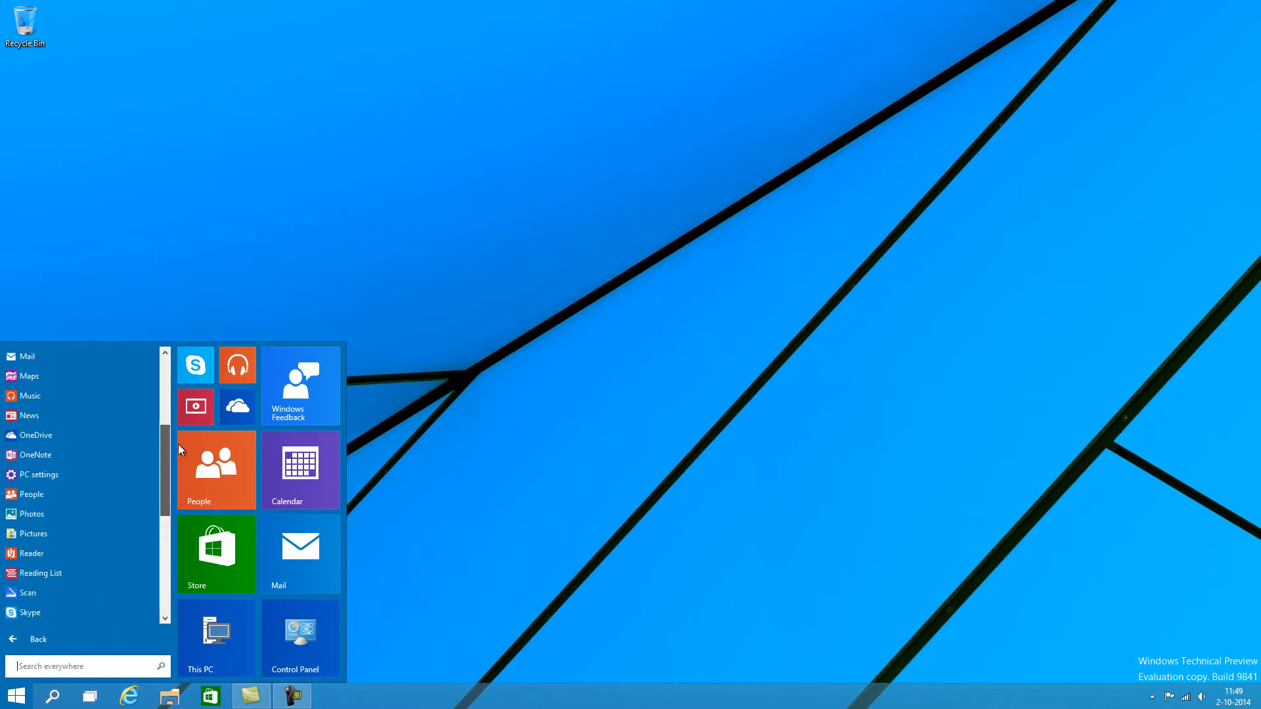
Step: Scroll through the app list and launch the Store app from its tile
scroll(down, 3)
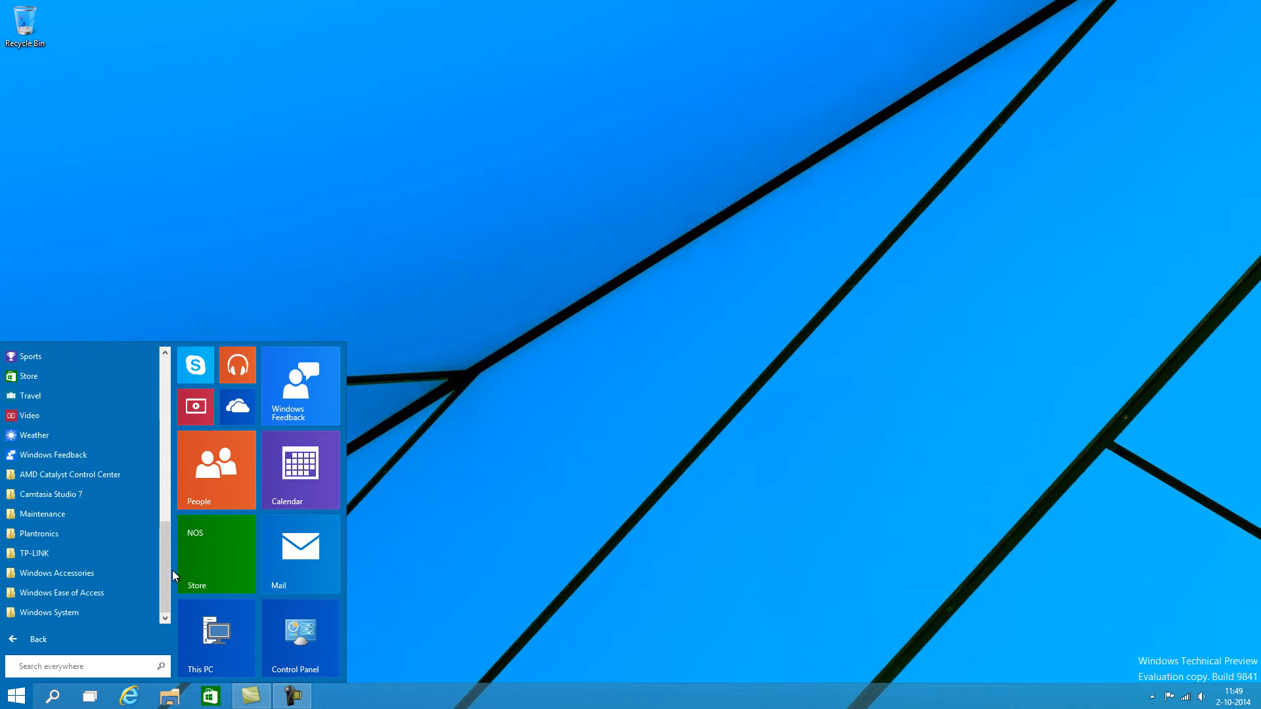
mouse_move(456, 564)
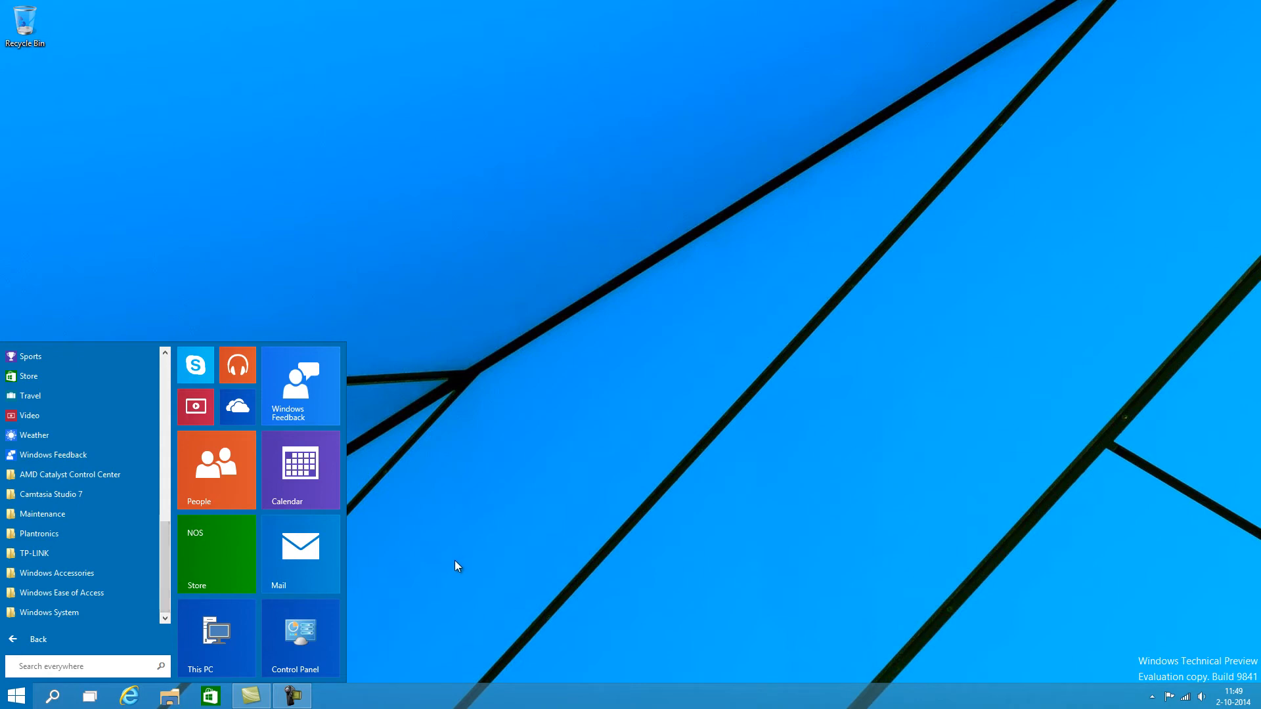
mouse_move(446, 584)
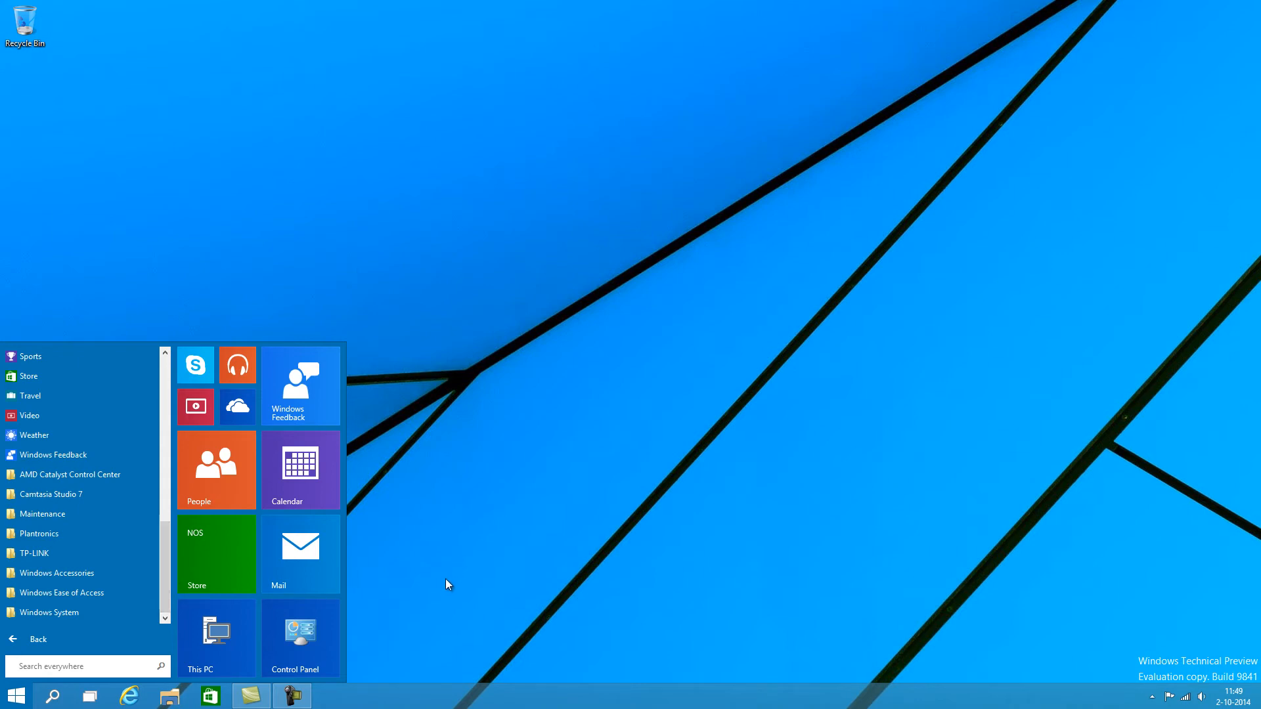
mouse_move(441, 569)
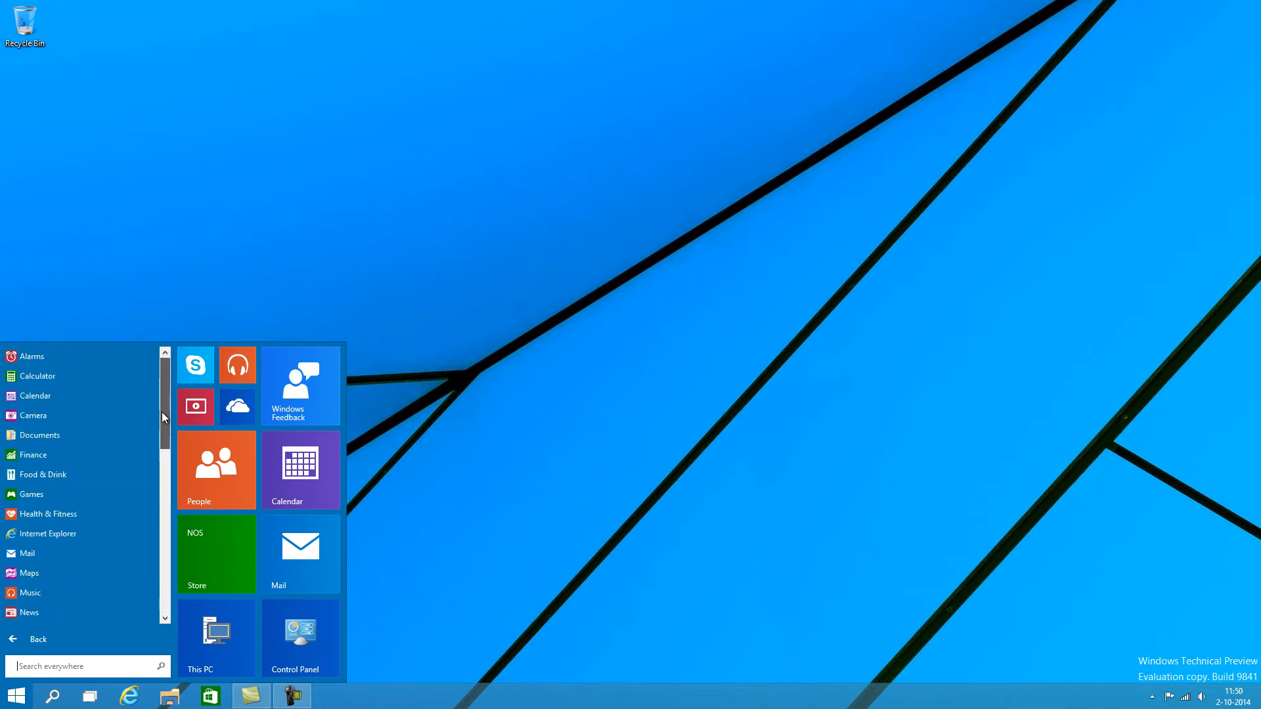
scroll(down, 3)
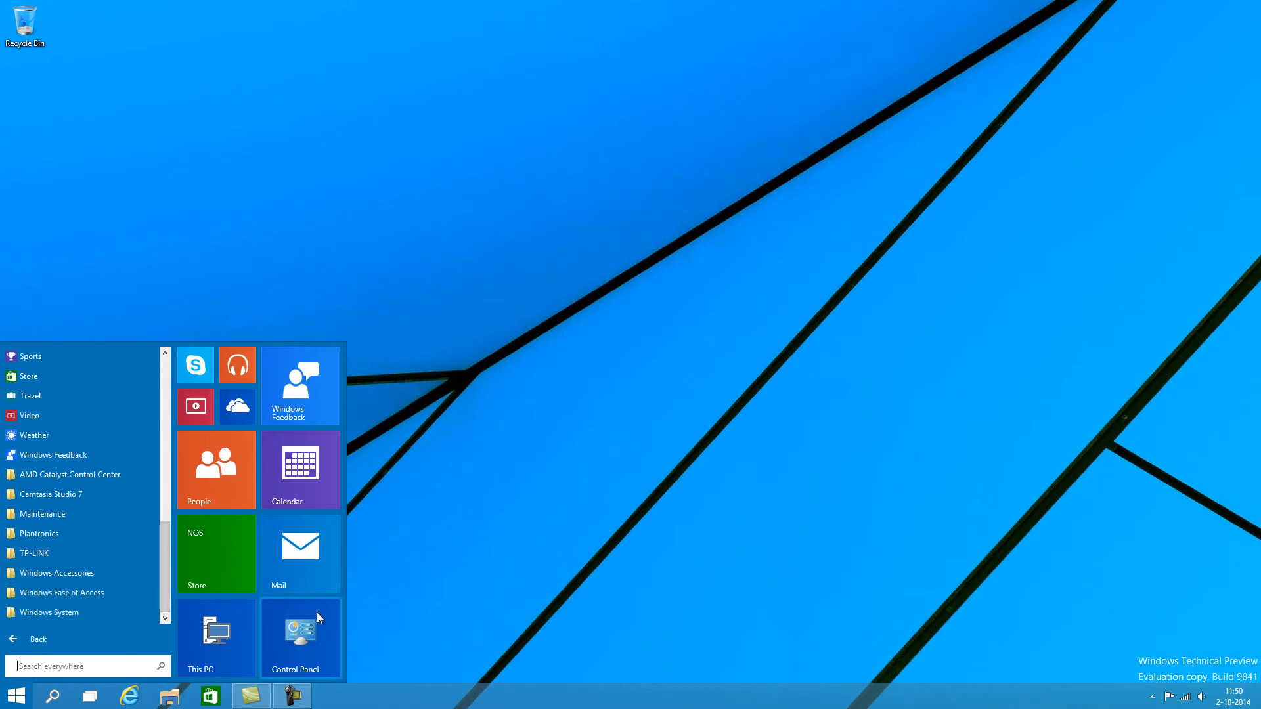
mouse_move(391, 539)
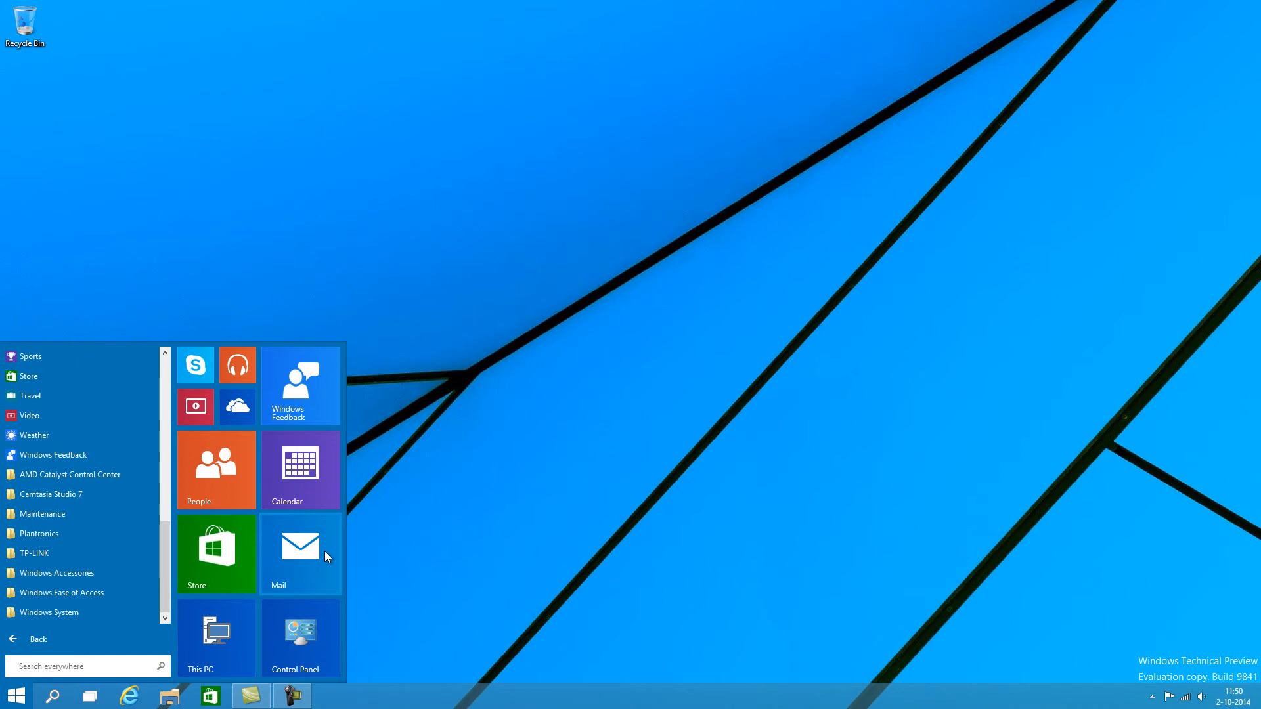
click(214, 553)
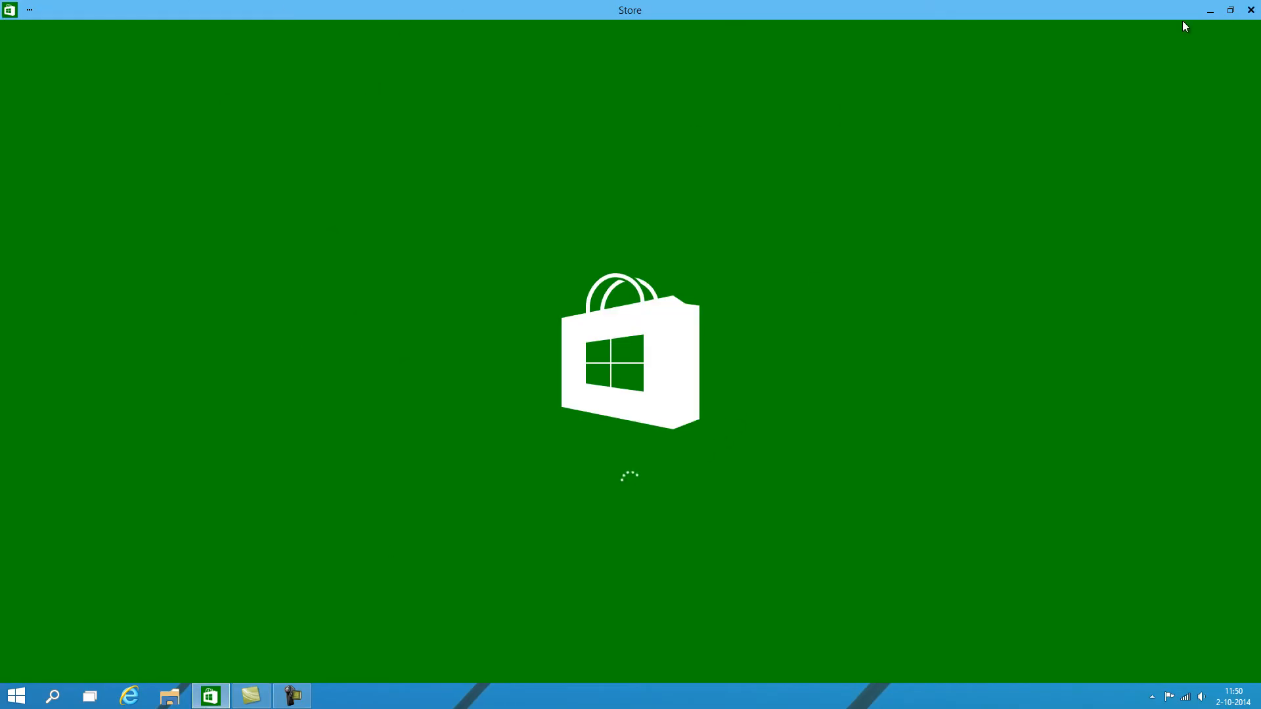
Step: Snap Store to the right half with Internet Explorer on the left, browsing to New & Rising apps
click(1230, 10)
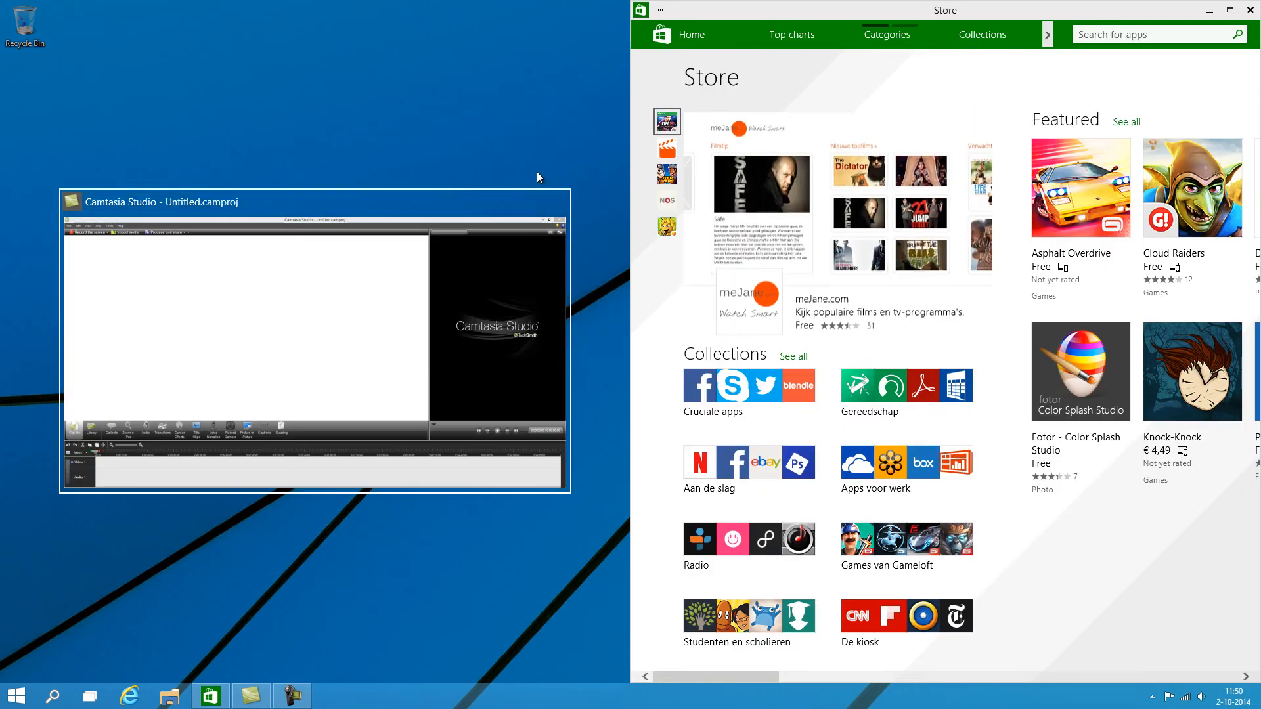
click(129, 696)
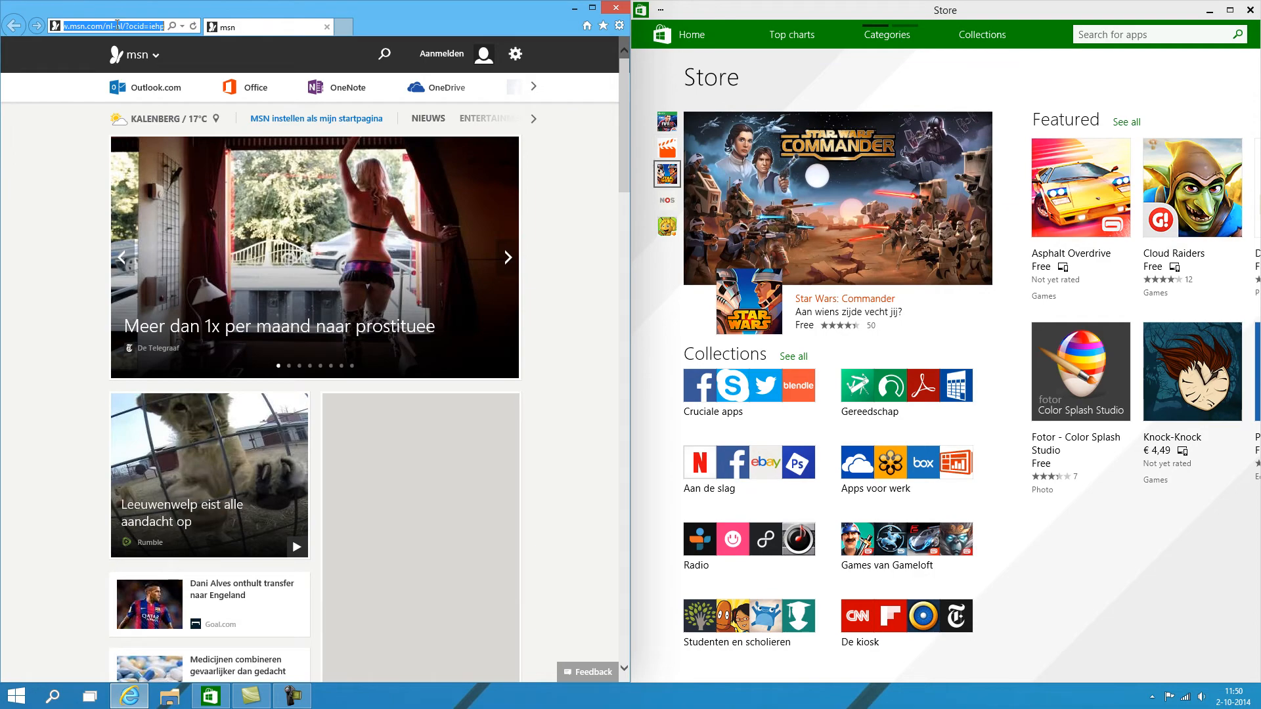
scroll(down, 3)
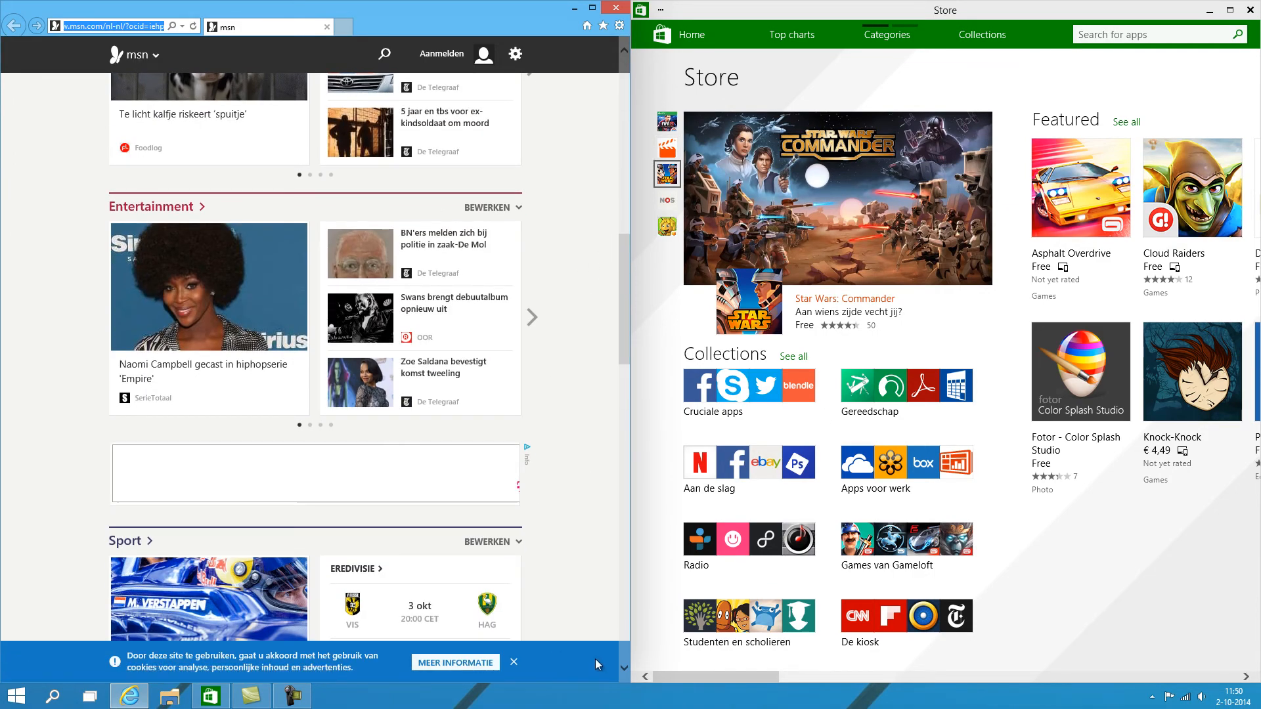
click(666, 200)
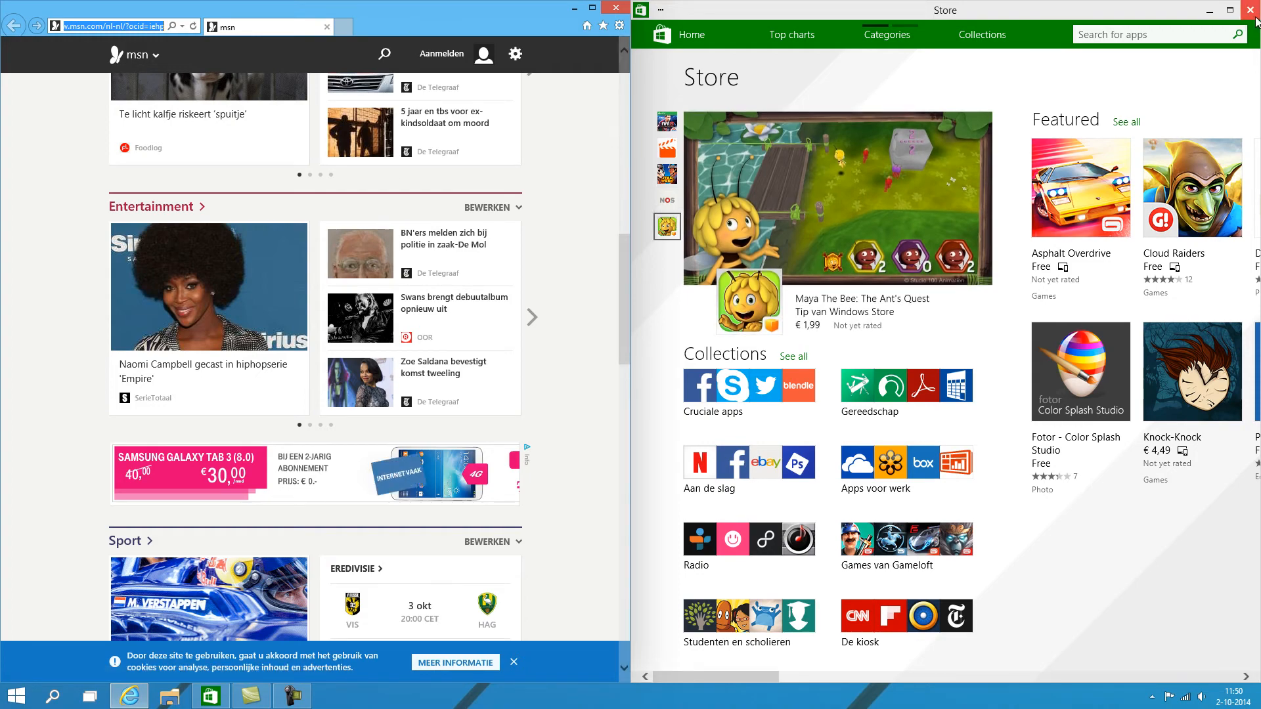
scroll(right, 3)
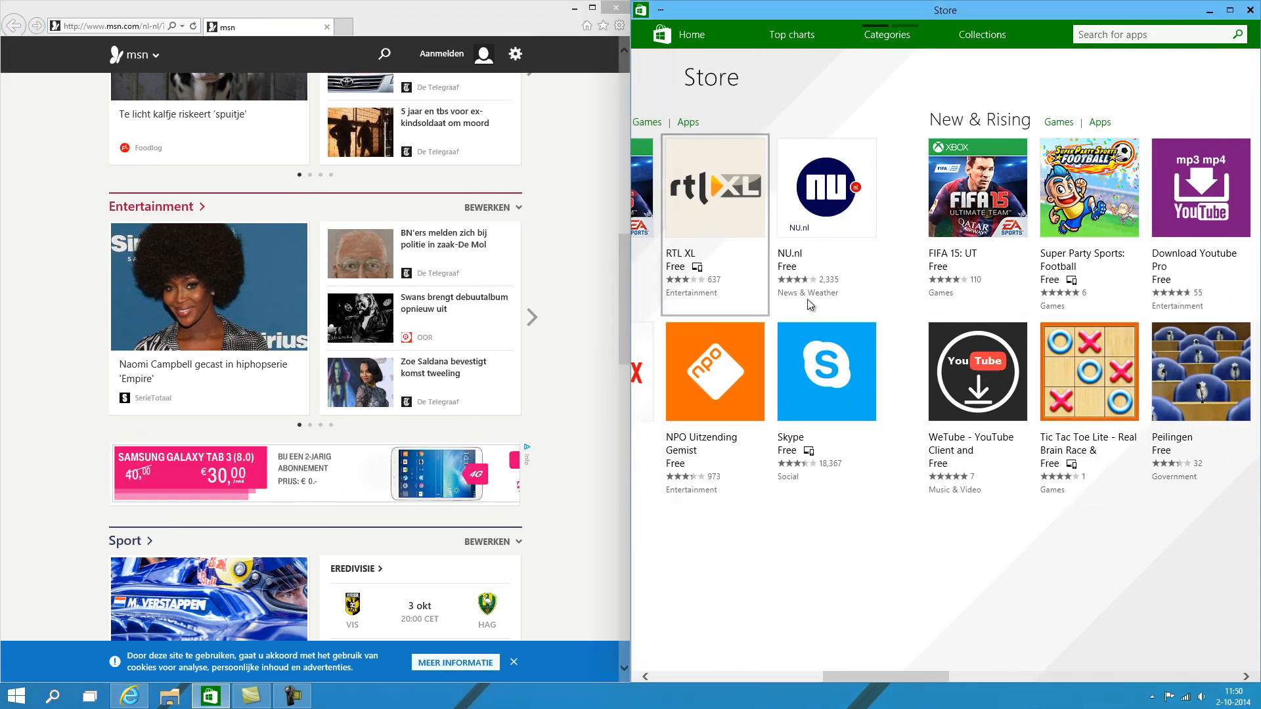
Step: Start installing the NU.nl app and cancel at the Microsoft account sign-in
click(826, 186)
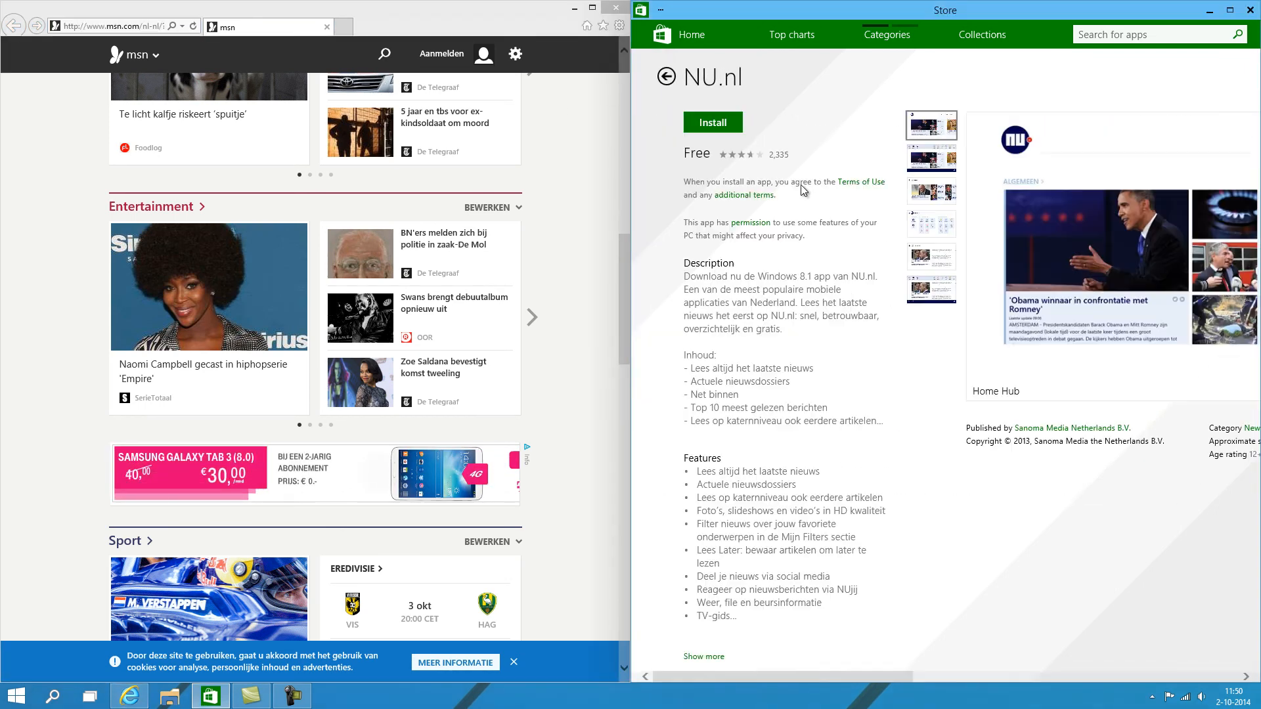
click(710, 122)
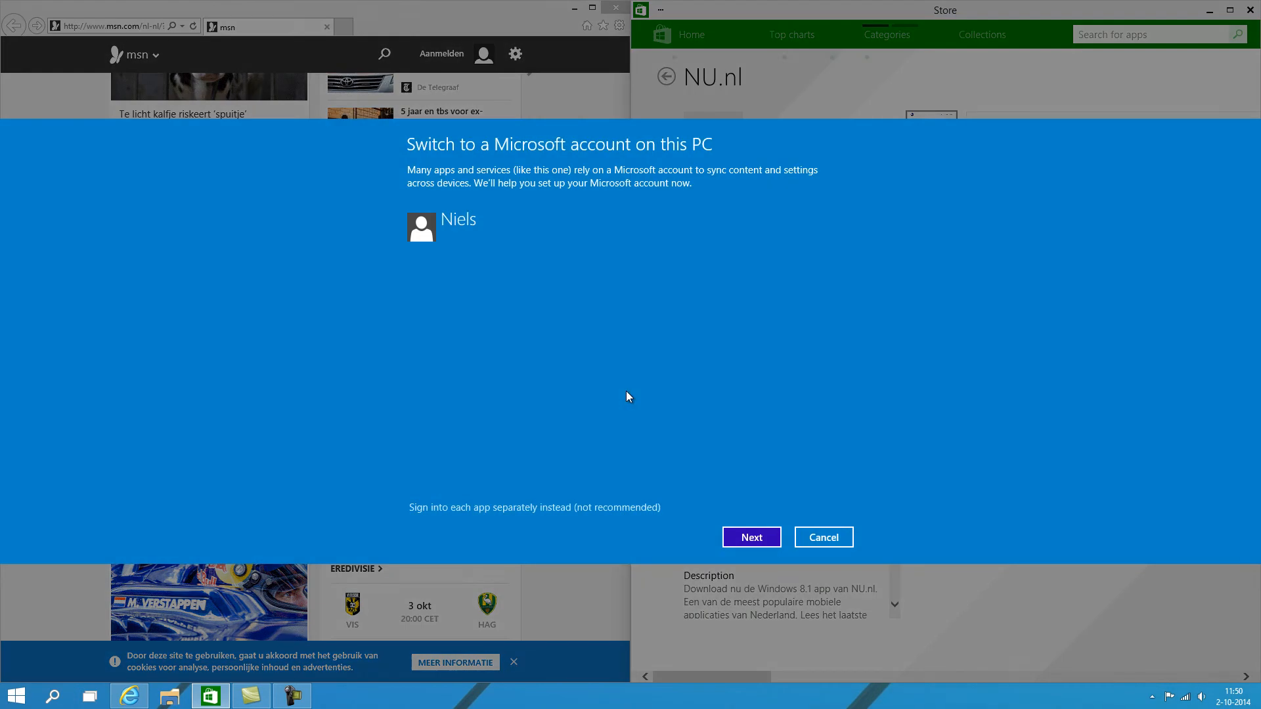
click(750, 536)
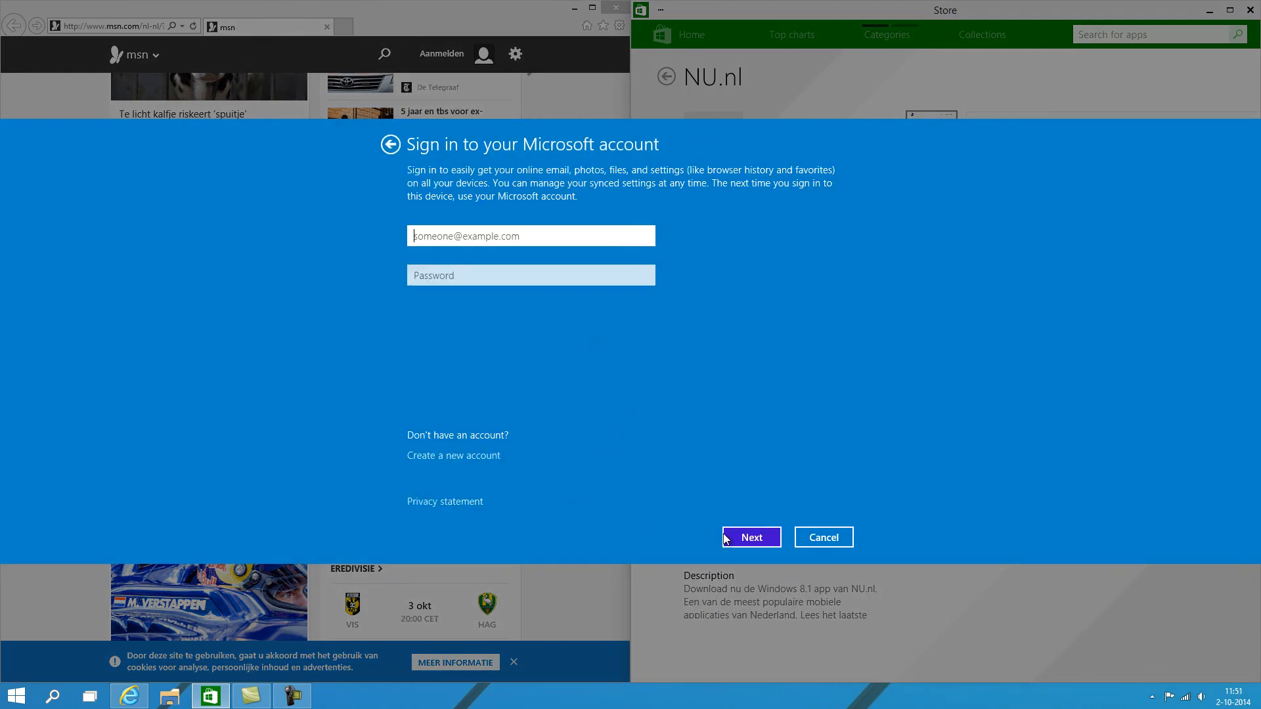
click(823, 536)
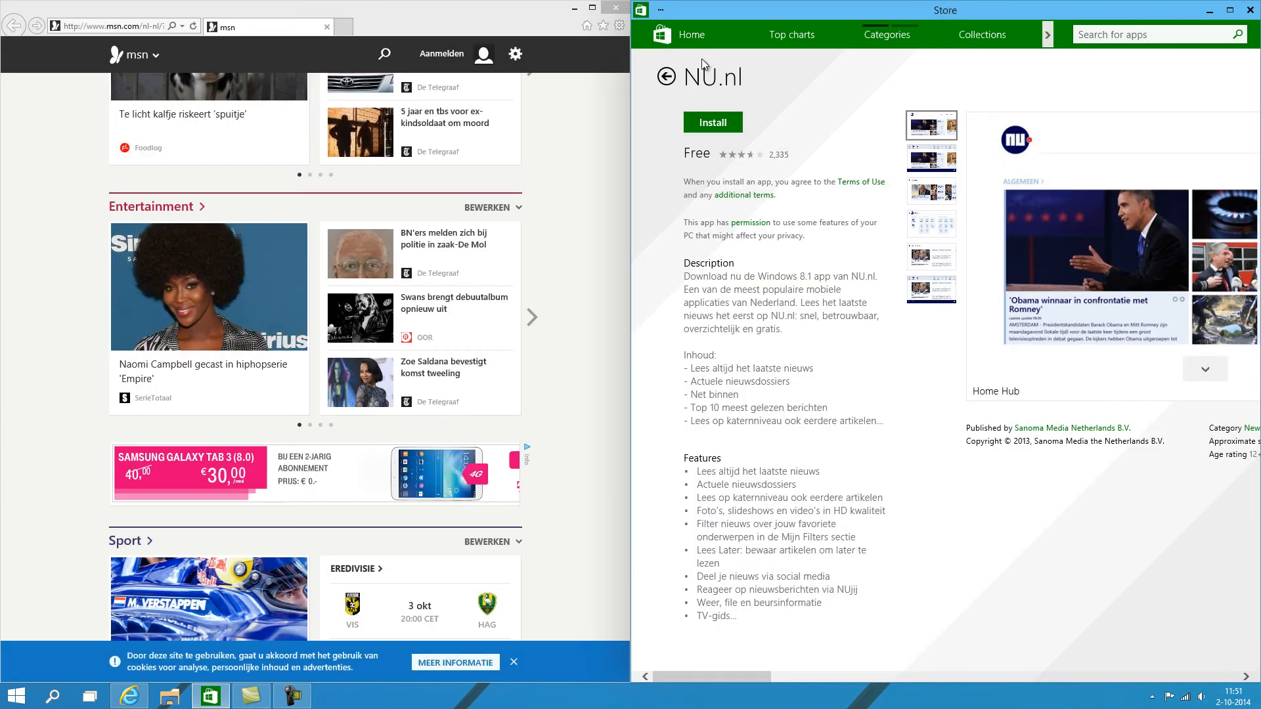
Step: Return to the Store home, then close the Store and Internet Explorer
click(665, 76)
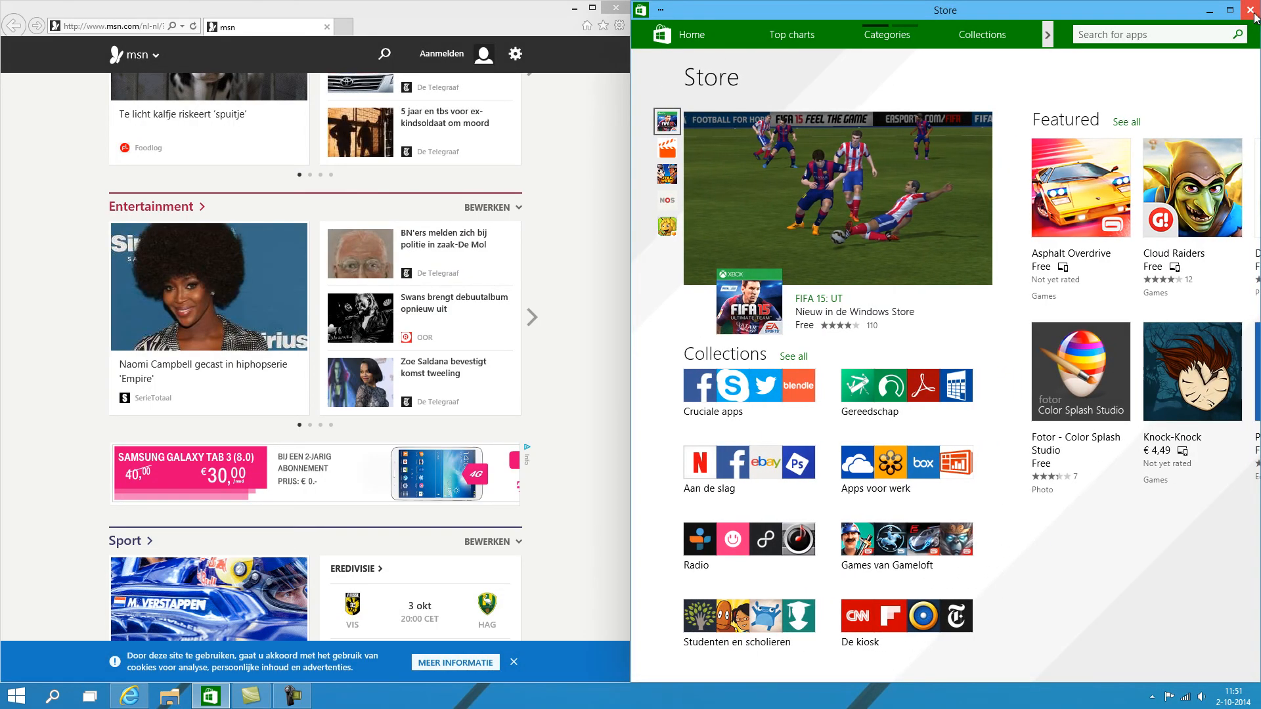
click(1252, 9)
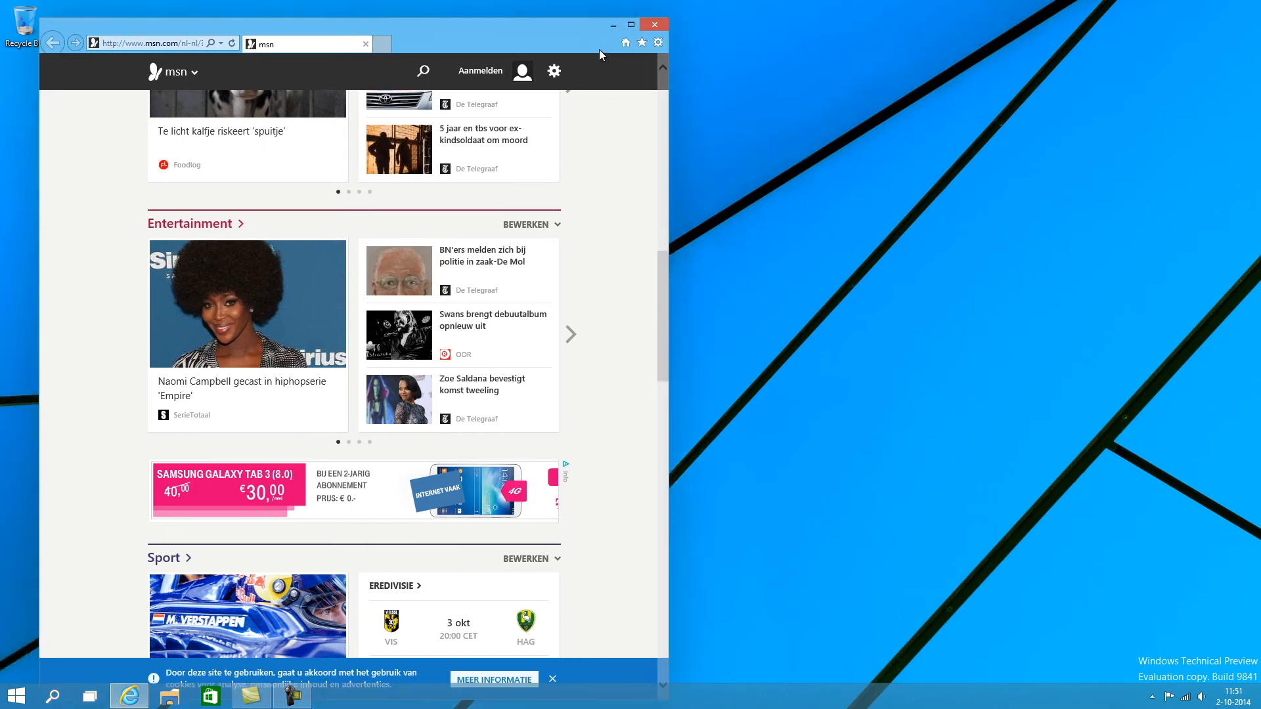
click(15, 695)
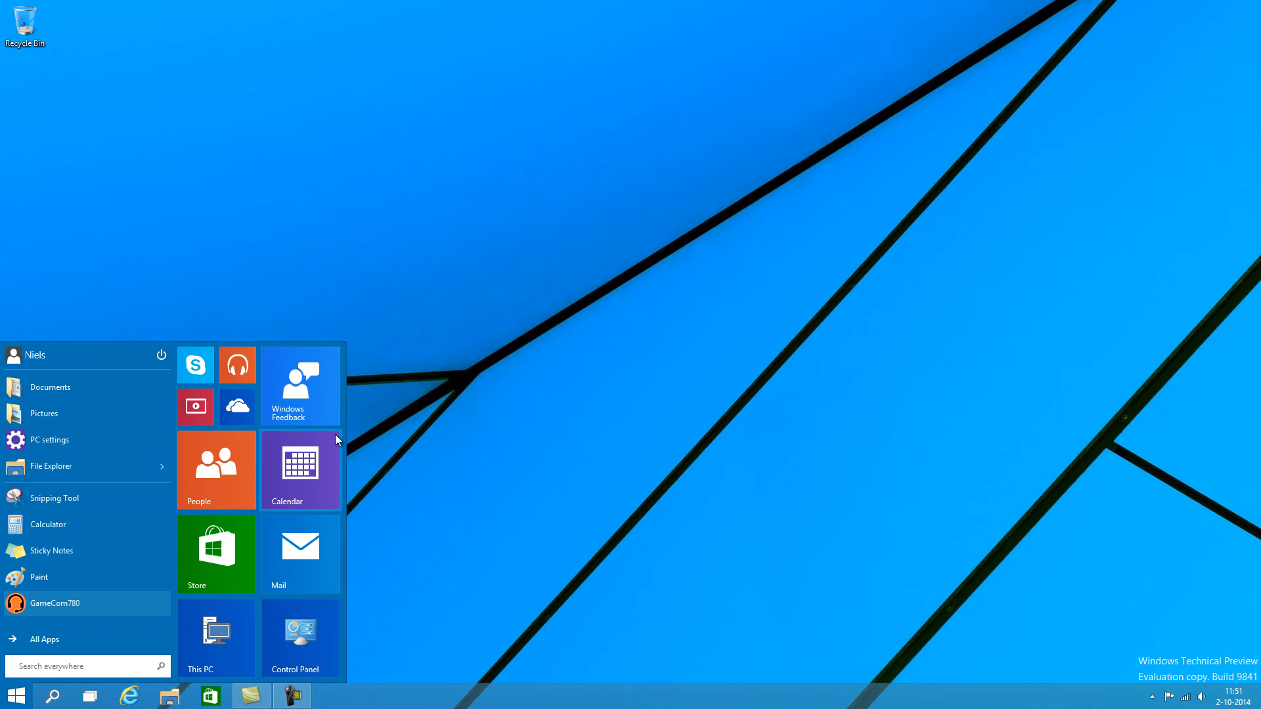
mouse_move(293, 509)
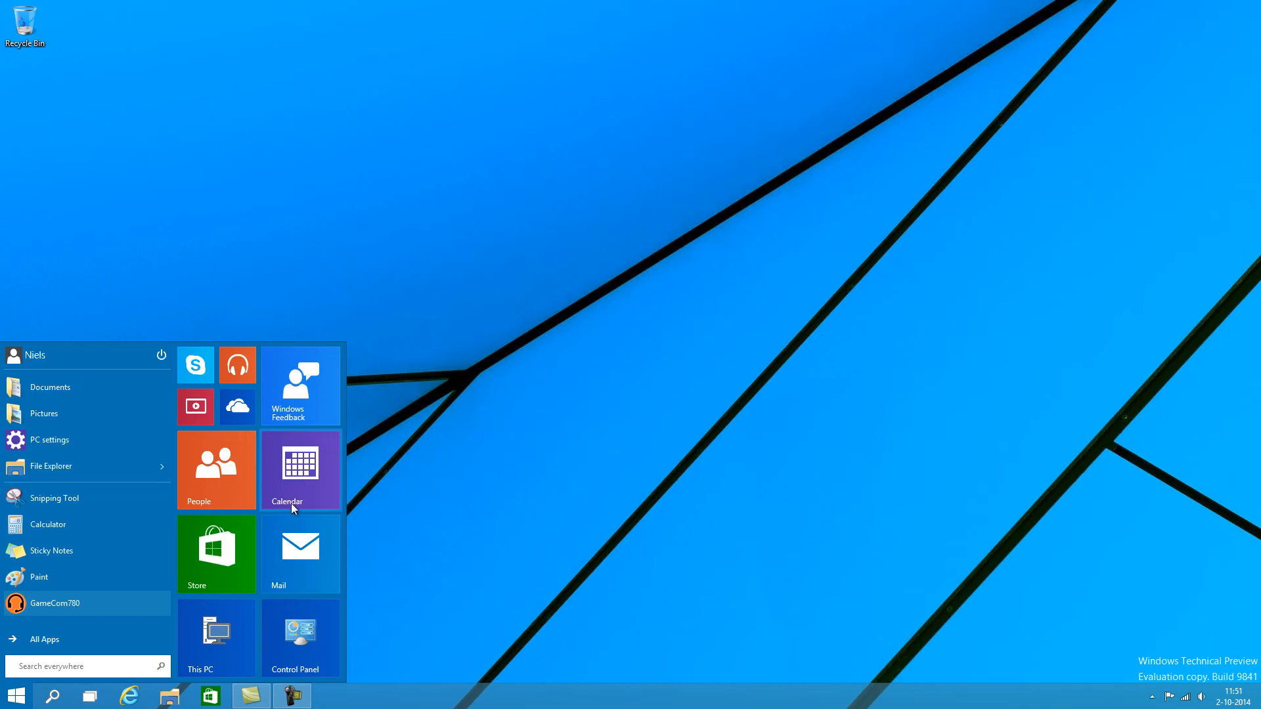
click(299, 553)
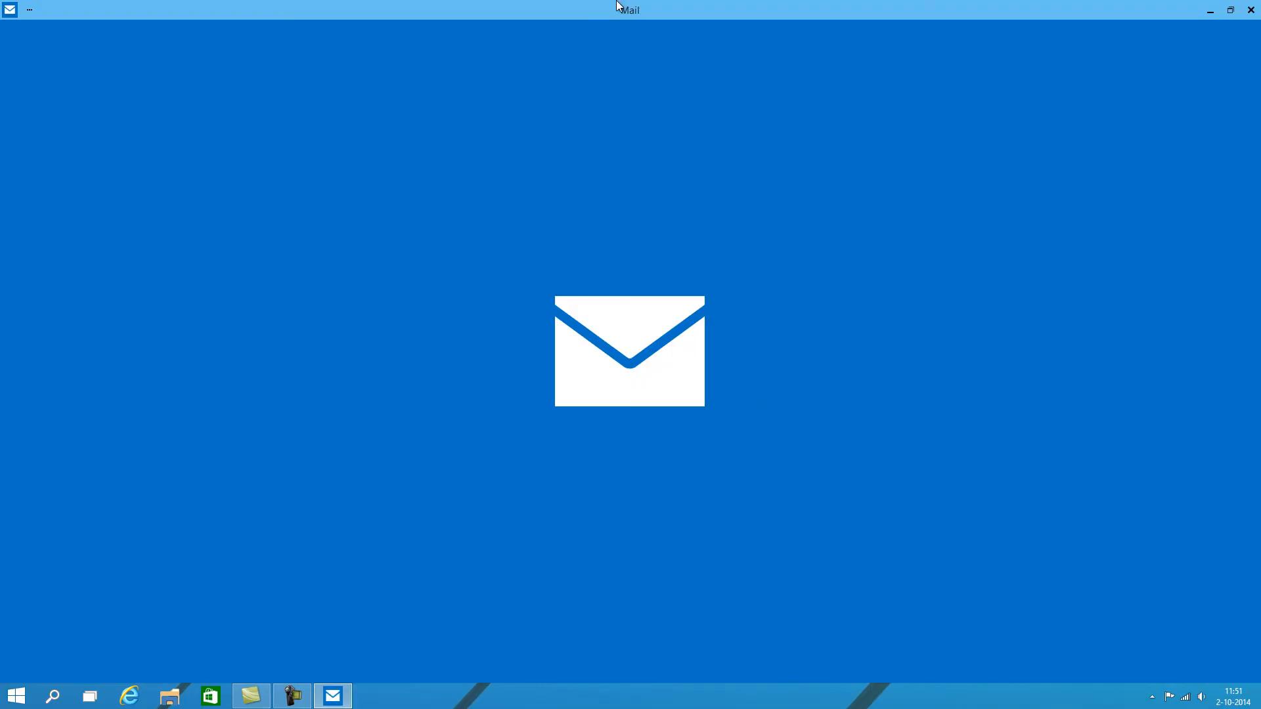
mouse_move(1172, 17)
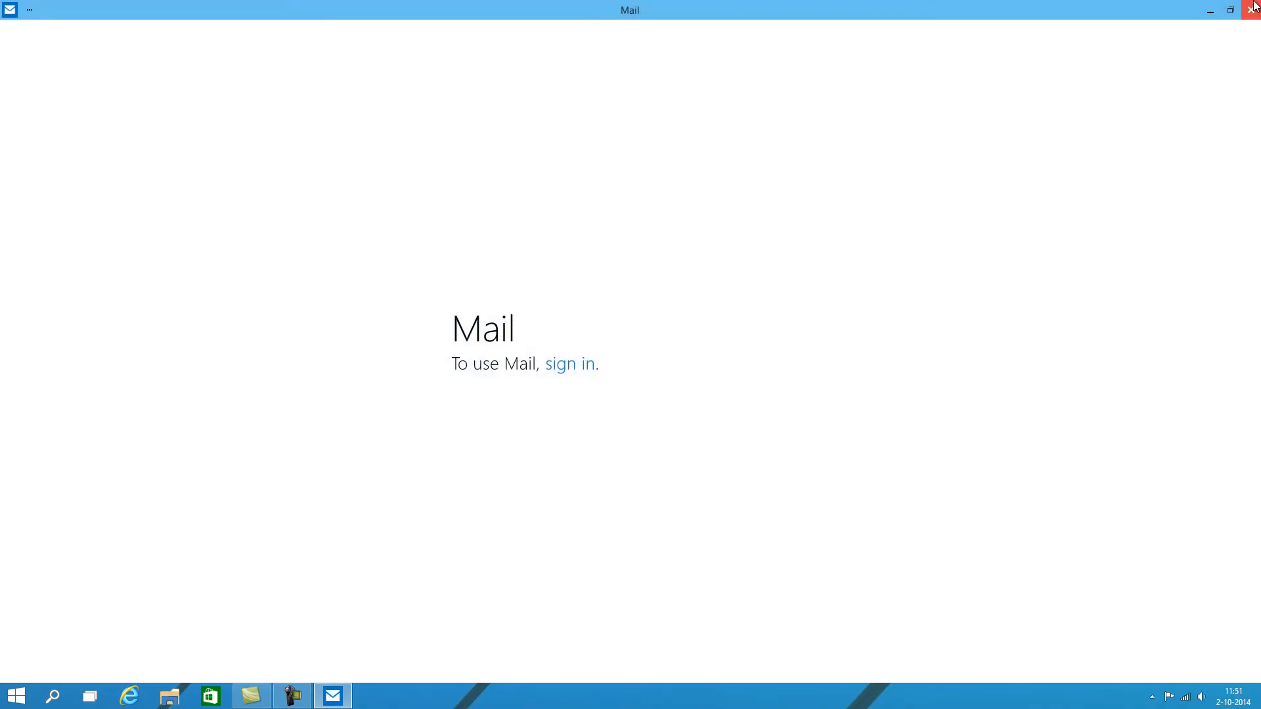
click(1249, 10)
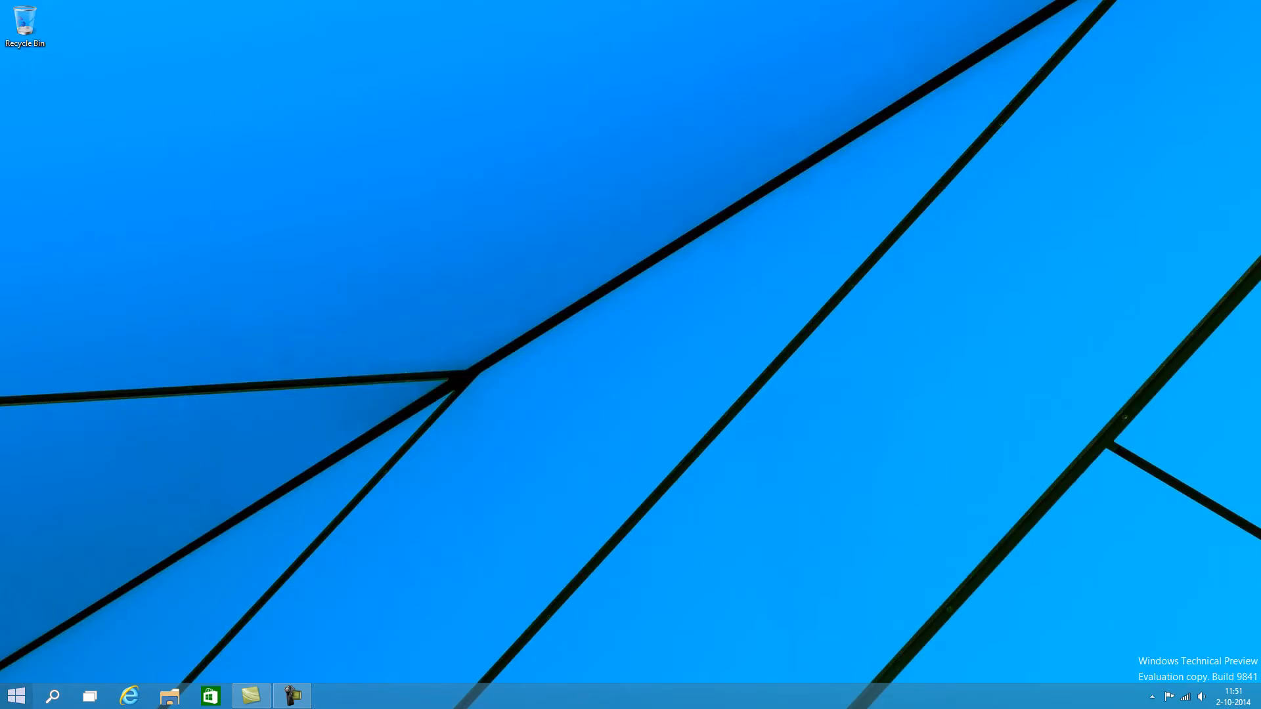
click(16, 696)
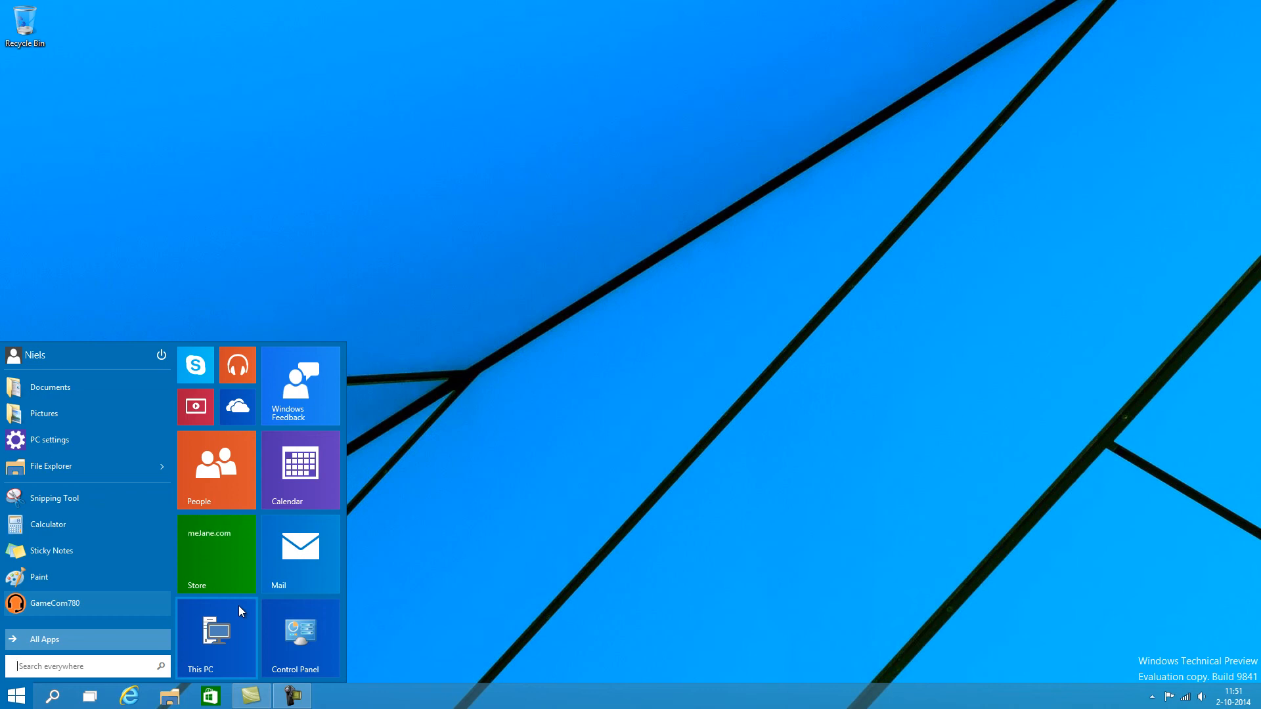
mouse_move(344, 567)
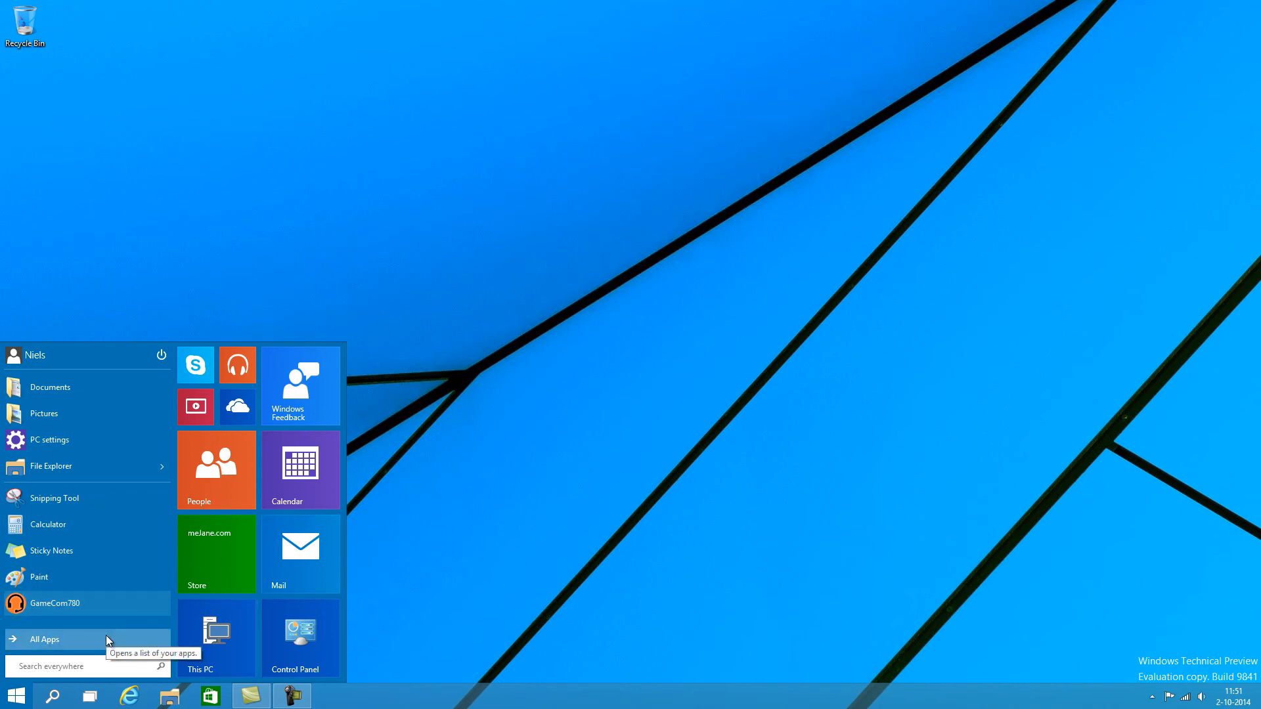
Step: Launch File Explorer at This PC from All Apps, close it, and reopen it from the taskbar
click(44, 639)
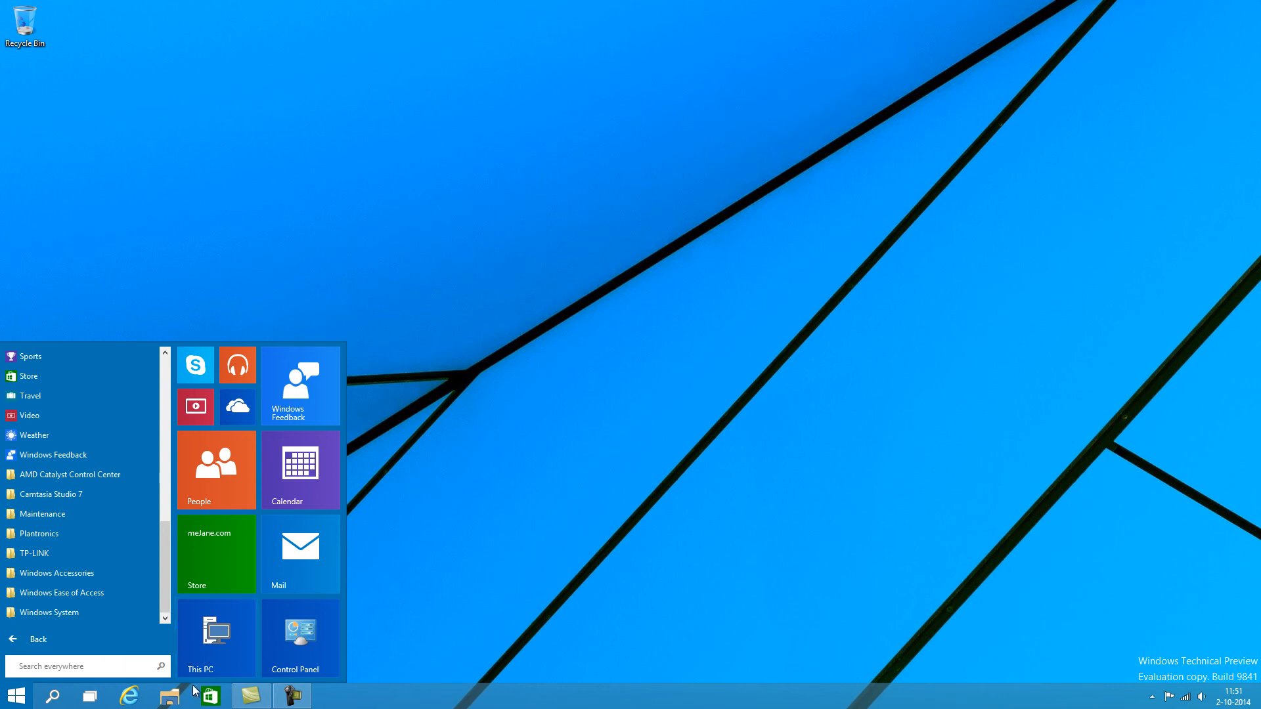
click(199, 646)
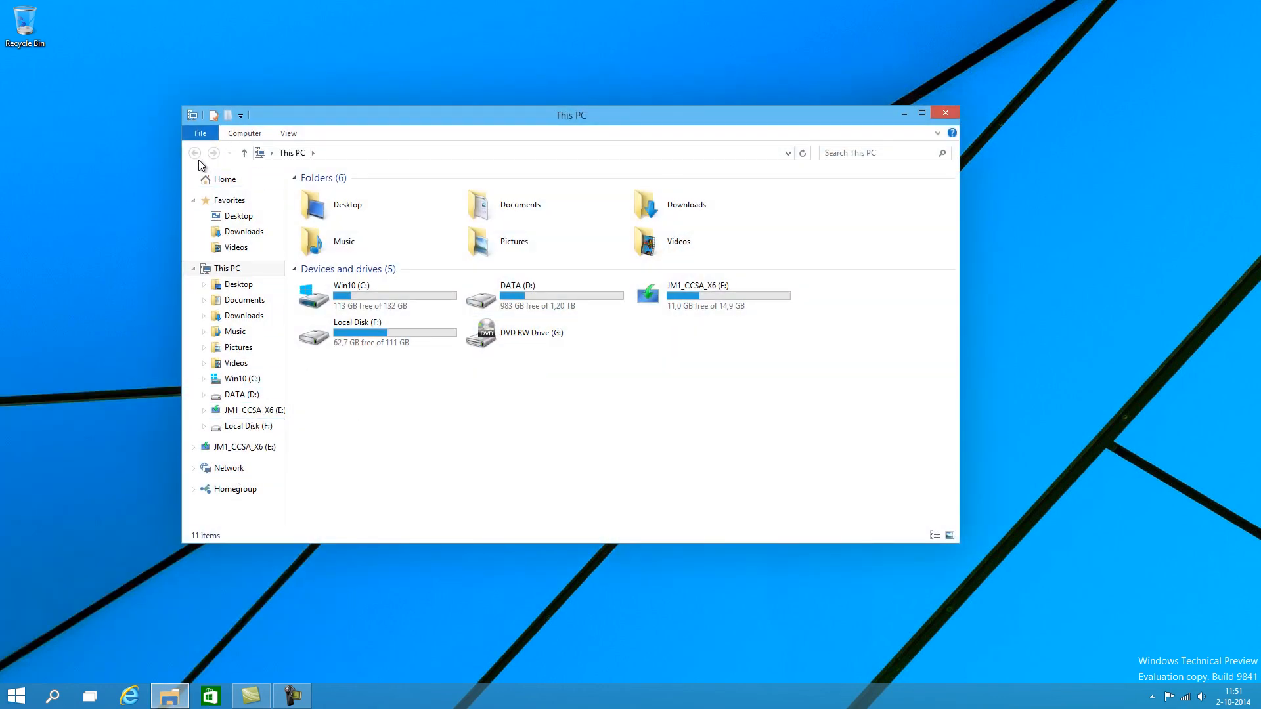
click(944, 113)
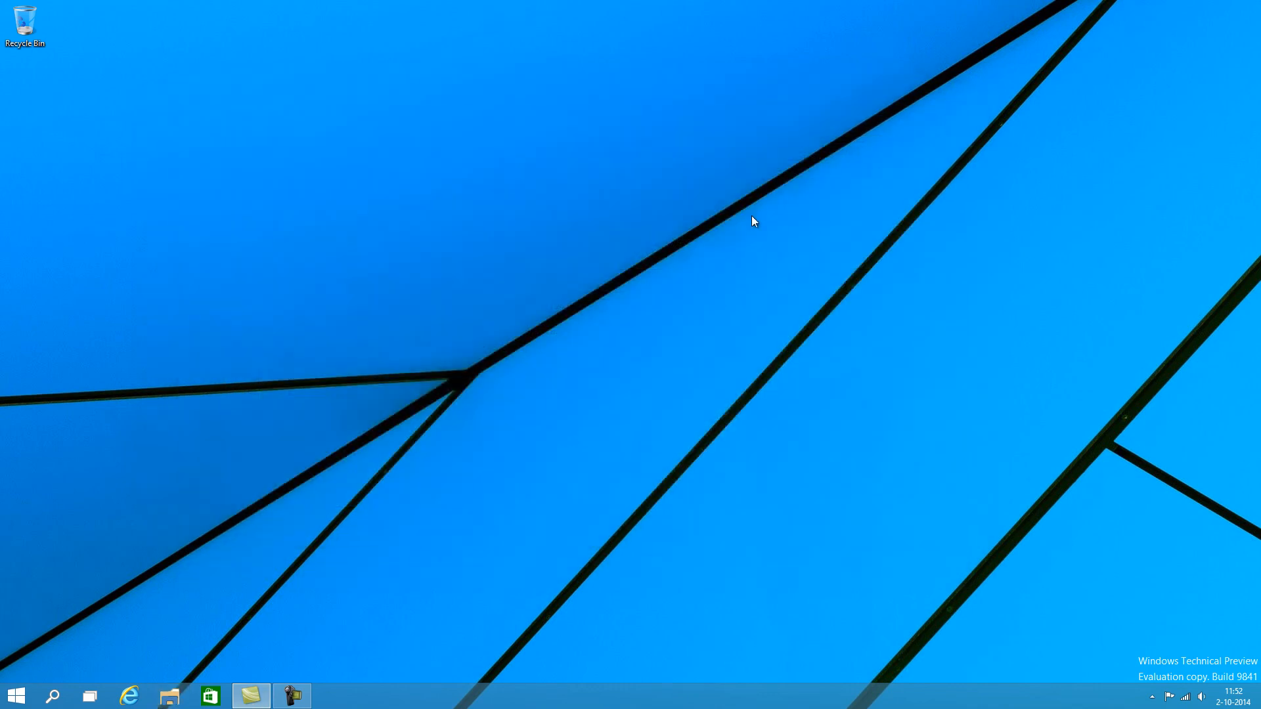
click(167, 696)
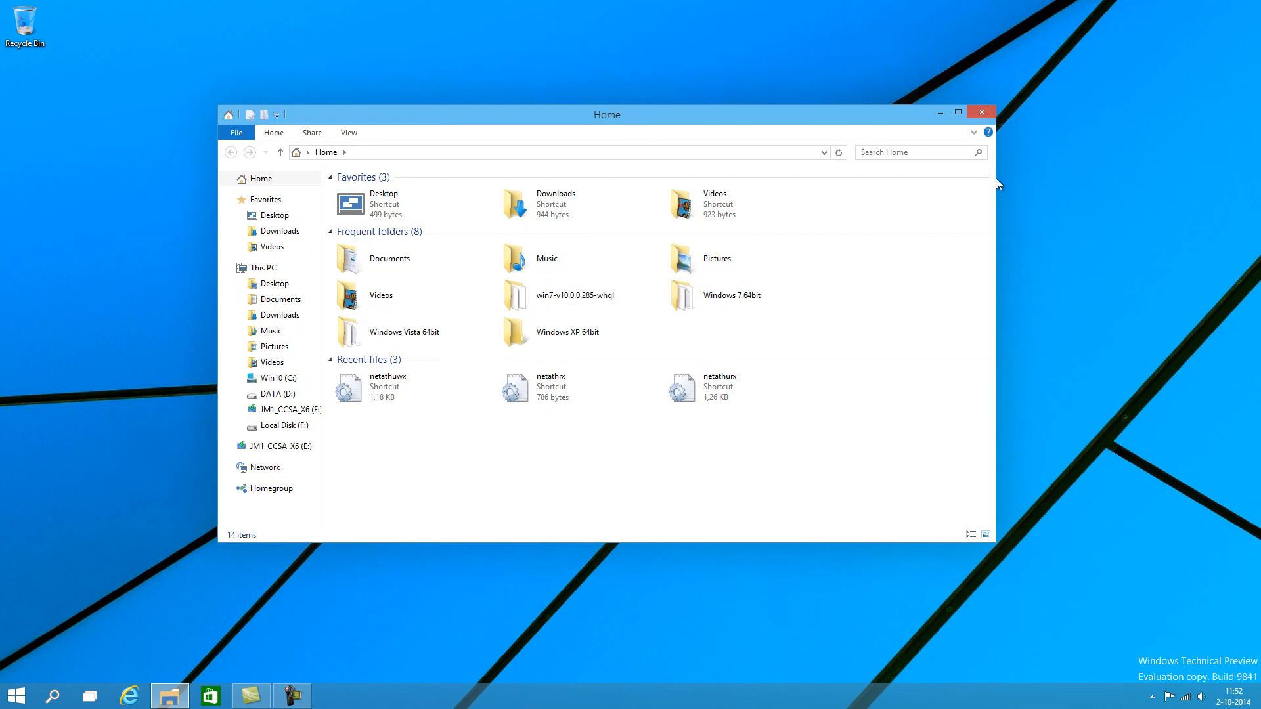
mouse_move(925, 115)
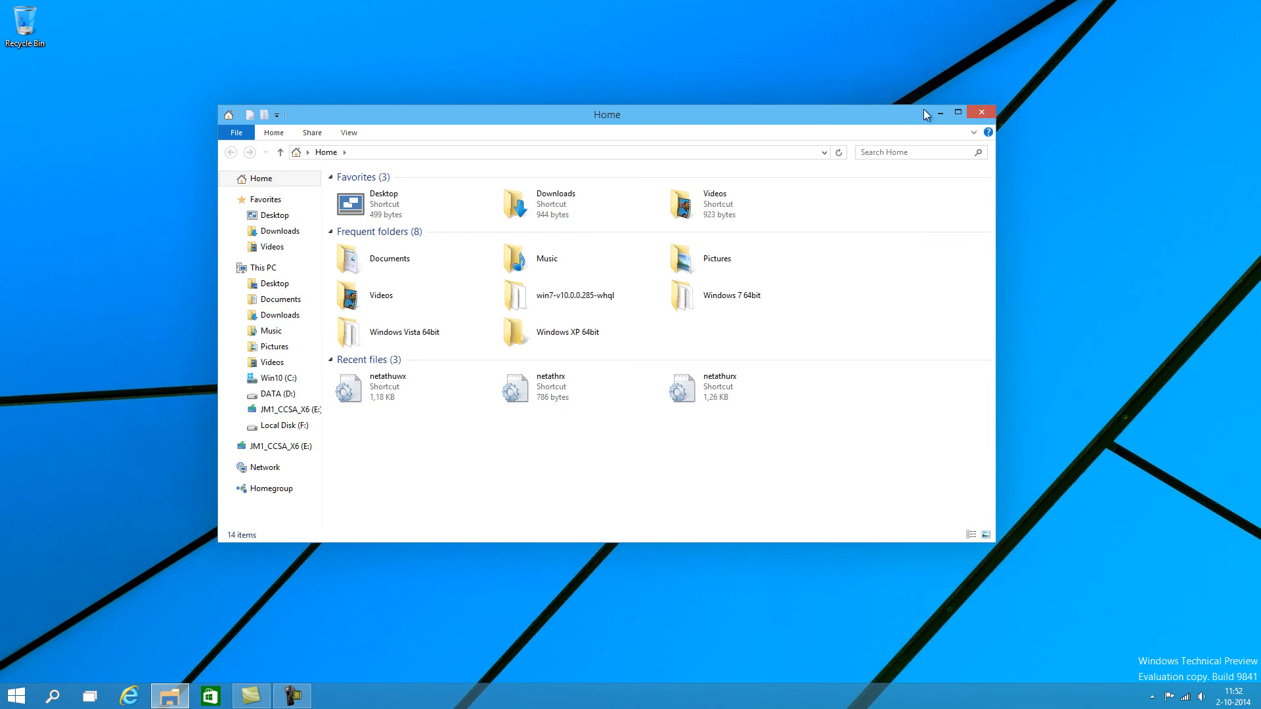
mouse_move(980, 111)
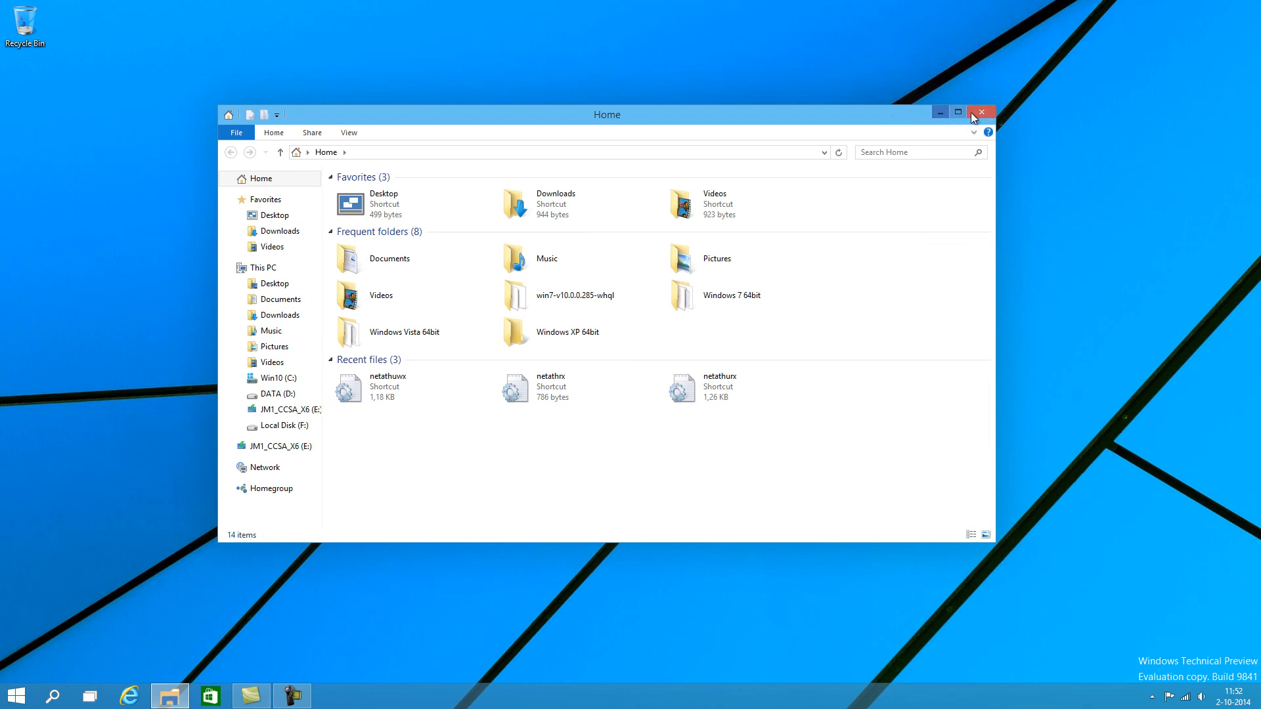
mouse_move(845, 106)
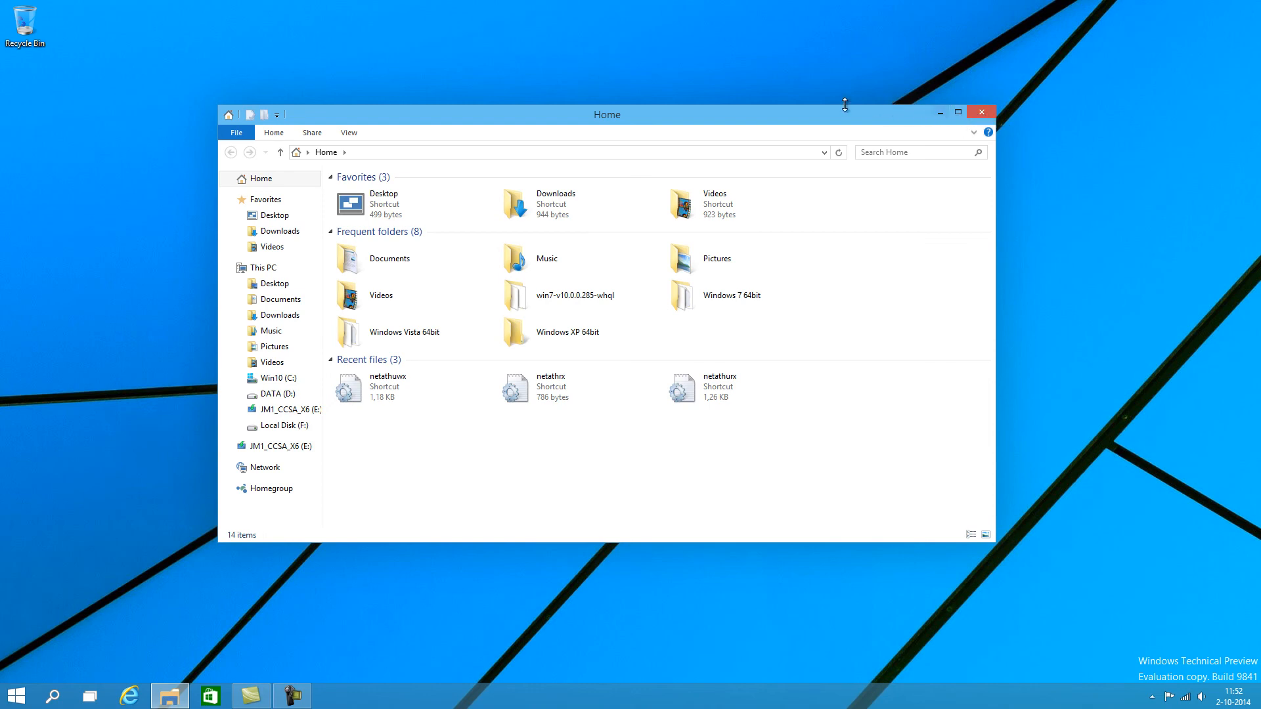
mouse_move(997, 541)
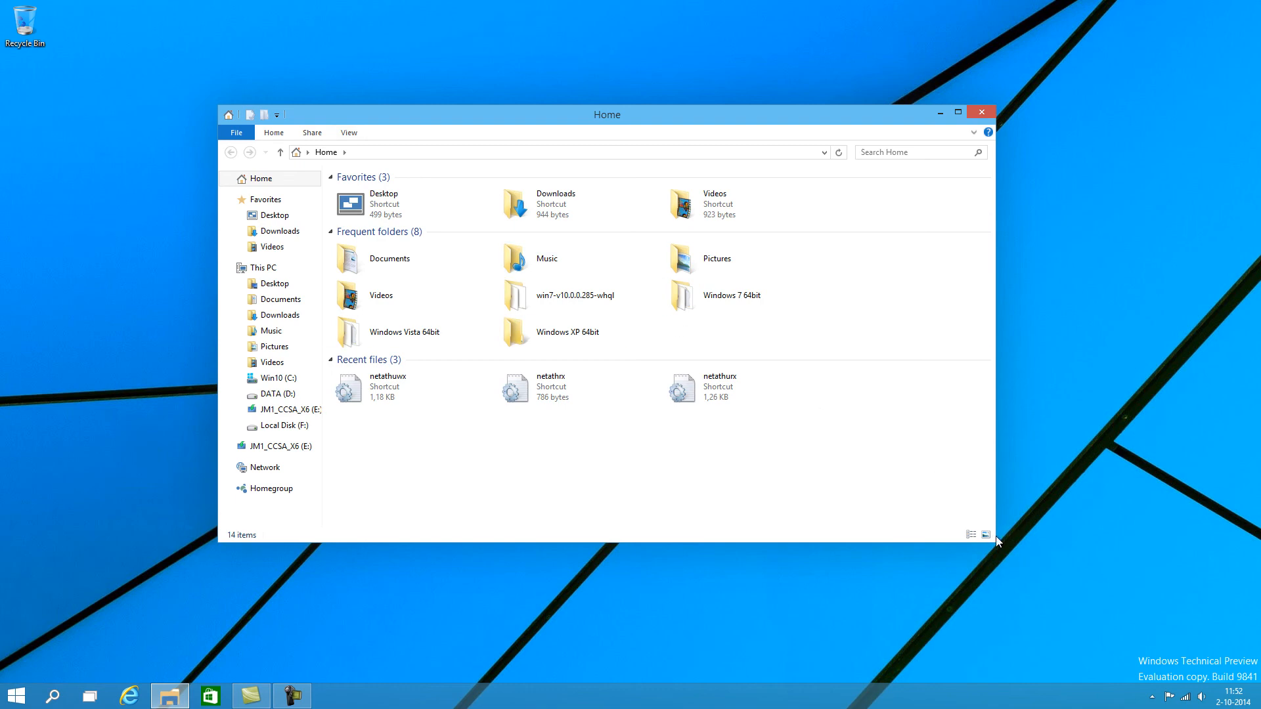
mouse_move(997, 546)
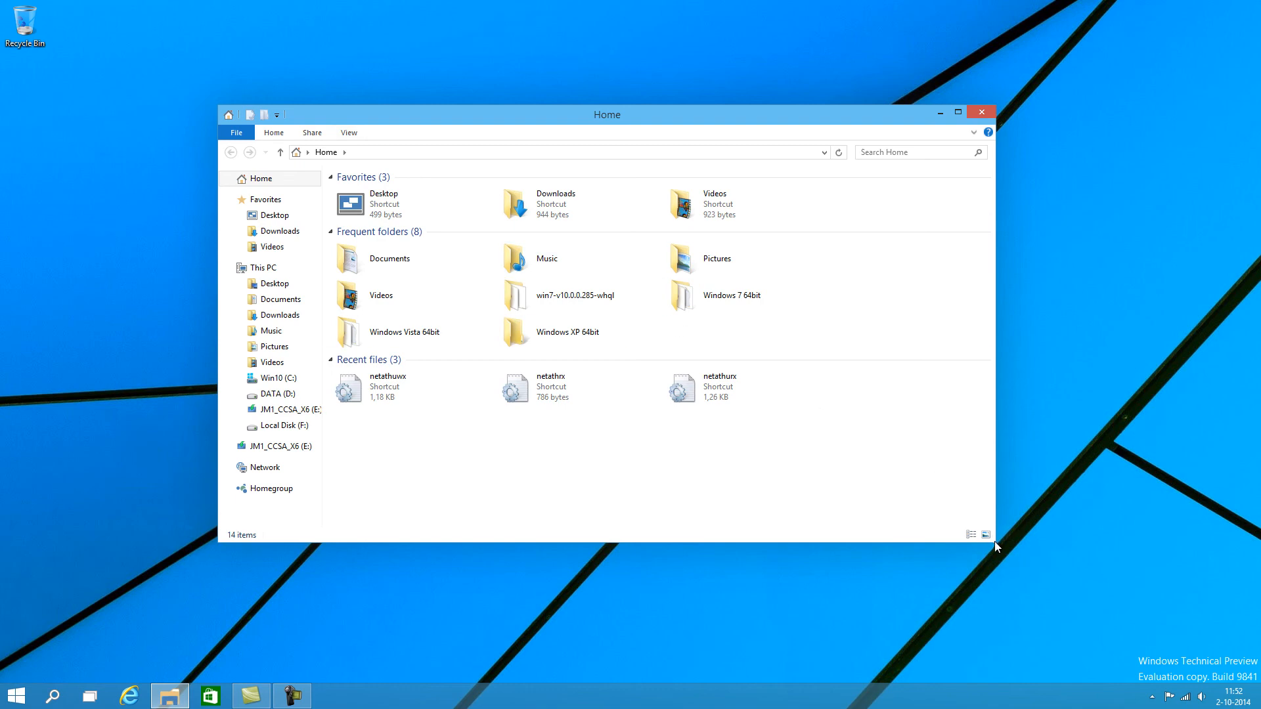
mouse_move(977, 470)
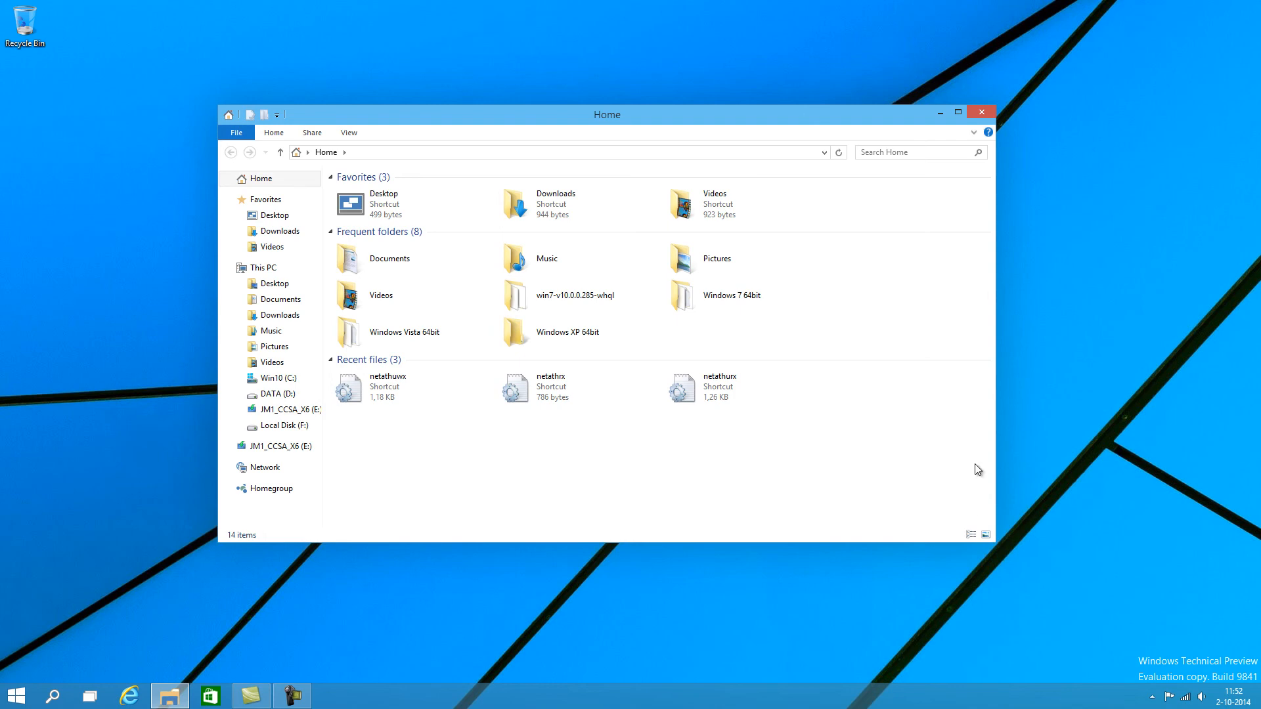
Step: Move the Explorer window up-left, open the Windows 7 64bit driver folder, and bring up Start
drag(606, 114, 580, 147)
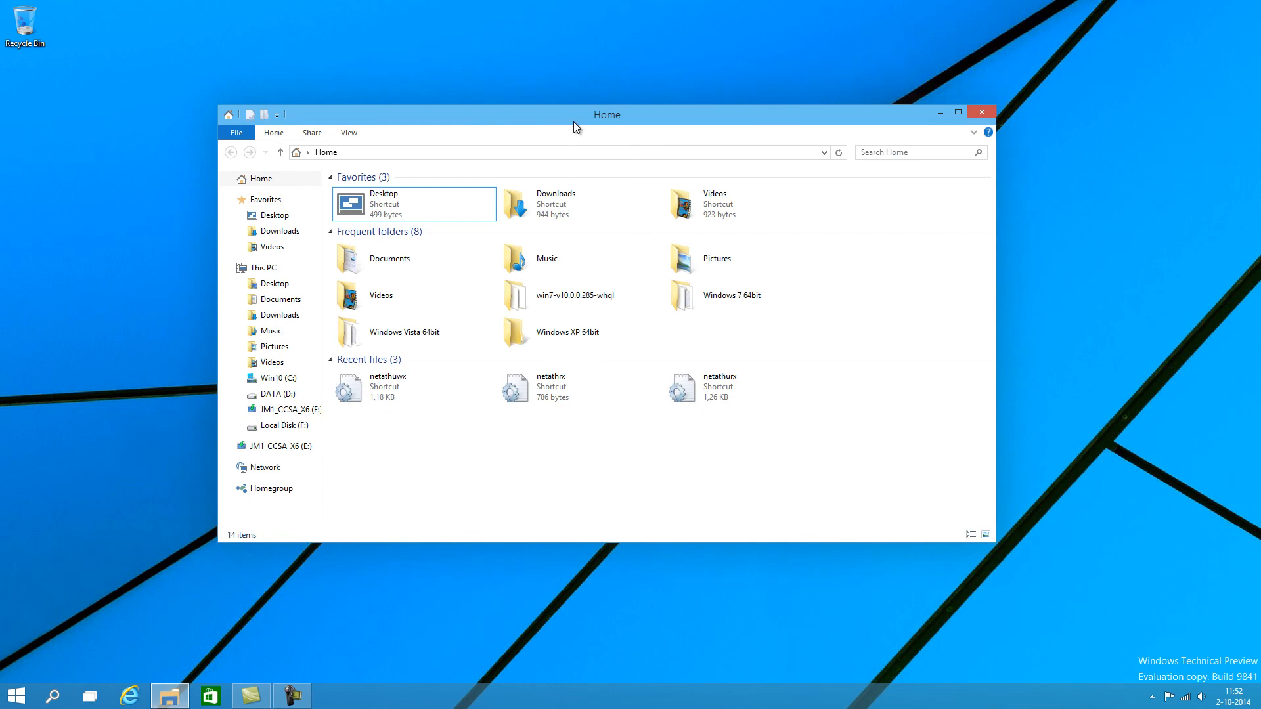
drag(607, 114, 563, 105)
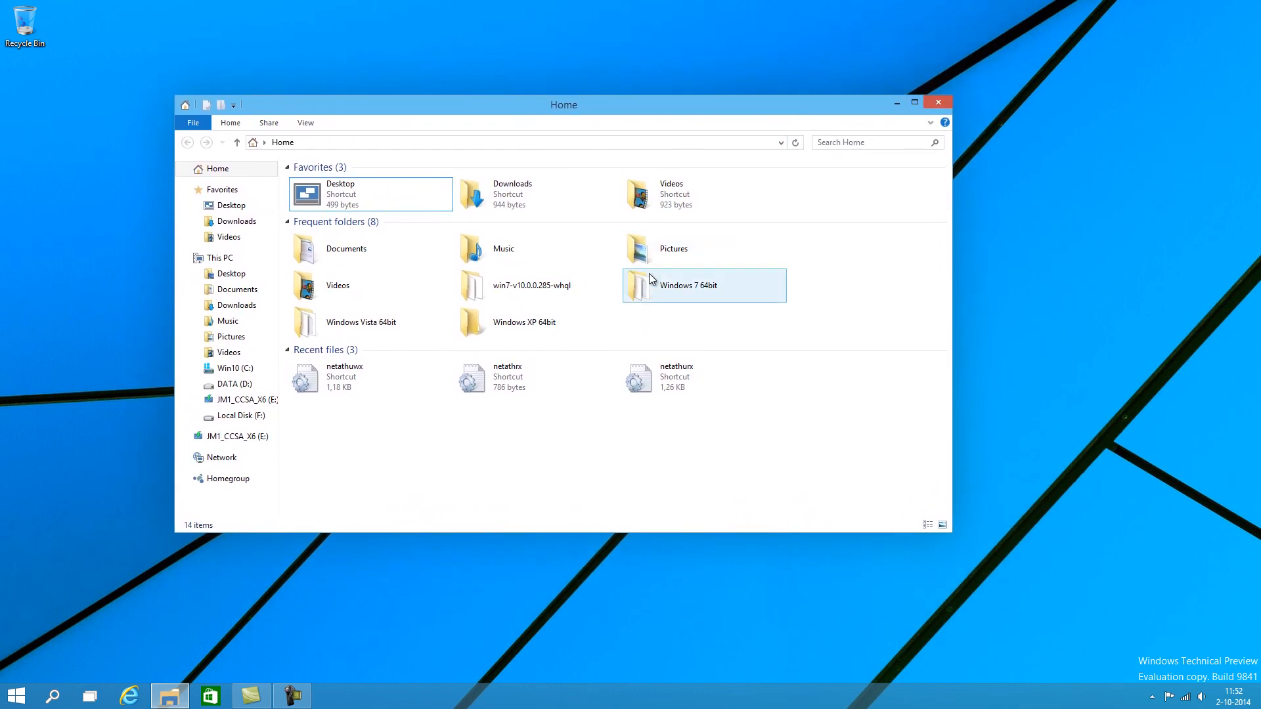
double_click(704, 285)
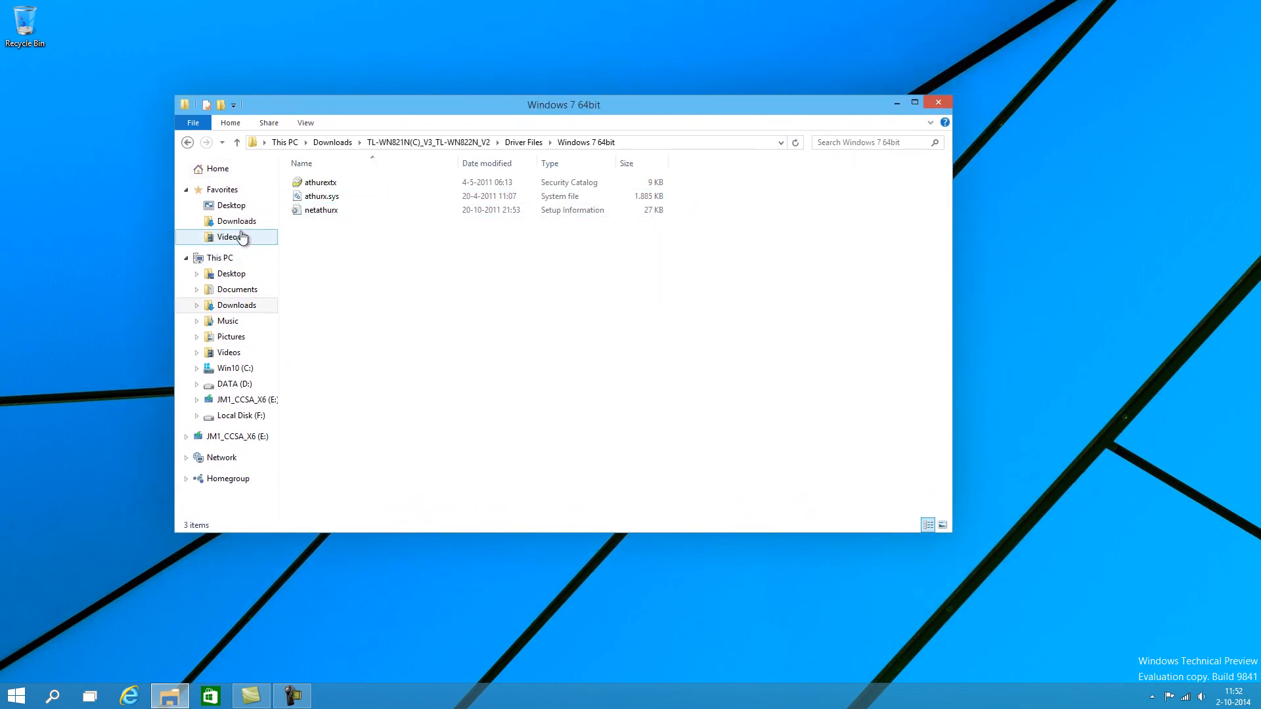
click(16, 695)
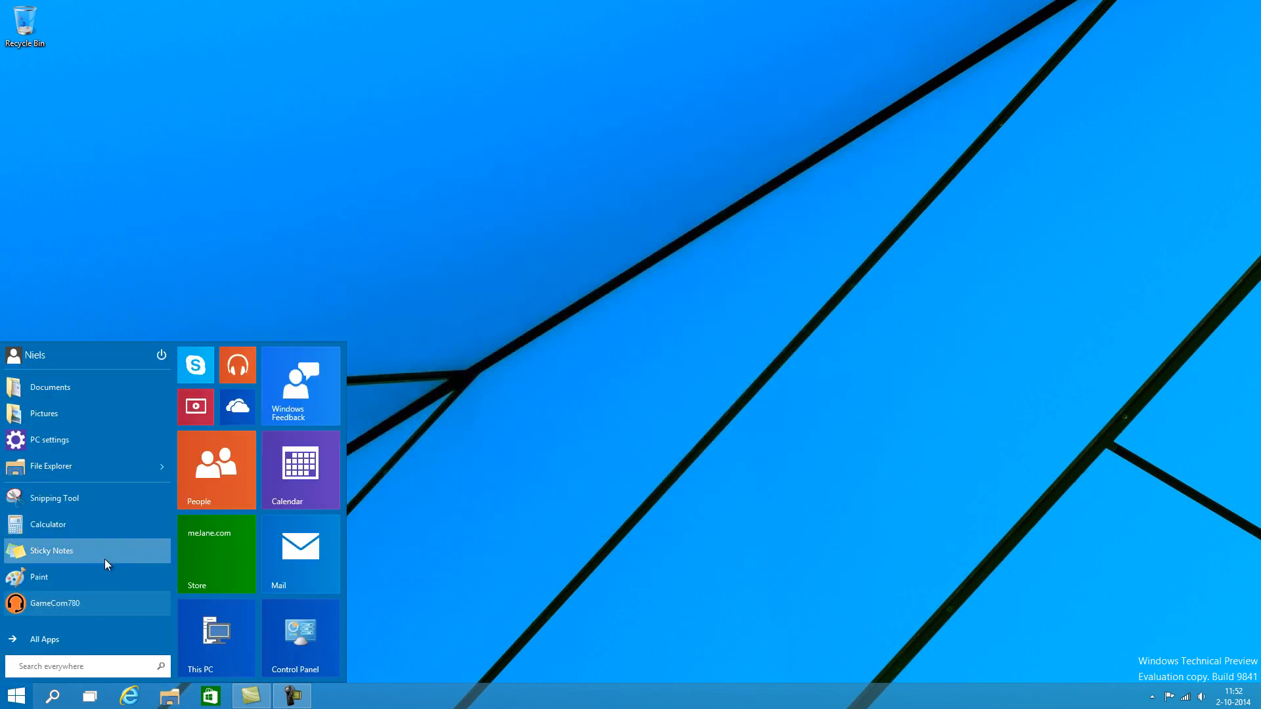
Step: Launch a Sticky Notes note, dismiss it and the Start menu, leaving the empty desktop
click(53, 551)
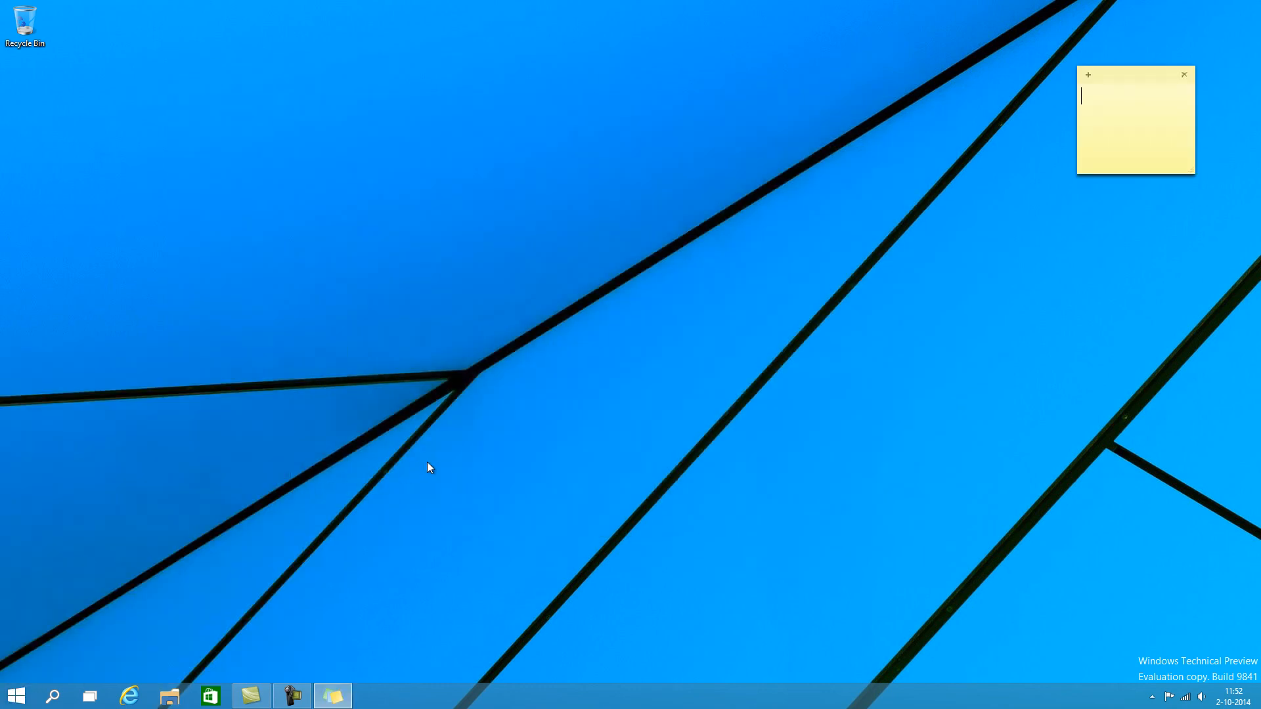
click(1183, 73)
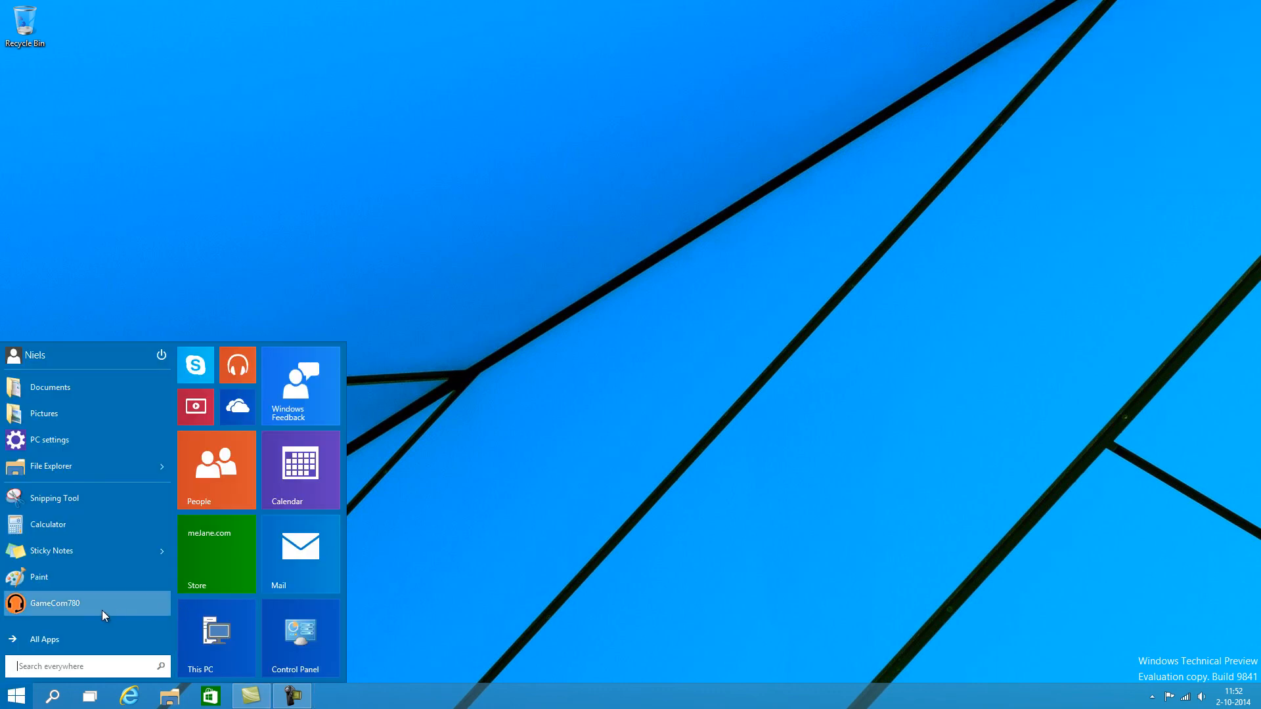
mouse_move(58, 651)
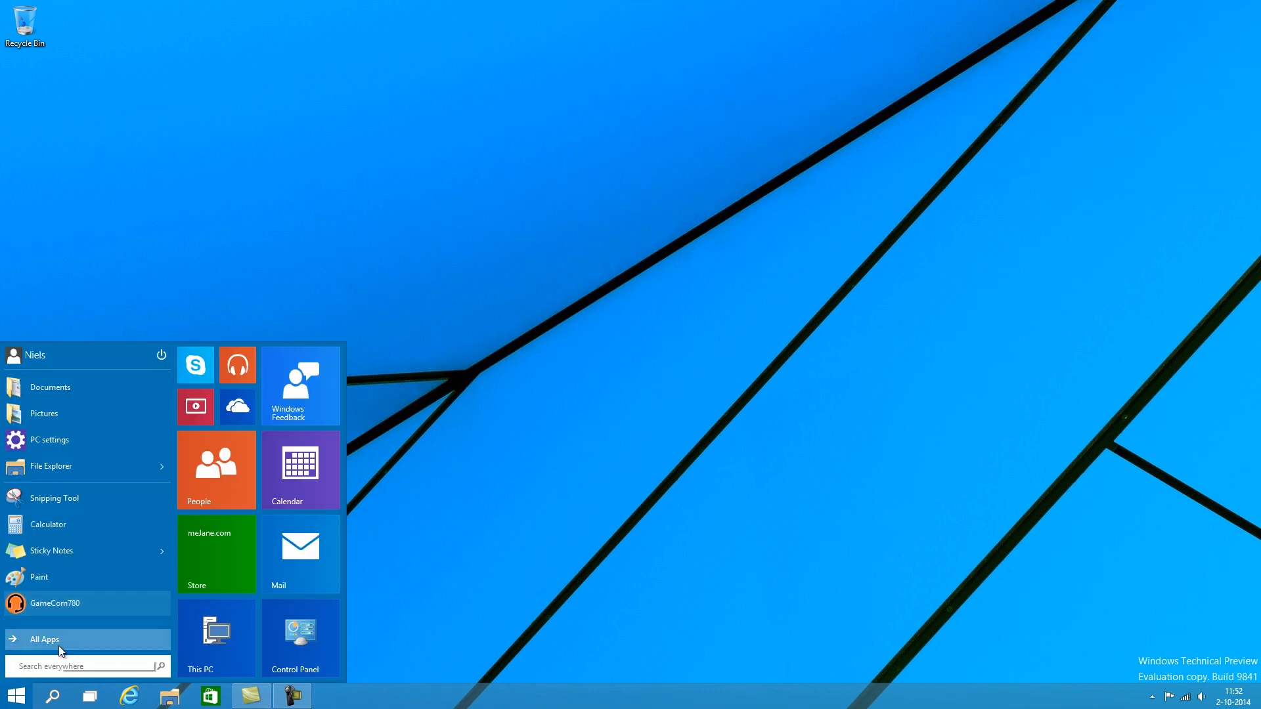
click(45, 640)
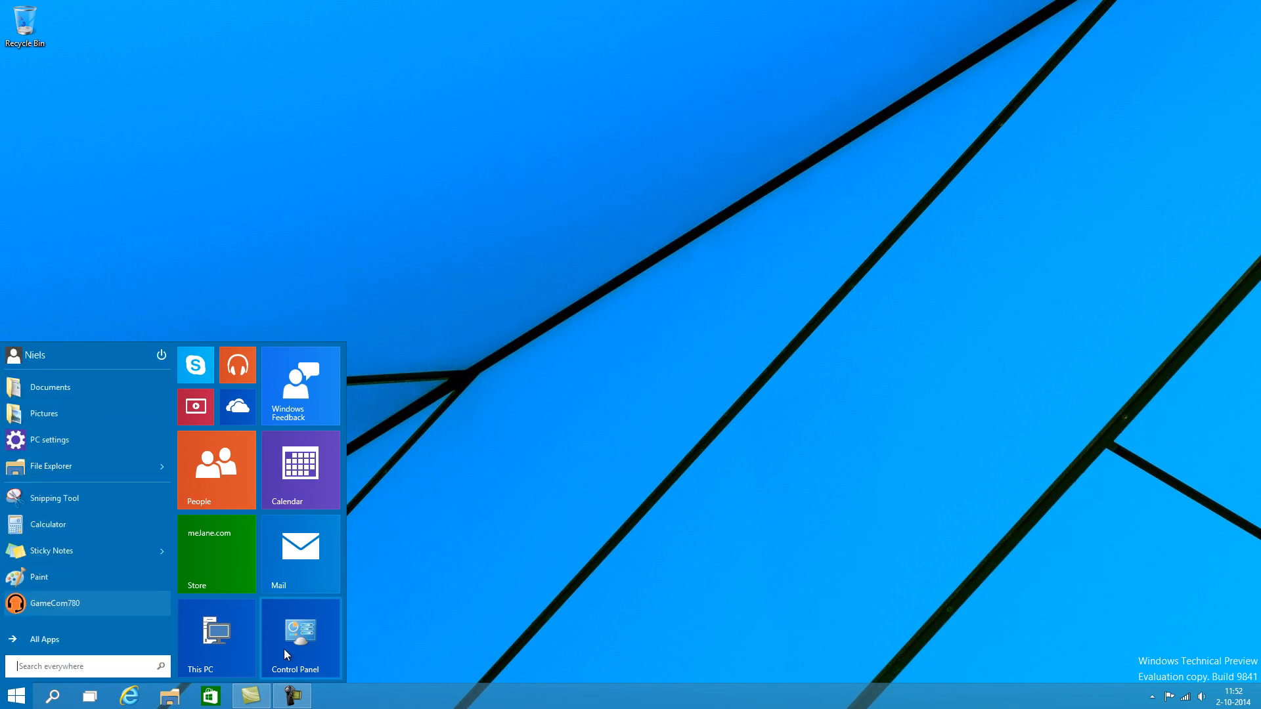
click(16, 695)
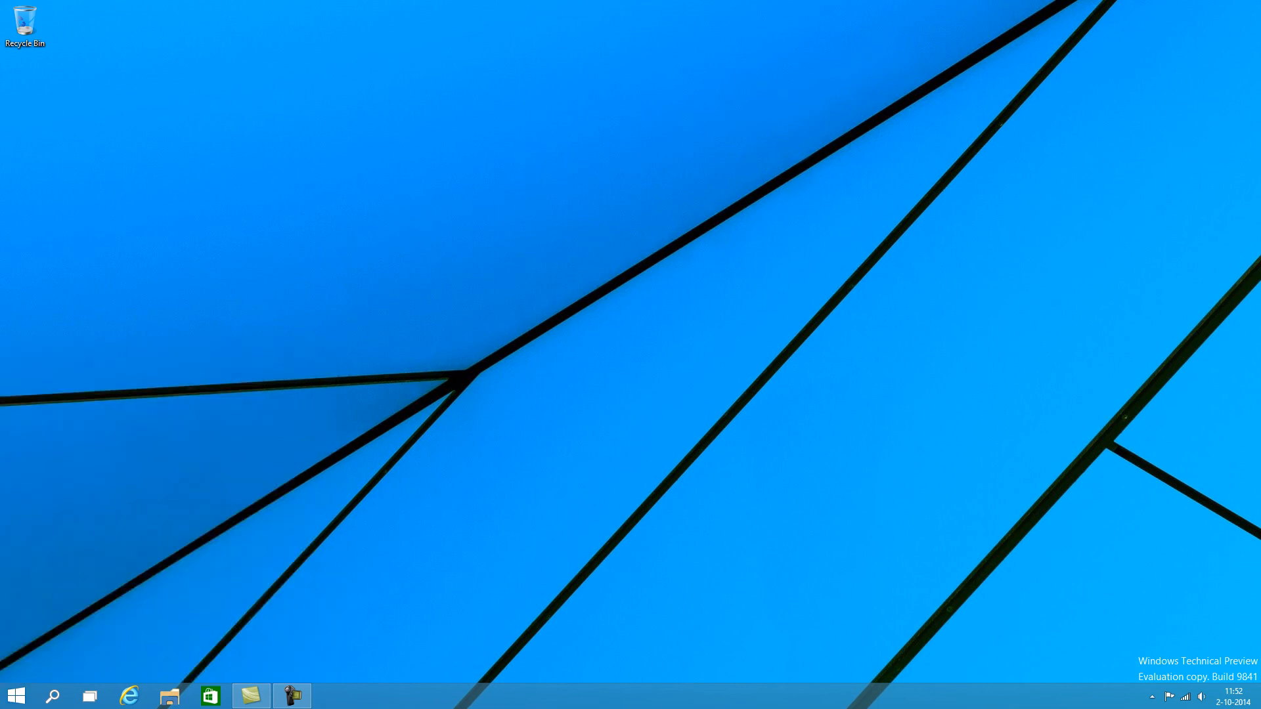
Step: Bring the Start menu back up from the idle empty desktop
click(90, 696)
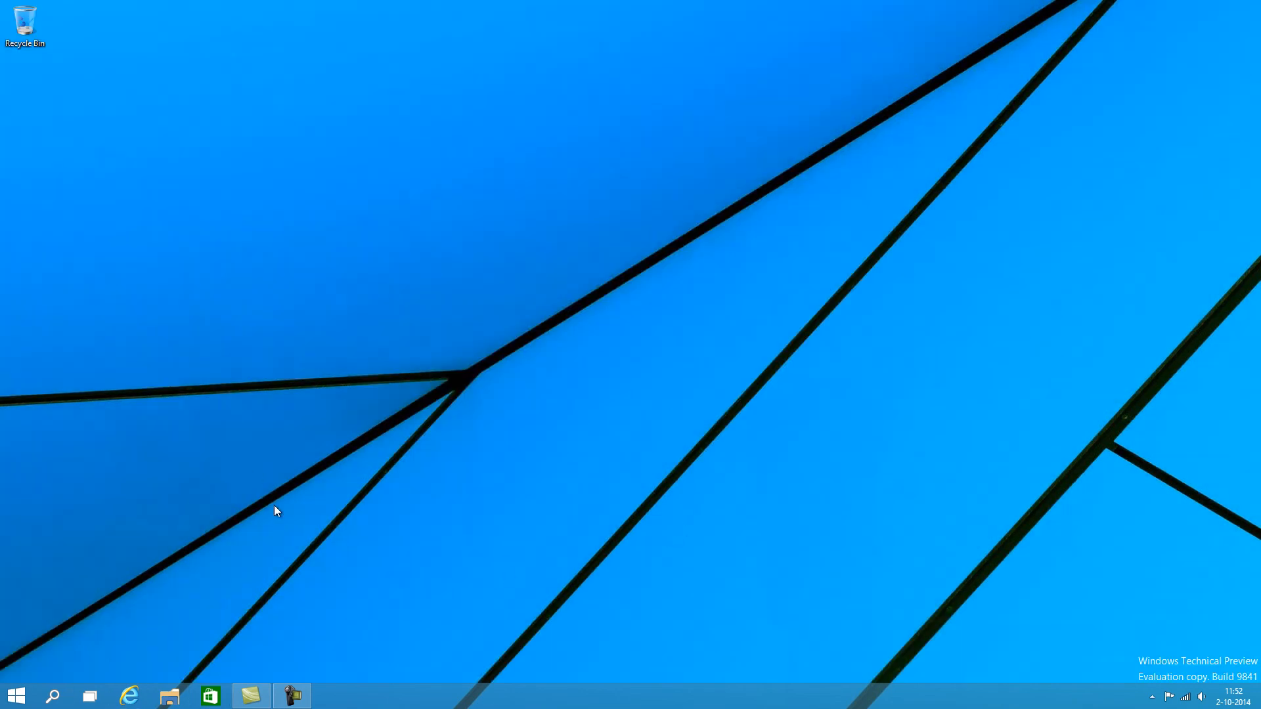
mouse_move(320, 521)
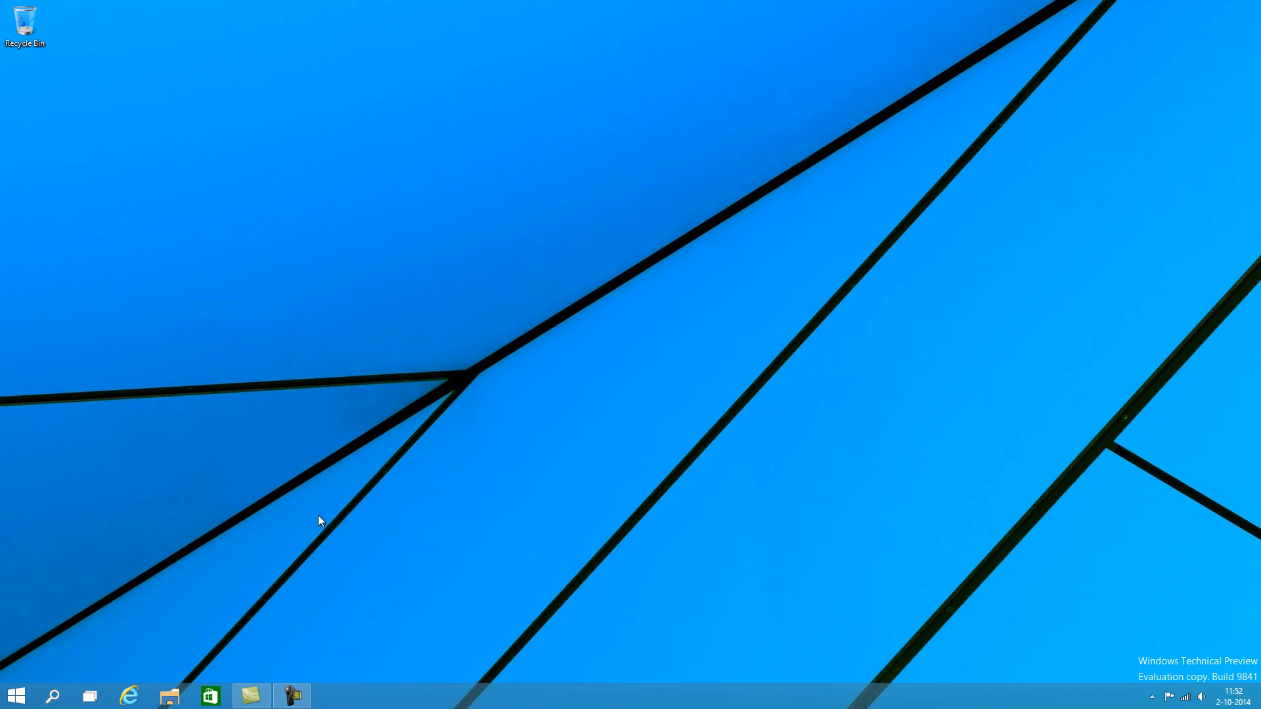
mouse_move(312, 177)
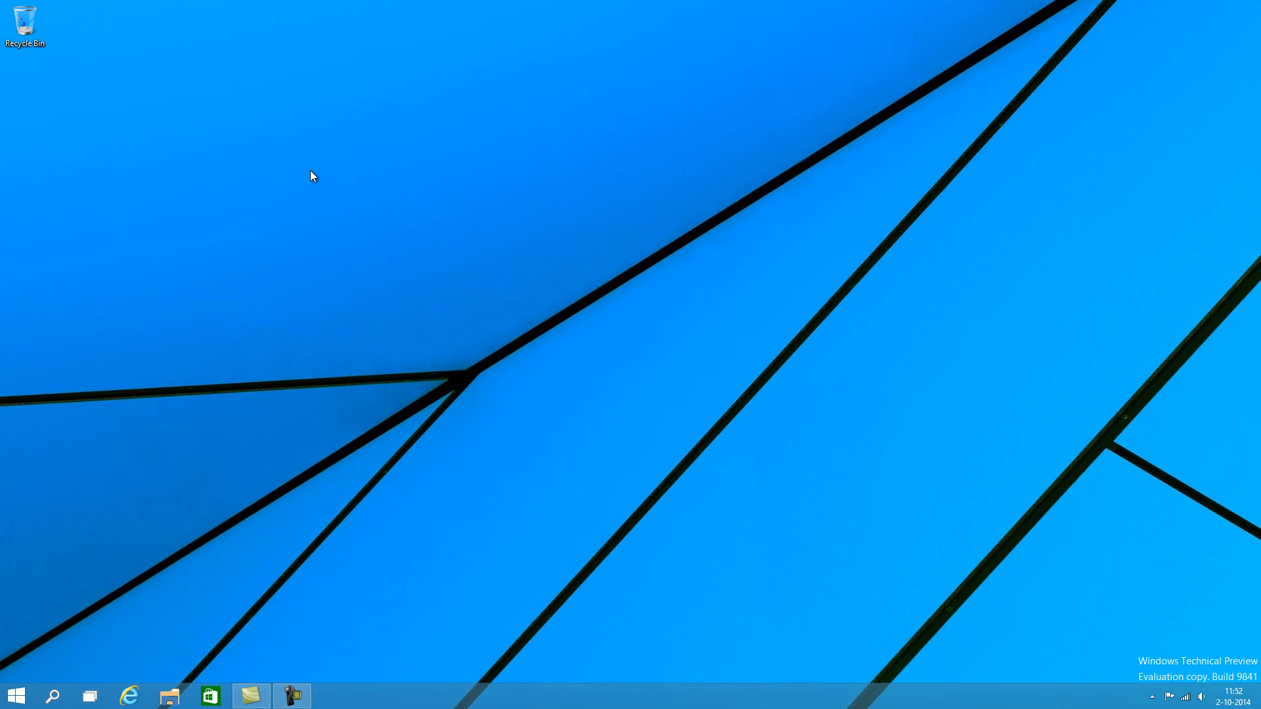
mouse_move(701, 425)
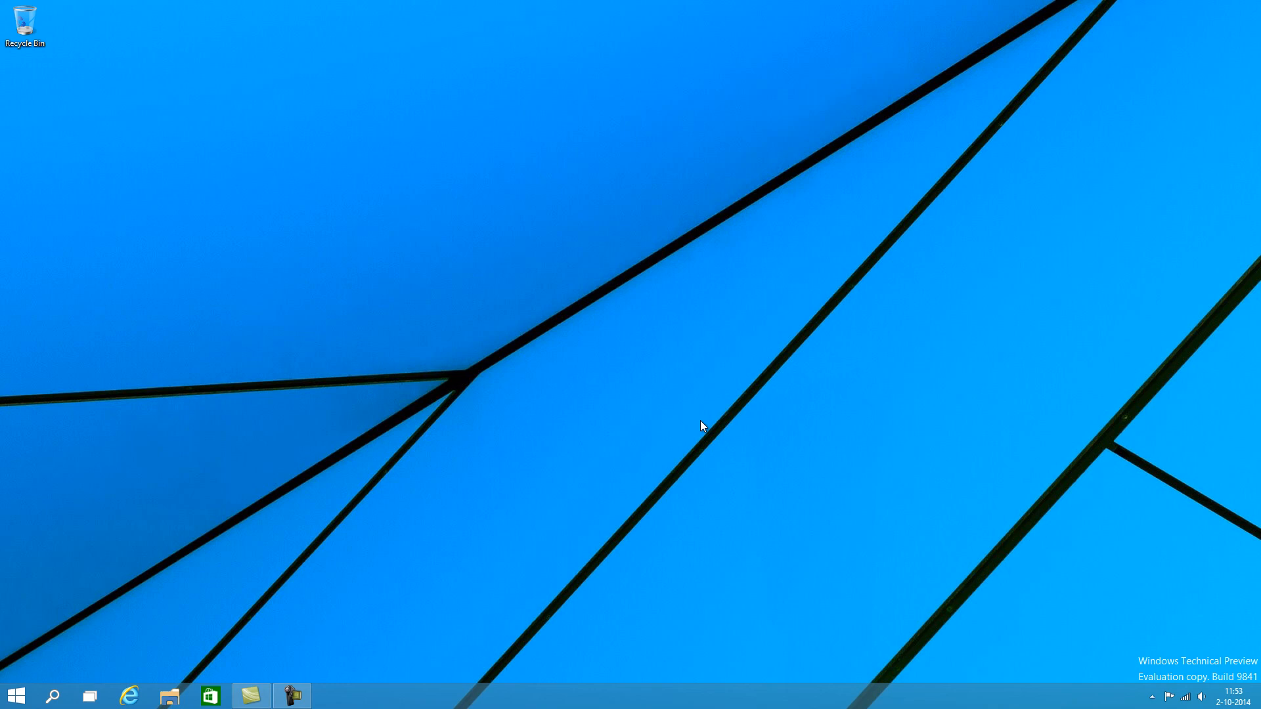
click(16, 696)
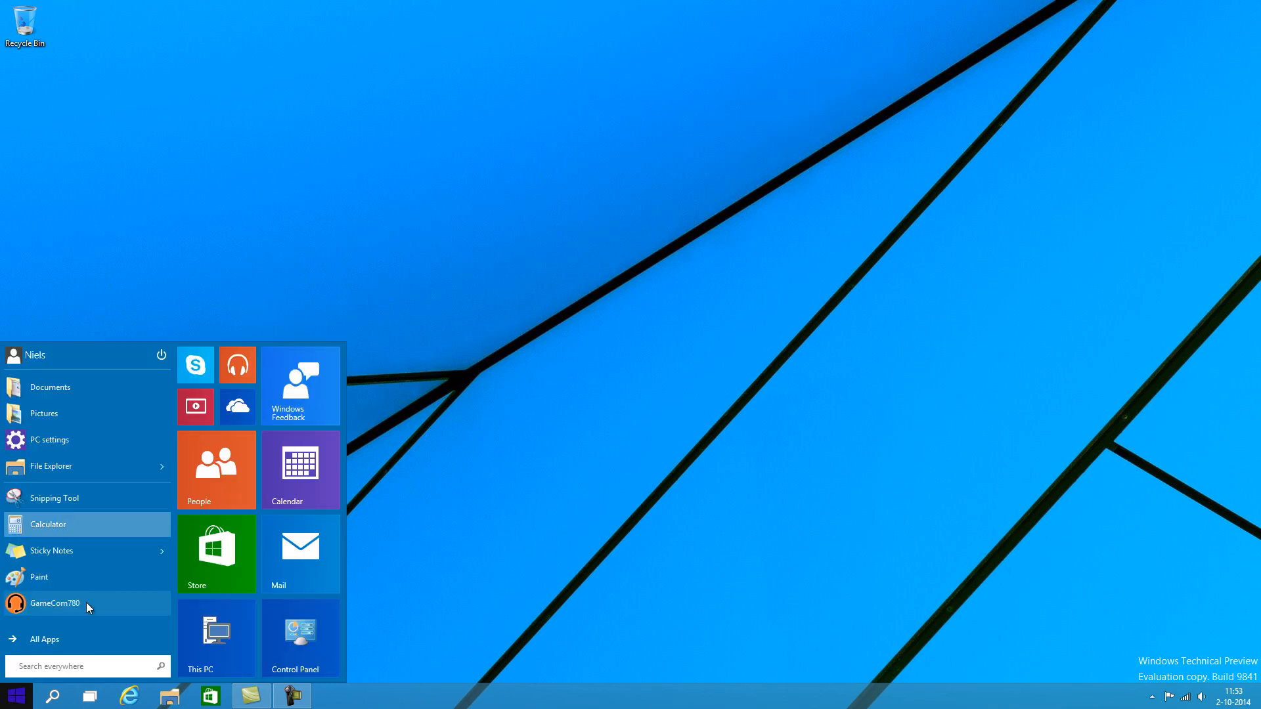
mouse_move(118, 474)
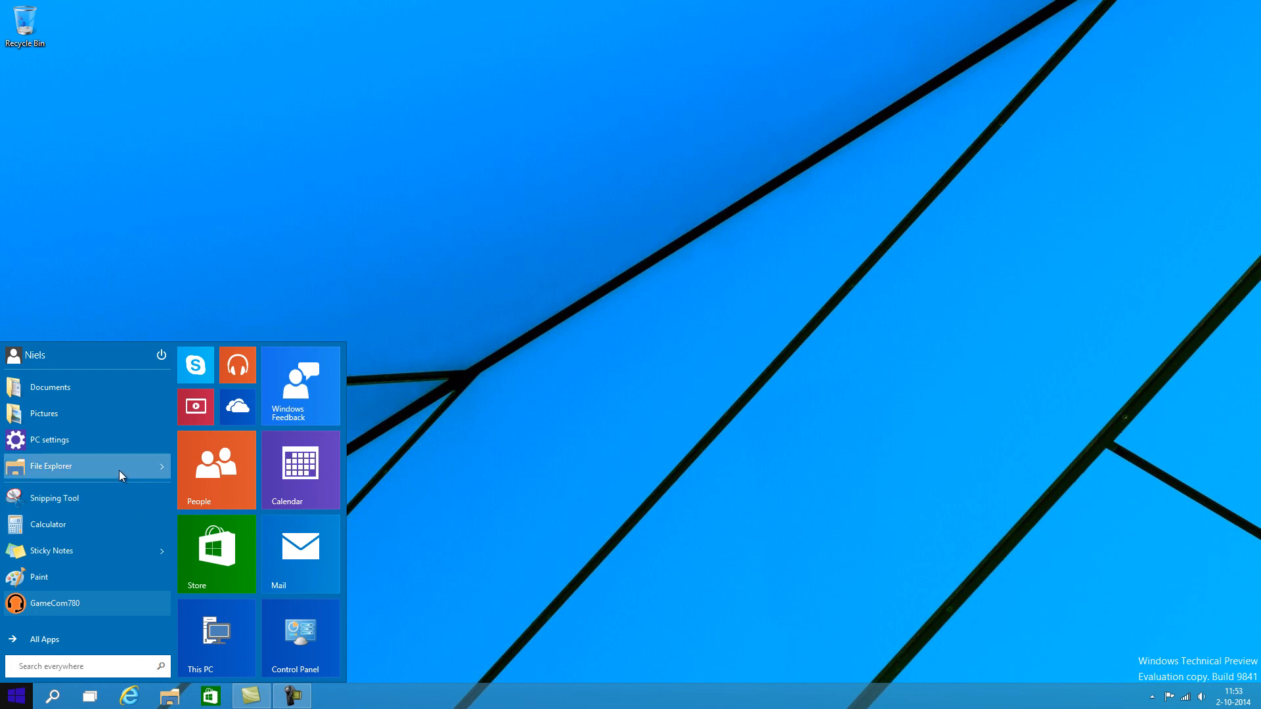
Step: Expand File Explorer's frequent folders list in the Start menu, then collapse it
click(50, 465)
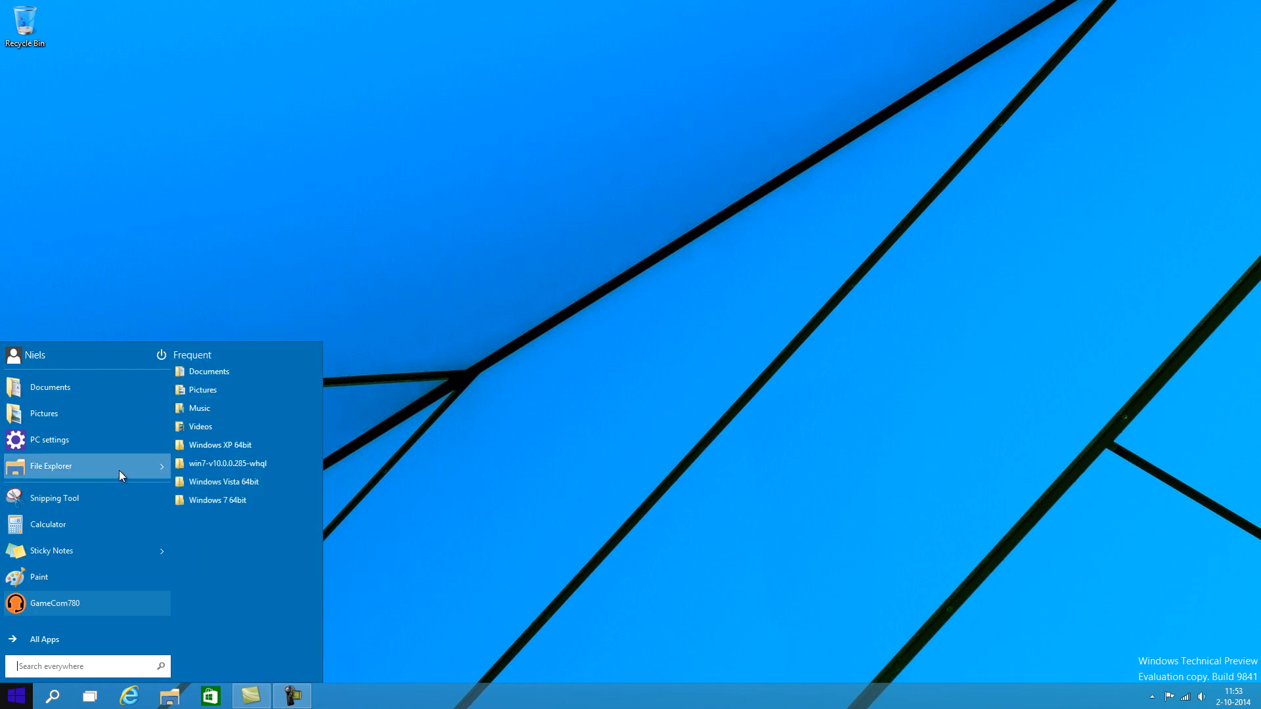
mouse_move(77, 644)
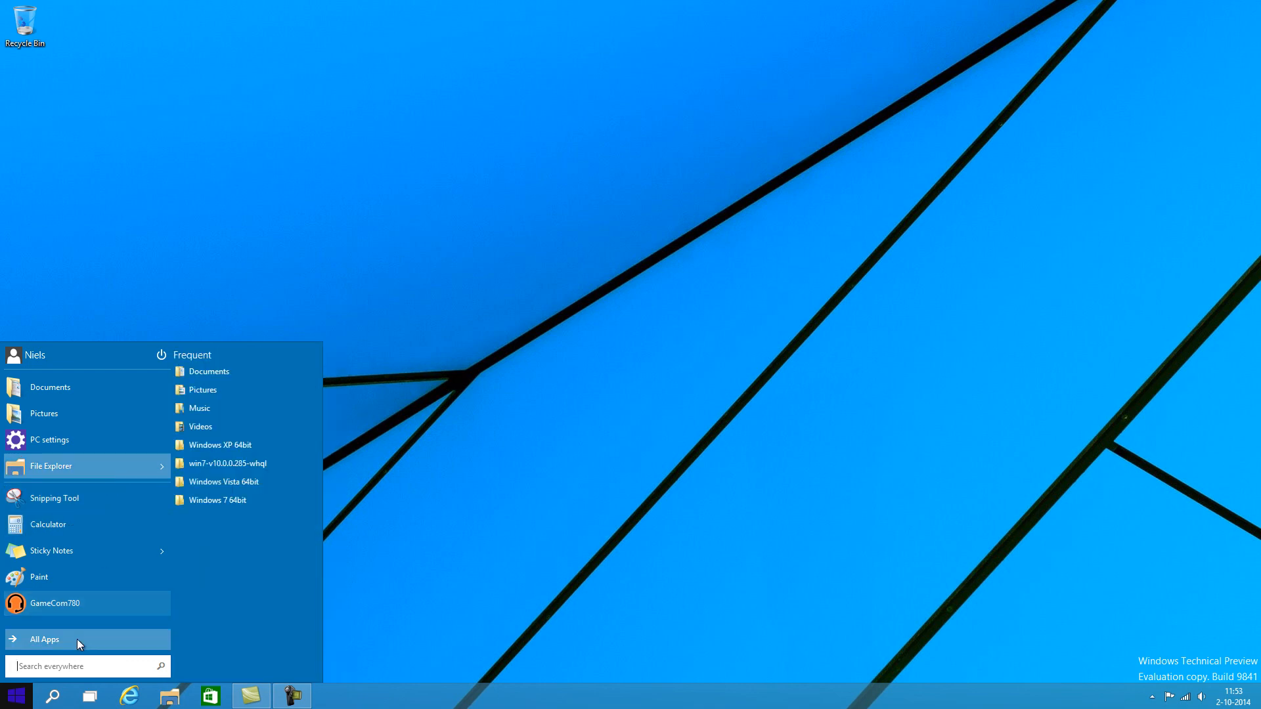
click(43, 640)
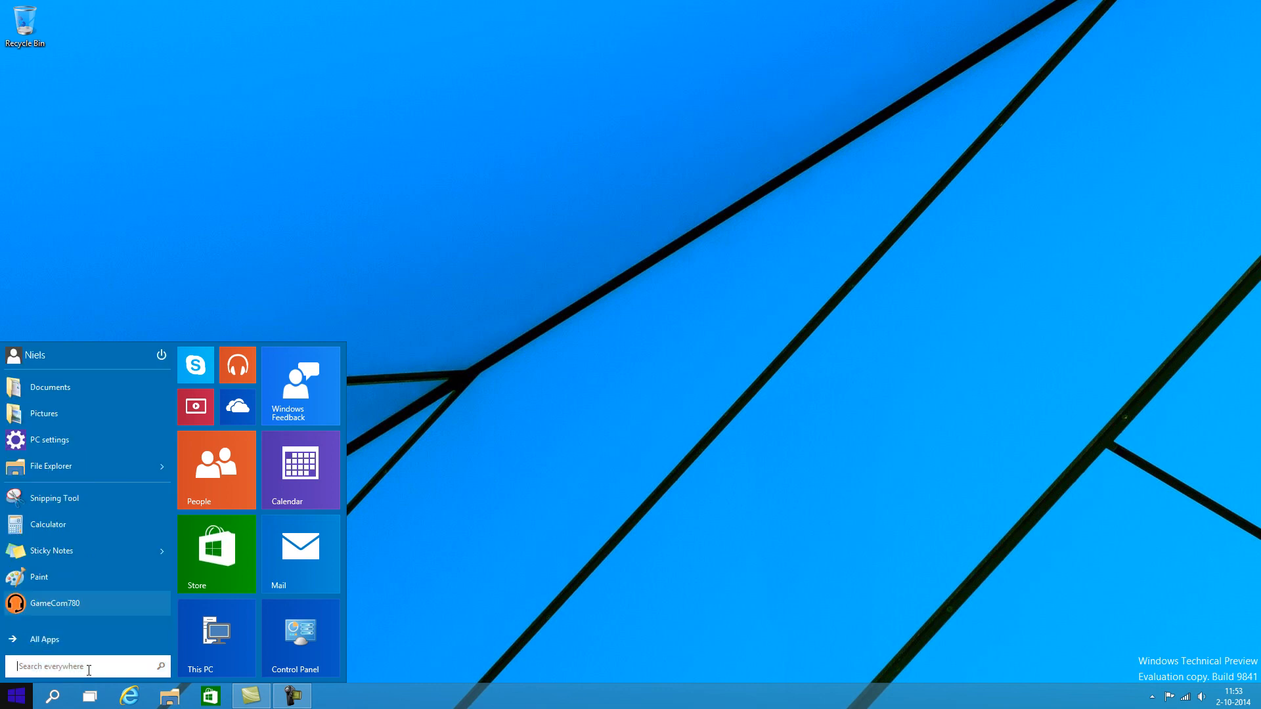
Step: Use the Start button's power-user shortcut menu to return to the desktop
right_click(14, 696)
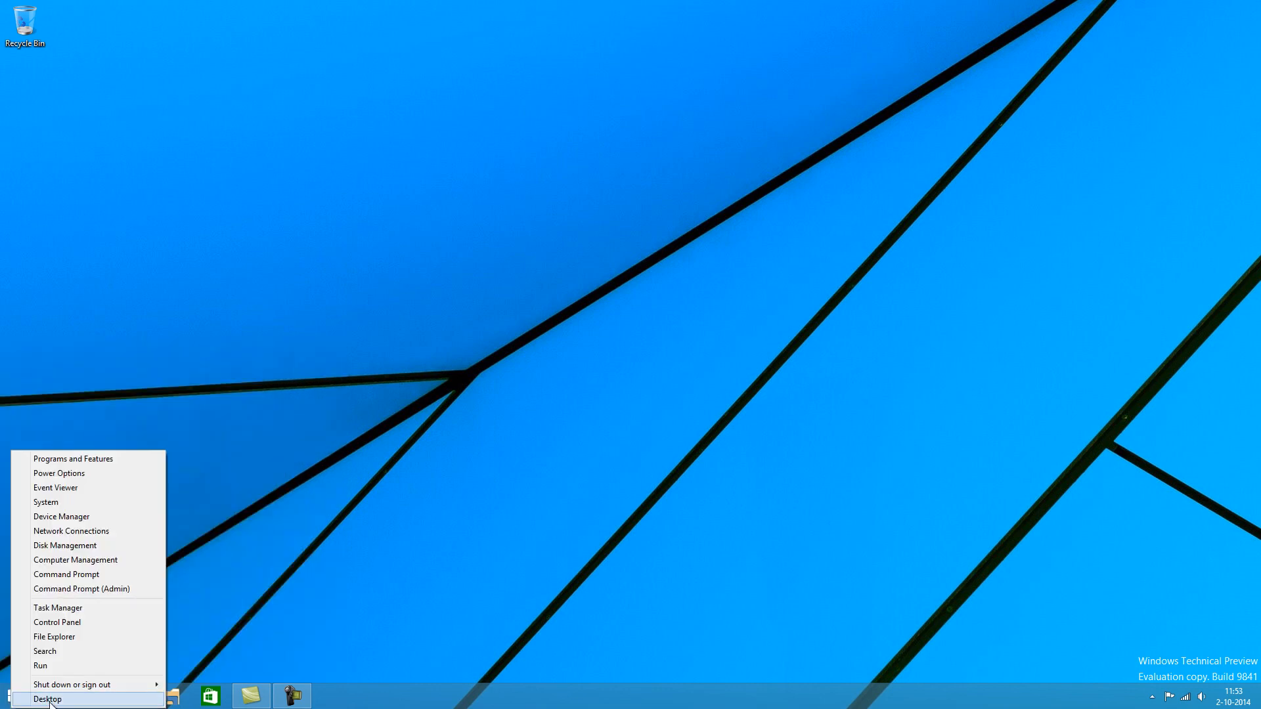
click(47, 699)
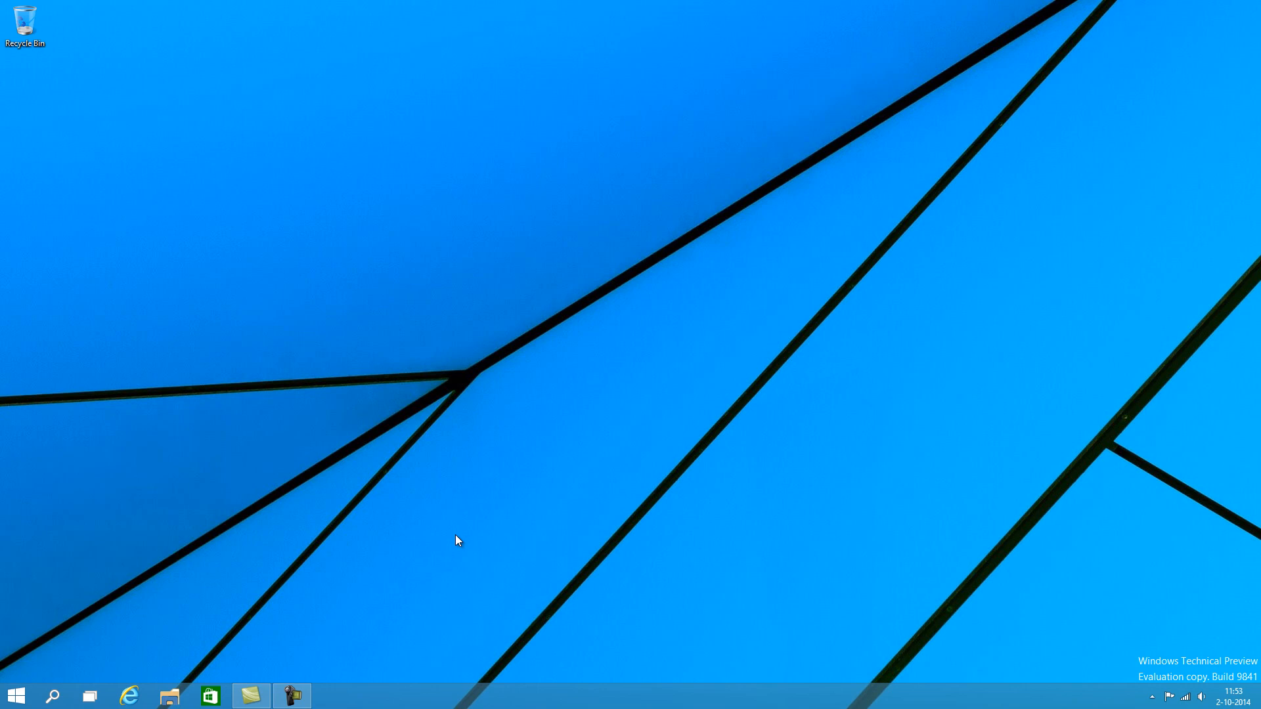